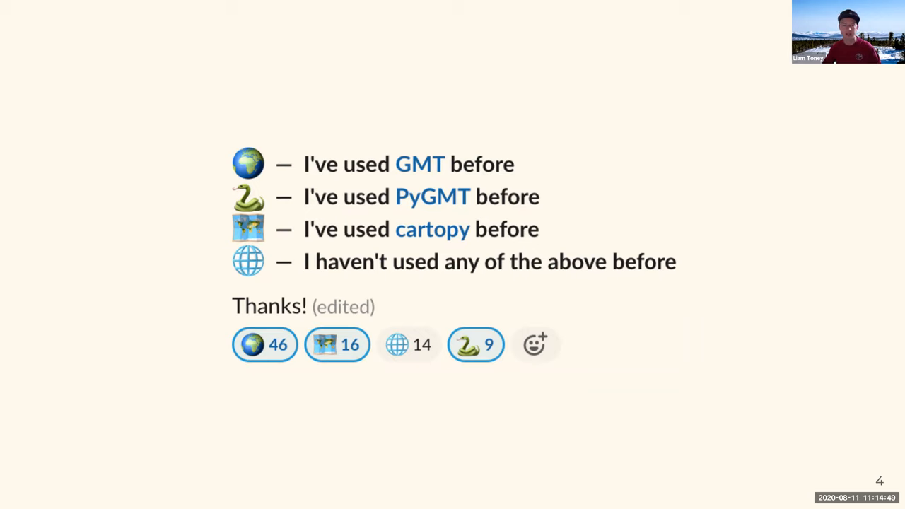
{"action": "mouse_move", "coordinate": [730, 137]}
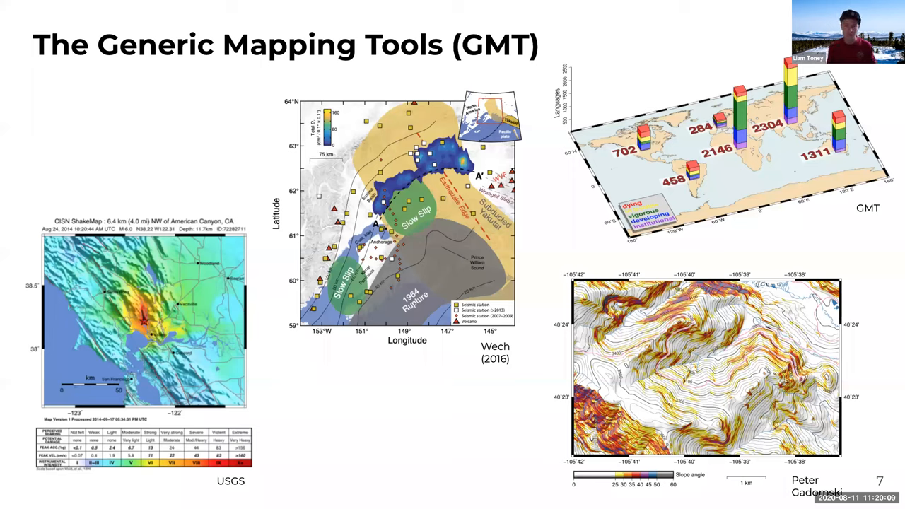
Step: Advance past the last slide to leave the slideshow for the desktop map-image folder
{"action": "key", "text": "Right"}
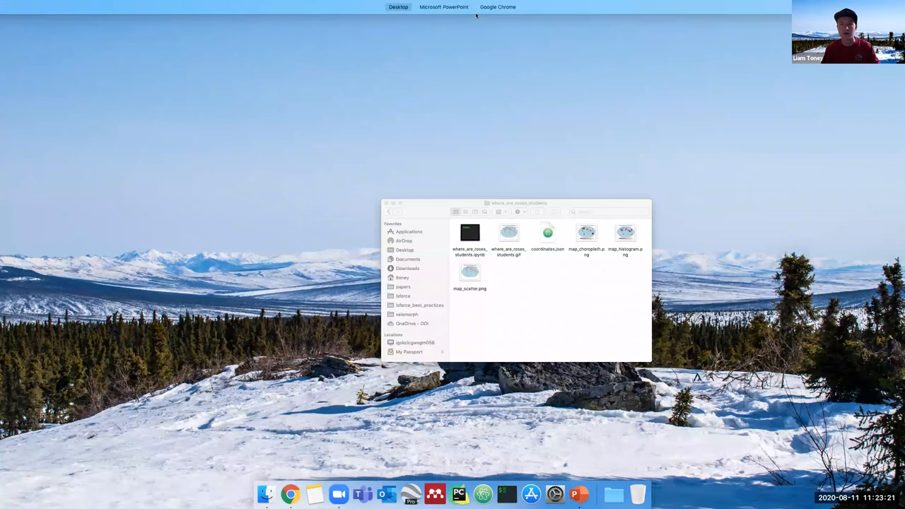
Step: Bring PowerPoint forward and start the Slide Show playing the Hawaii relief map's layered 3D animation
{"action": "left_click", "coordinate": [444, 6]}
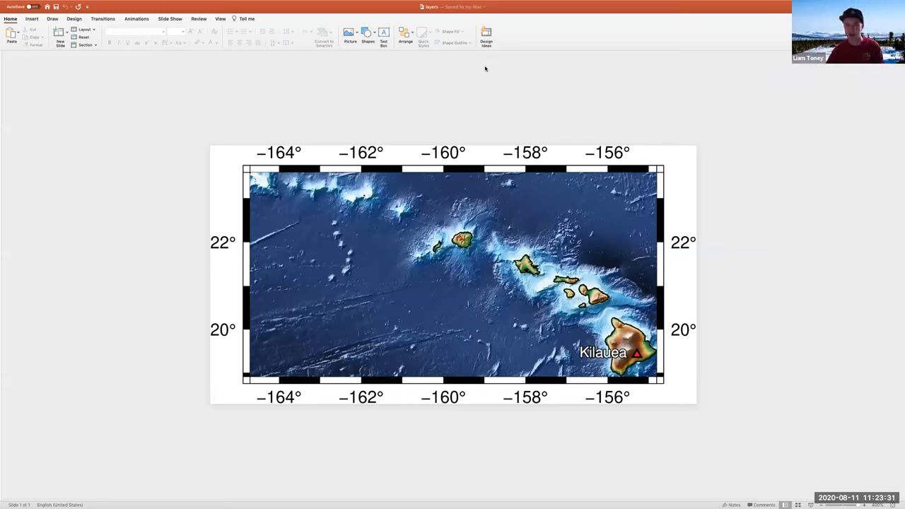
{"action": "mouse_move", "coordinate": [472, 62]}
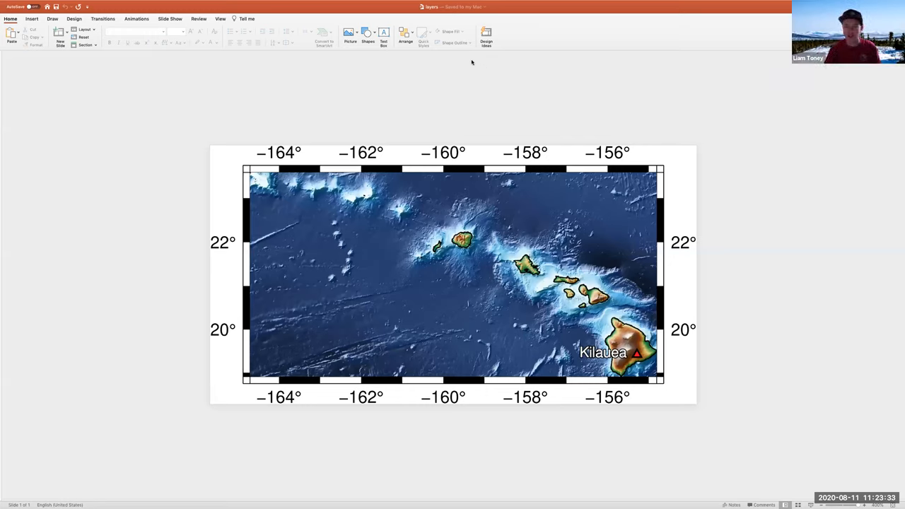
{"action": "left_click", "coordinate": [405, 34]}
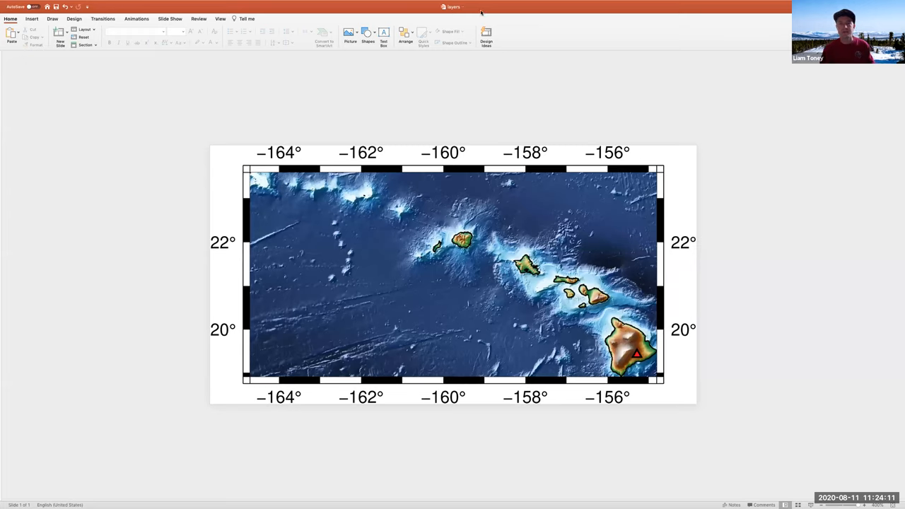
{"action": "left_click", "coordinate": [405, 34]}
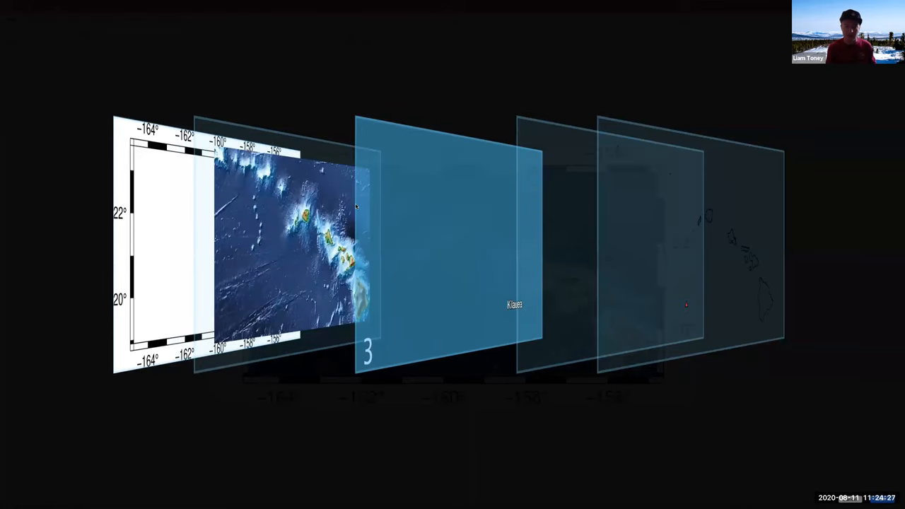
{"action": "key", "text": "escape"}
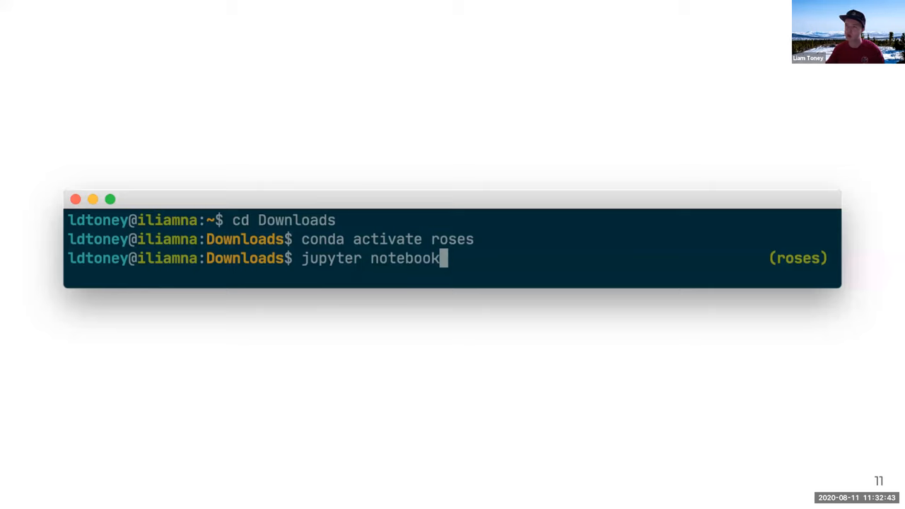
{"action": "mouse_move", "coordinate": [441, 134]}
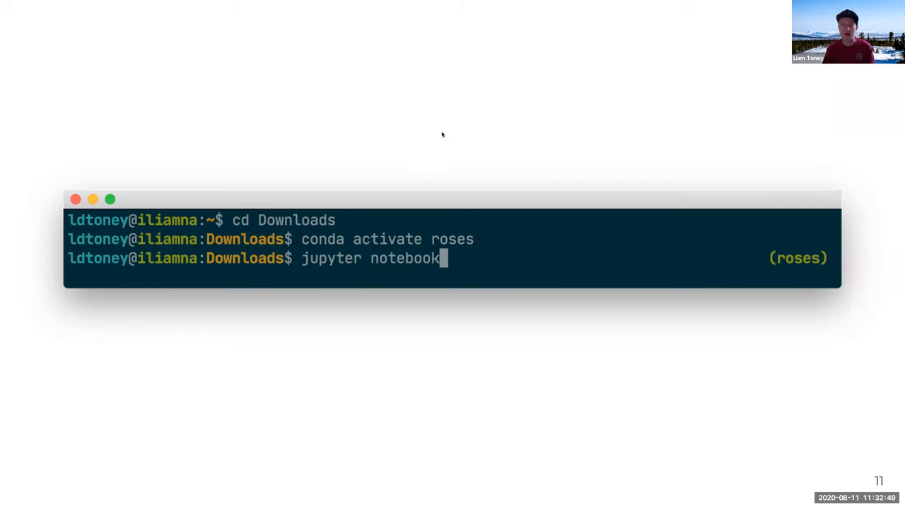
{"action": "mouse_move", "coordinate": [554, 146]}
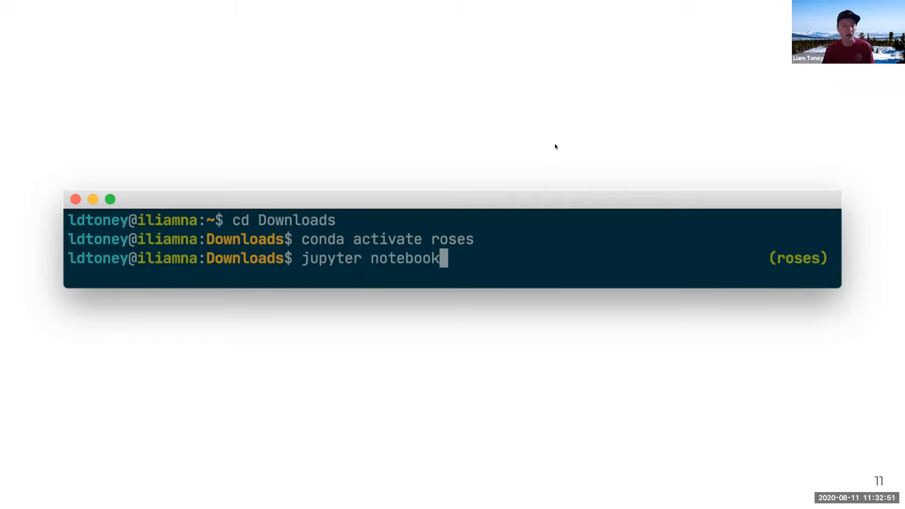
{"action": "mouse_move", "coordinate": [594, 137]}
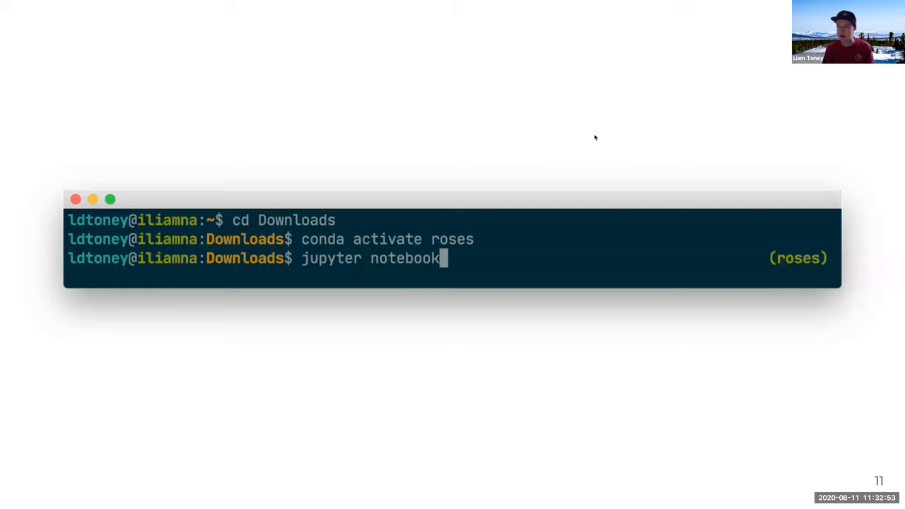
{"action": "mouse_move", "coordinate": [623, 137]}
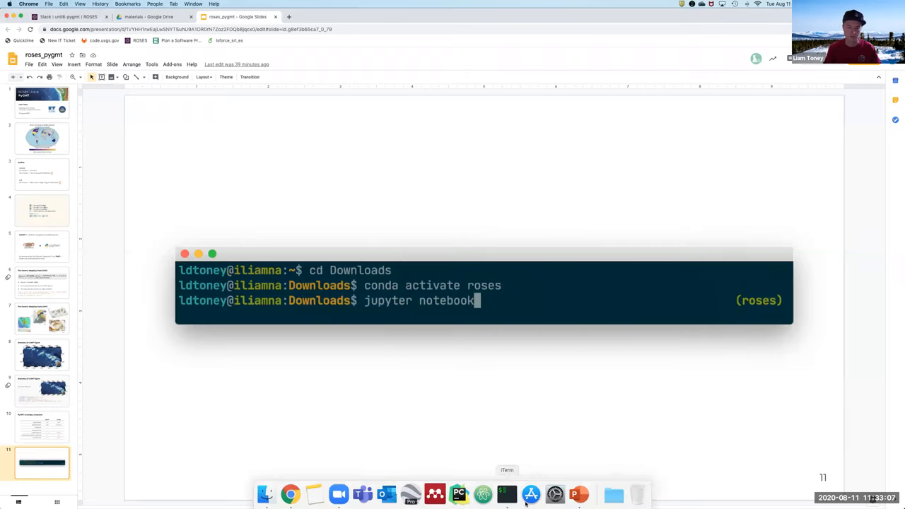
Step: In the terminal, move into the ROSES/materials folder holding the PyGMT notebooks
{"action": "left_click", "coordinate": [507, 494]}
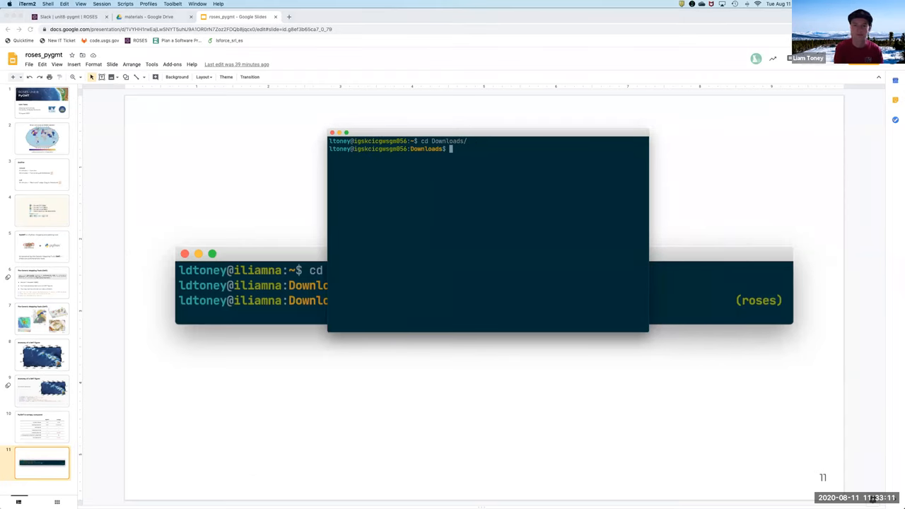
{"action": "type", "text": "cd ROSES/"}
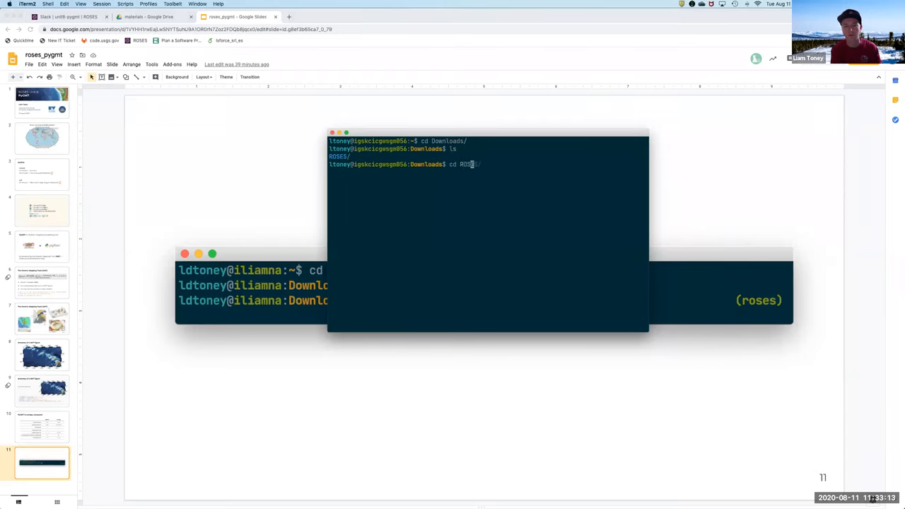
{"action": "key", "text": "Return"}
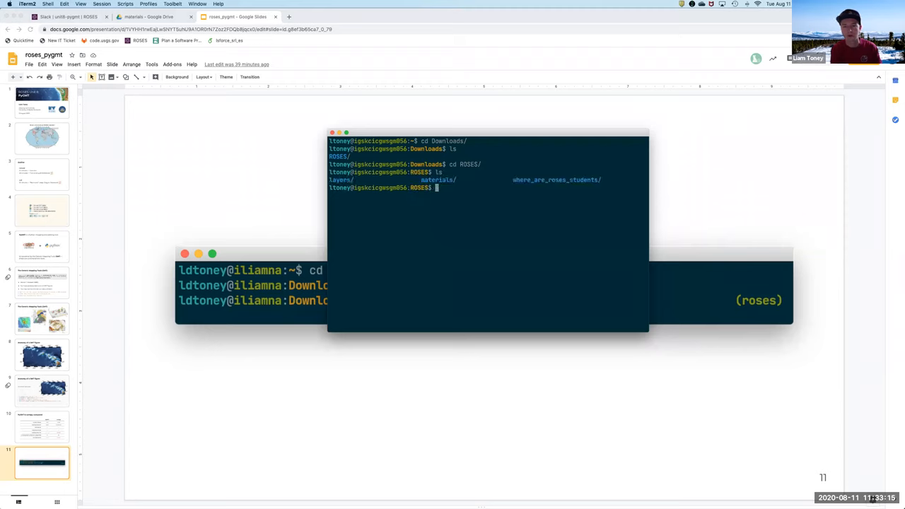
{"action": "type", "text": "cd materials/"}
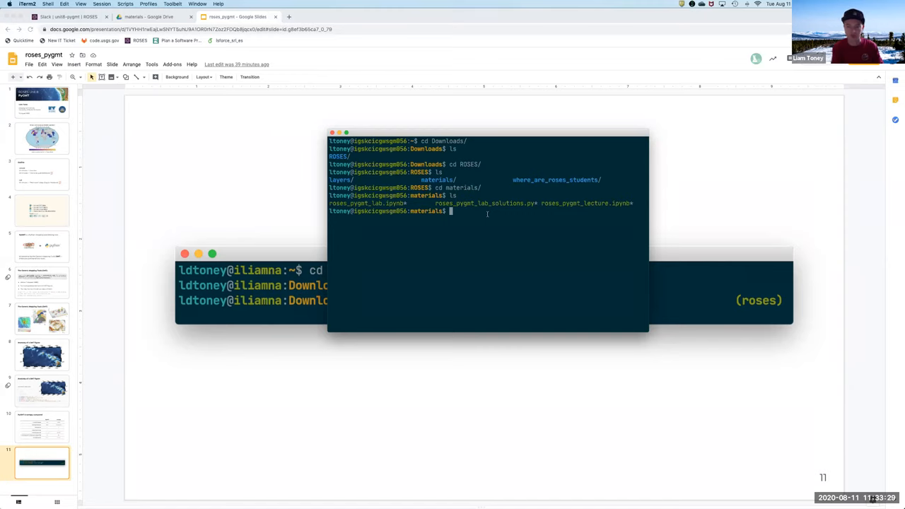
Step: Launch jupyter notebook so the materials folder opens in the browser
{"action": "type", "text": "jupy"}
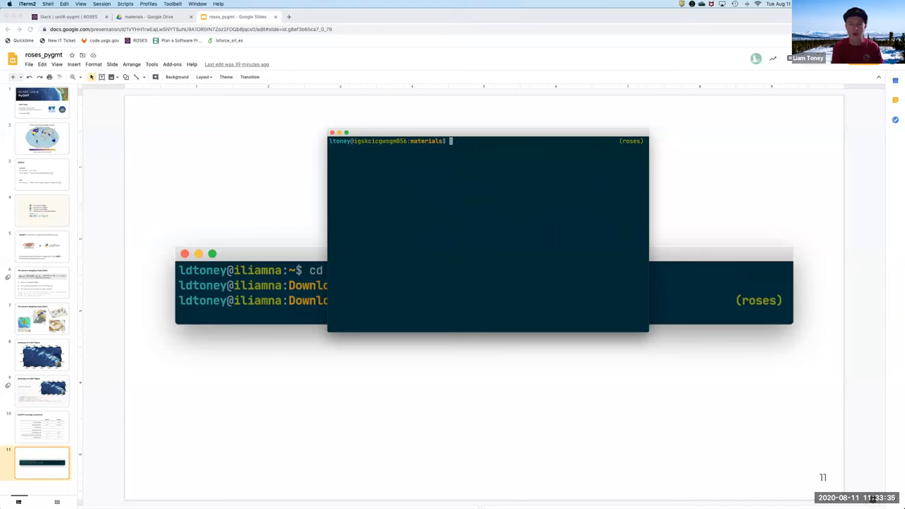
{"action": "type", "text": "jupyter notebook"}
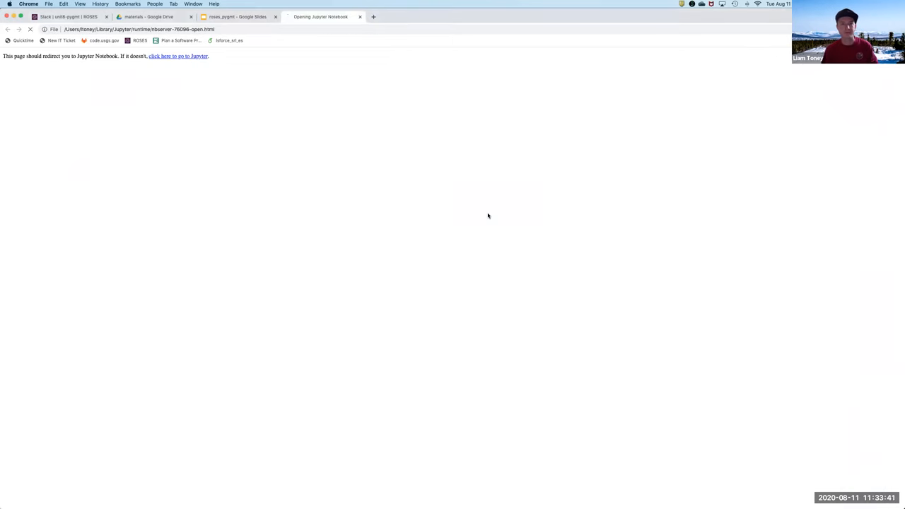
Step: Open roses_pygmt_lecture.ipynb from the Jupyter file browser
{"action": "left_click", "coordinate": [178, 56]}
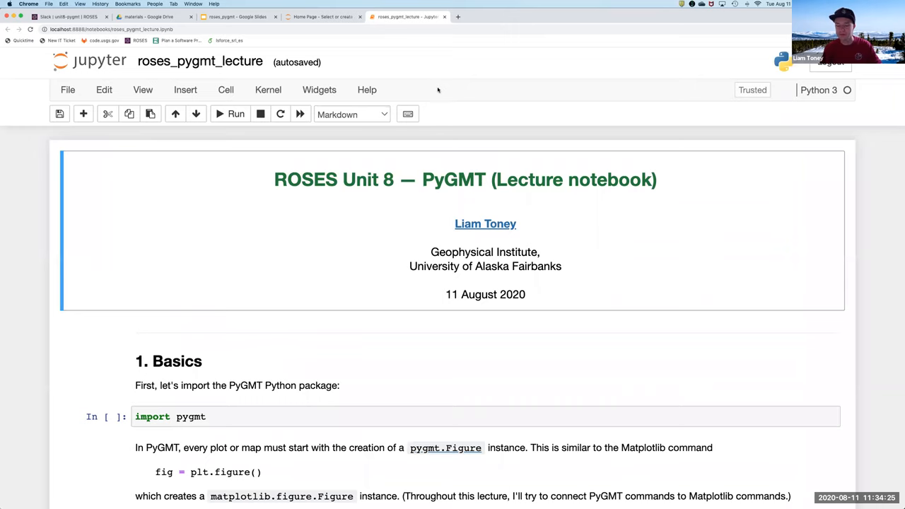
{"action": "mouse_move", "coordinate": [435, 170]}
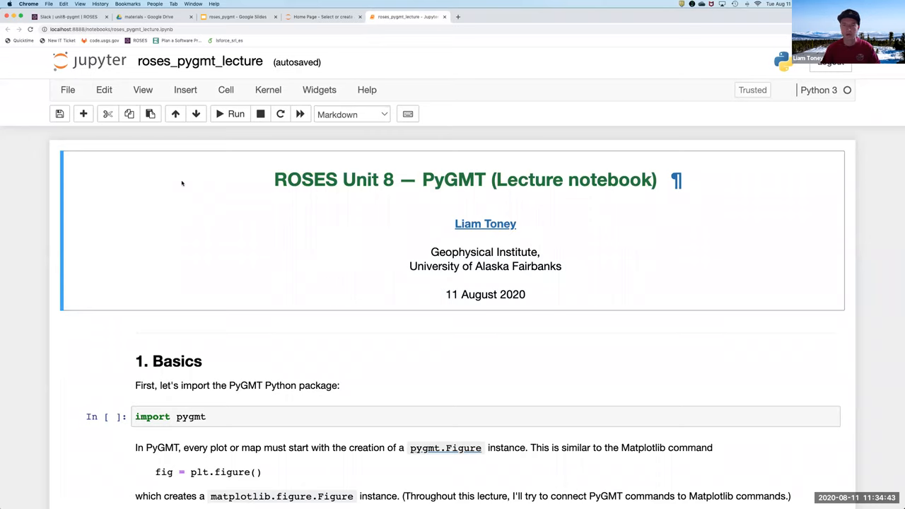
{"action": "mouse_move", "coordinate": [181, 209]}
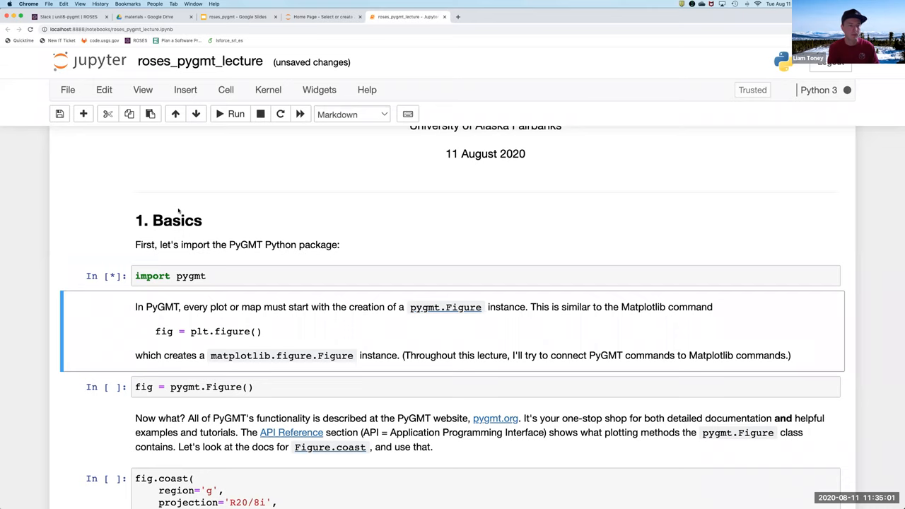
Step: Run the fig = pygmt.Figure() cell to create the figure object
{"action": "left_click", "coordinate": [235, 113]}
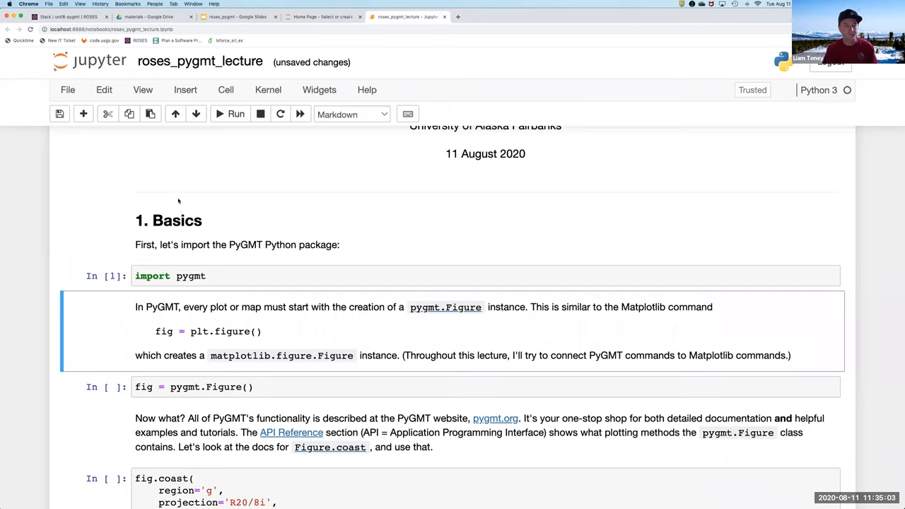
{"action": "mouse_move", "coordinate": [413, 243]}
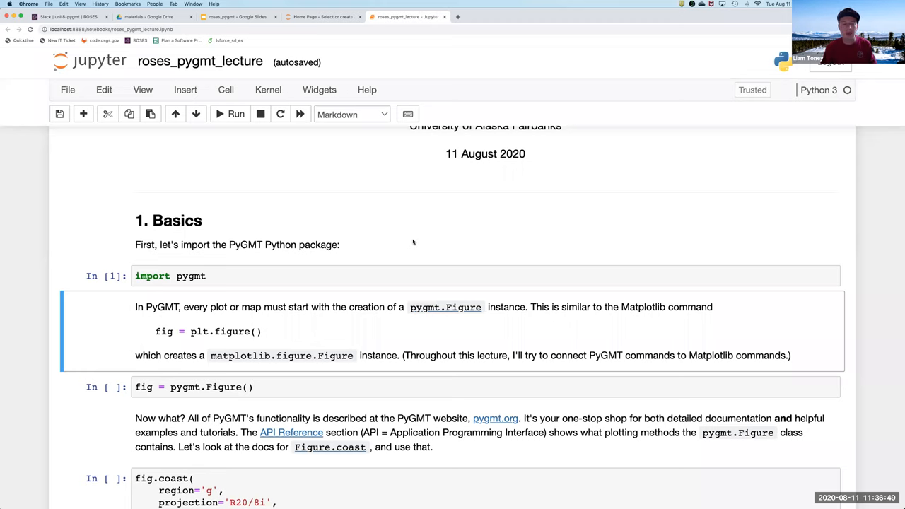
{"action": "mouse_move", "coordinate": [342, 240]}
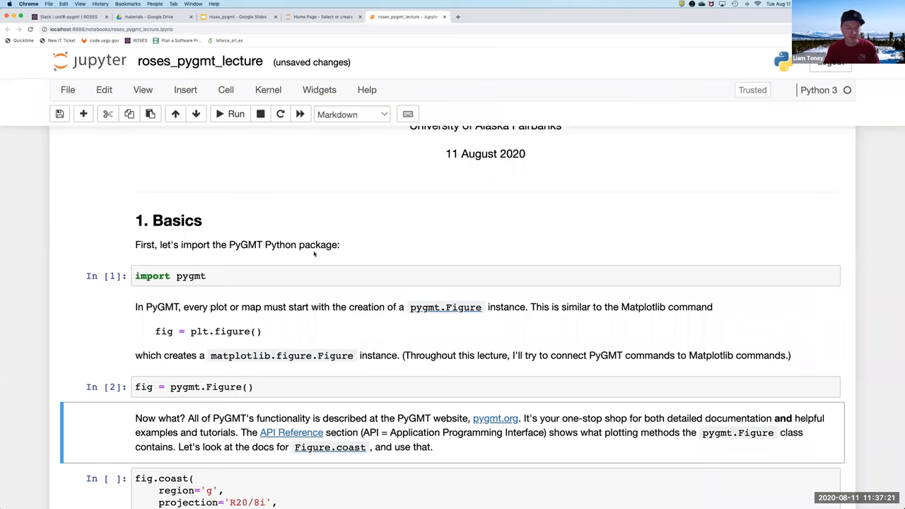
{"action": "scroll", "scroll_direction": "down", "scroll_amount": 3}
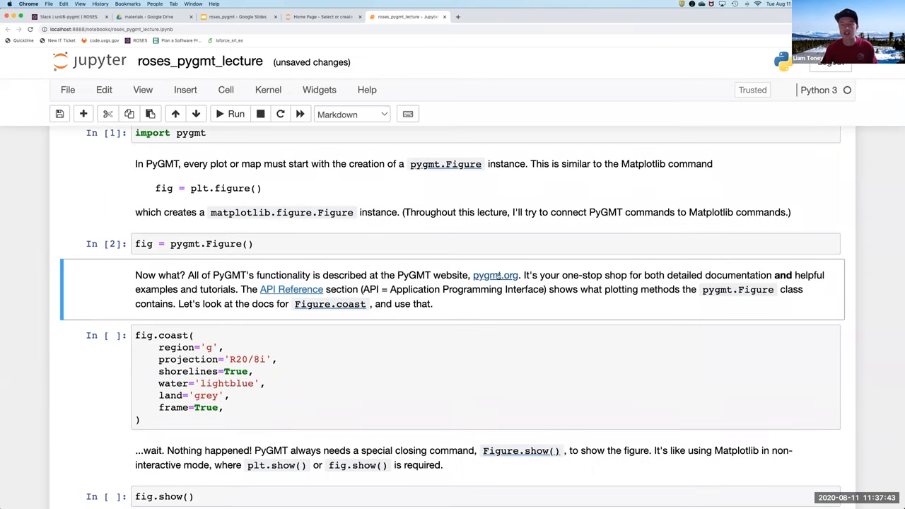
{"action": "mouse_move", "coordinate": [495, 274]}
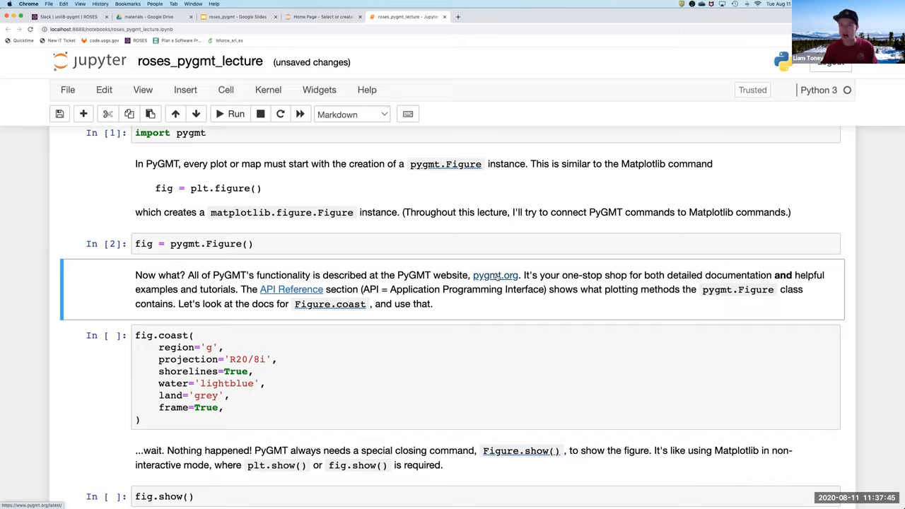
Step: Follow the pygmt.org link and bring up the API Reference page listing Figure methods like coast and basemap
{"action": "left_click", "coordinate": [494, 275]}
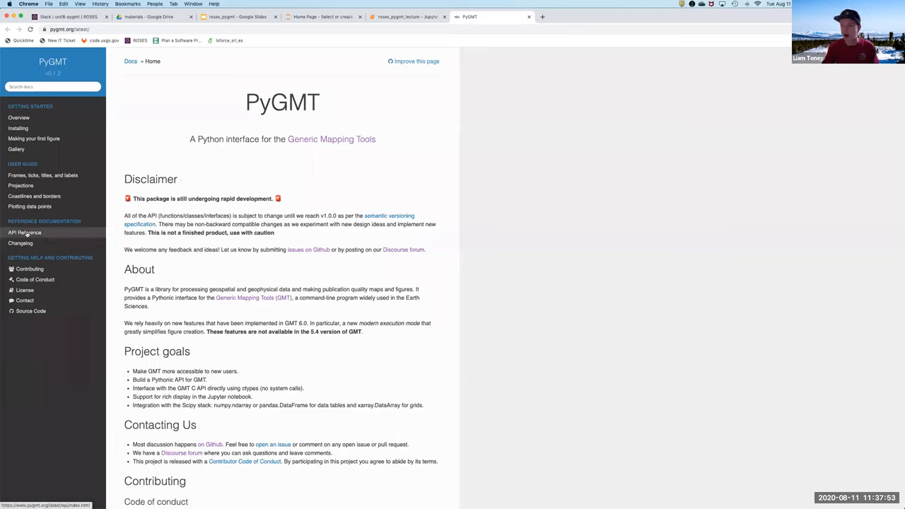
{"action": "left_click", "coordinate": [26, 232]}
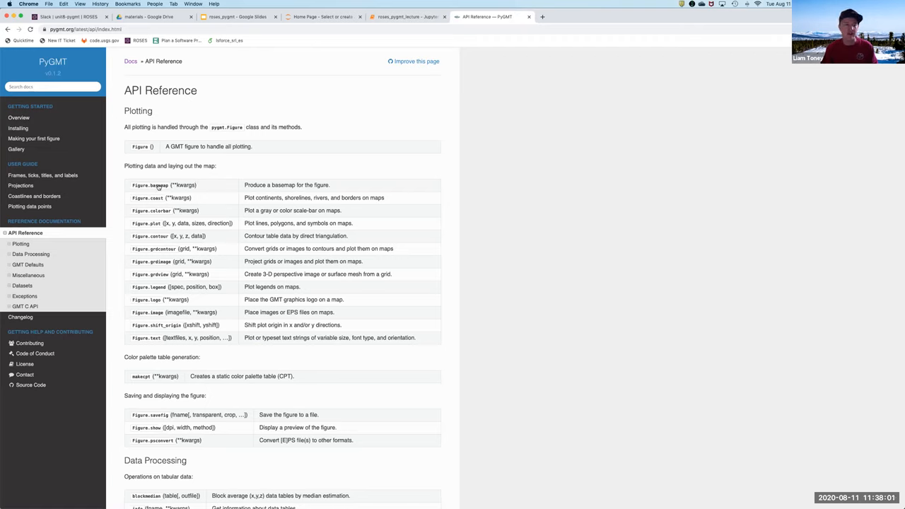
{"action": "mouse_move", "coordinate": [147, 300]}
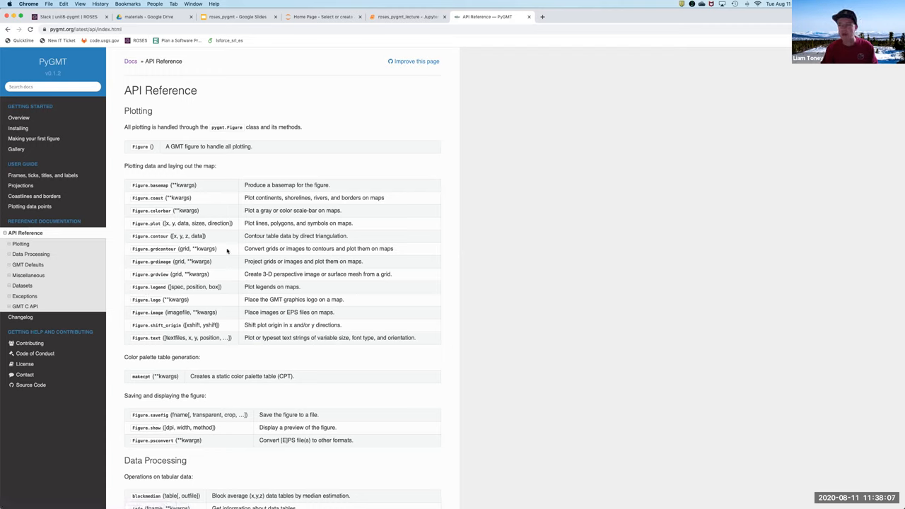
{"action": "mouse_move", "coordinate": [181, 201]}
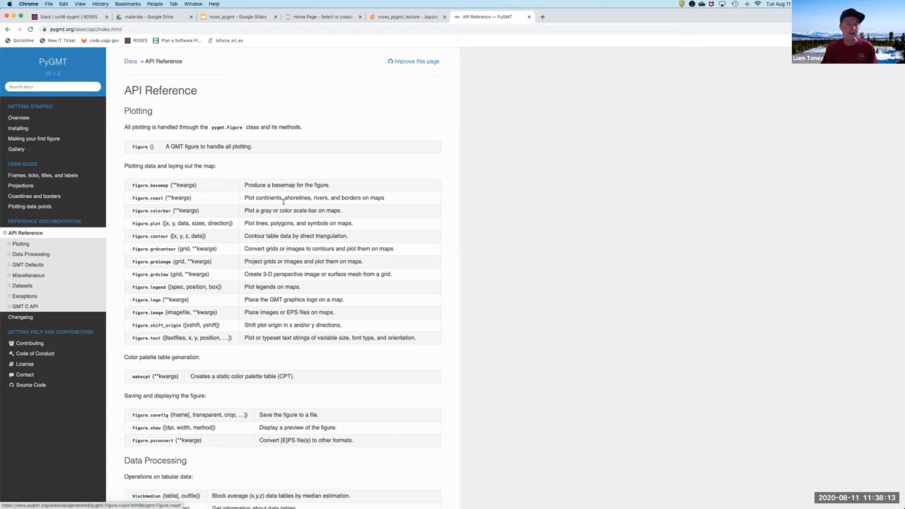
{"action": "mouse_move", "coordinate": [478, 149]}
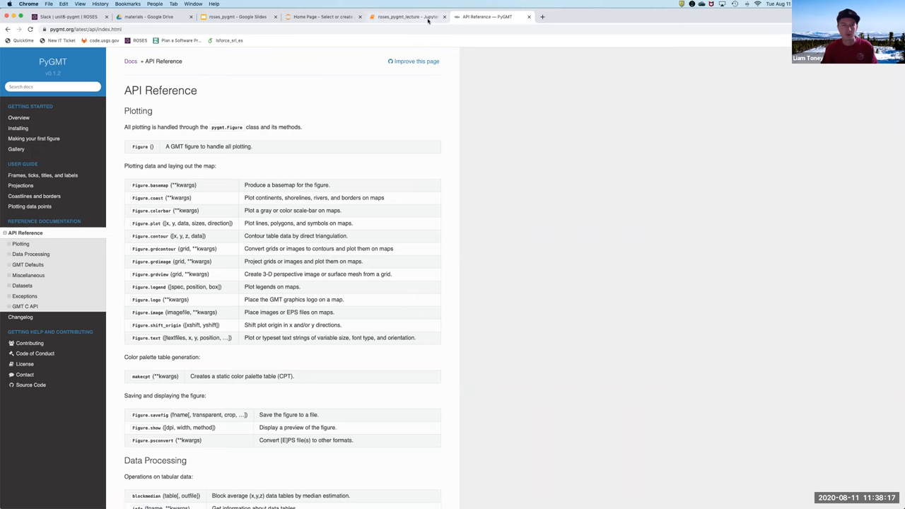
Step: Back in the lecture notebook, highlight the shorelines argument and run the fig.coast global coastline cell
{"action": "left_click", "coordinate": [407, 17]}
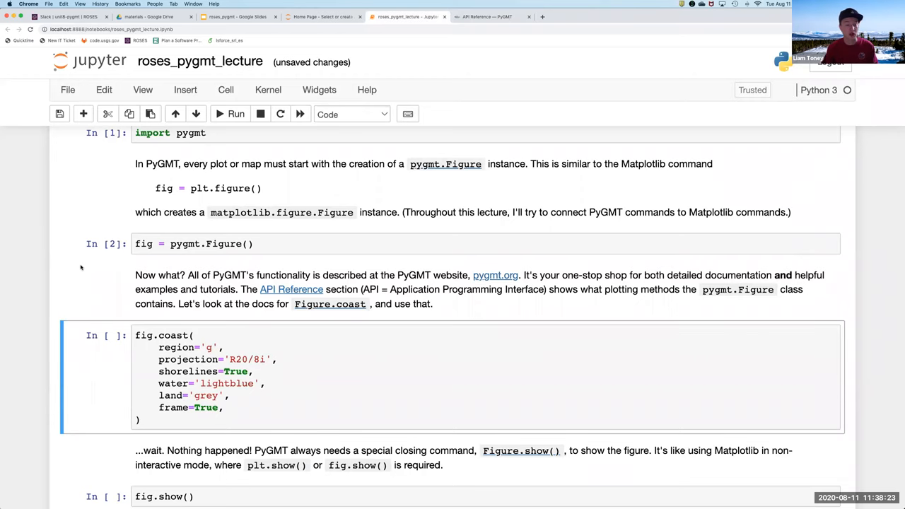
{"action": "scroll", "scroll_direction": "down", "scroll_amount": 3}
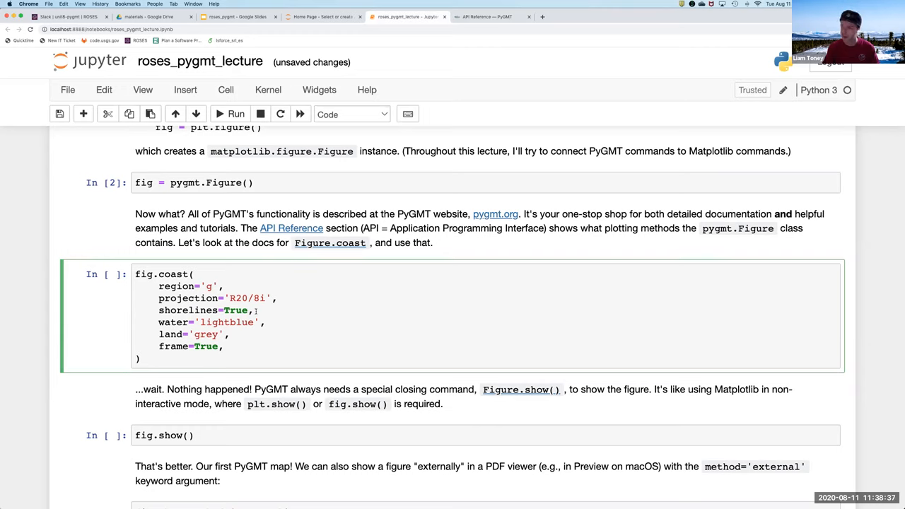
{"action": "double_click", "coordinate": [186, 311]}
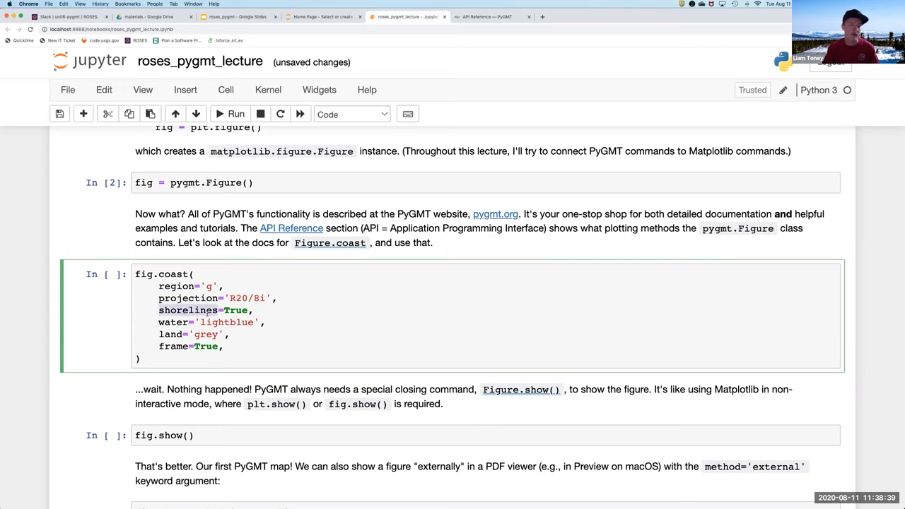
{"action": "left_click", "coordinate": [258, 311]}
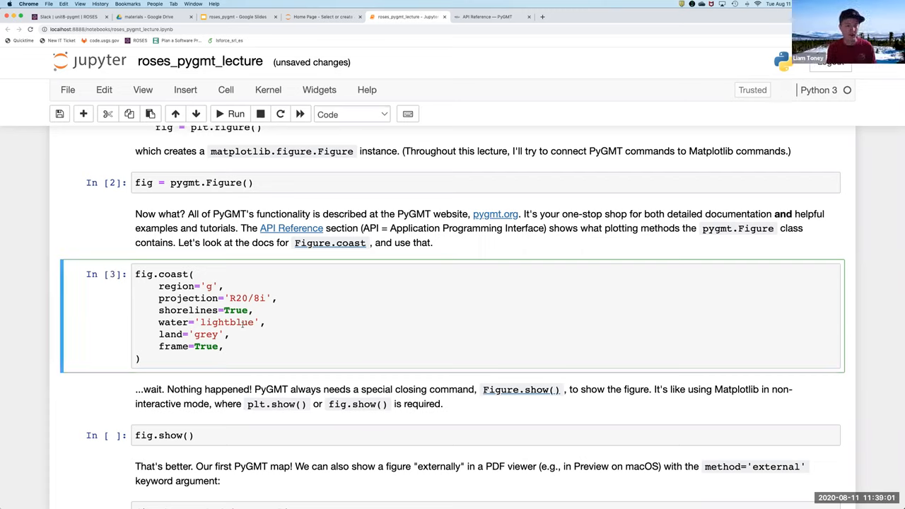
{"action": "scroll", "scroll_direction": "down", "scroll_amount": 3}
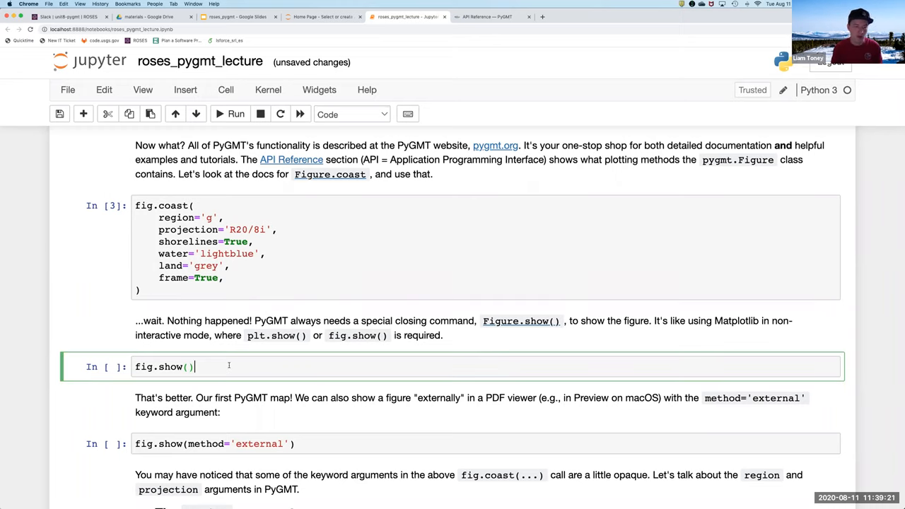
Step: Run fig.show() and reveal the world map with grey land and light blue water below it
{"action": "left_click", "coordinate": [235, 113]}
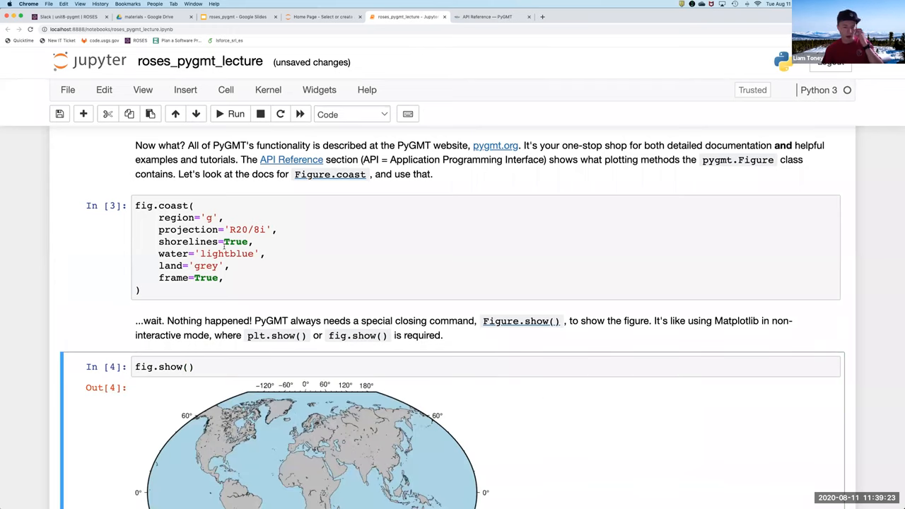
{"action": "scroll", "scroll_direction": "down", "scroll_amount": 3}
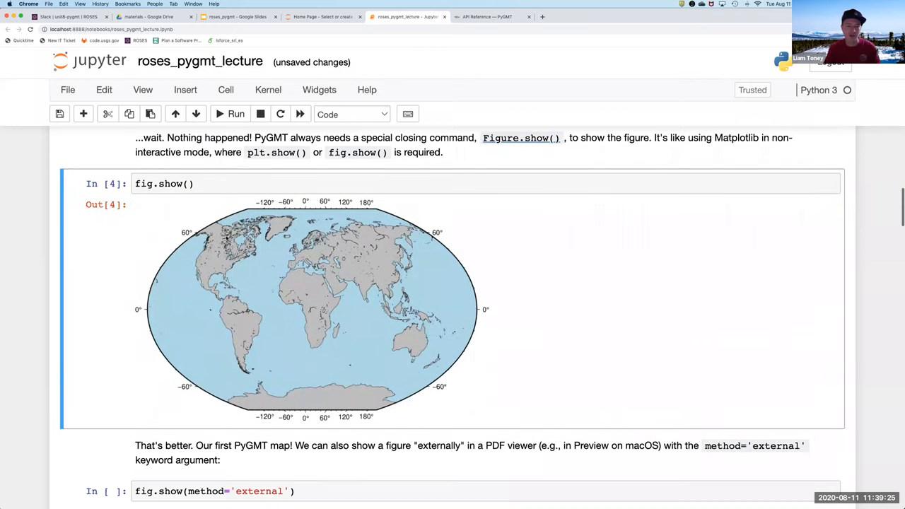
{"action": "mouse_move", "coordinate": [304, 320]}
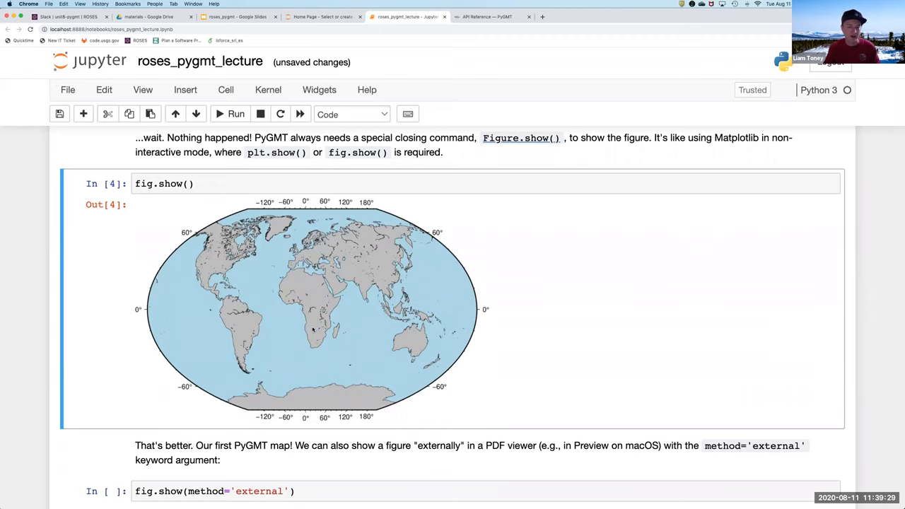
{"action": "mouse_move", "coordinate": [247, 276]}
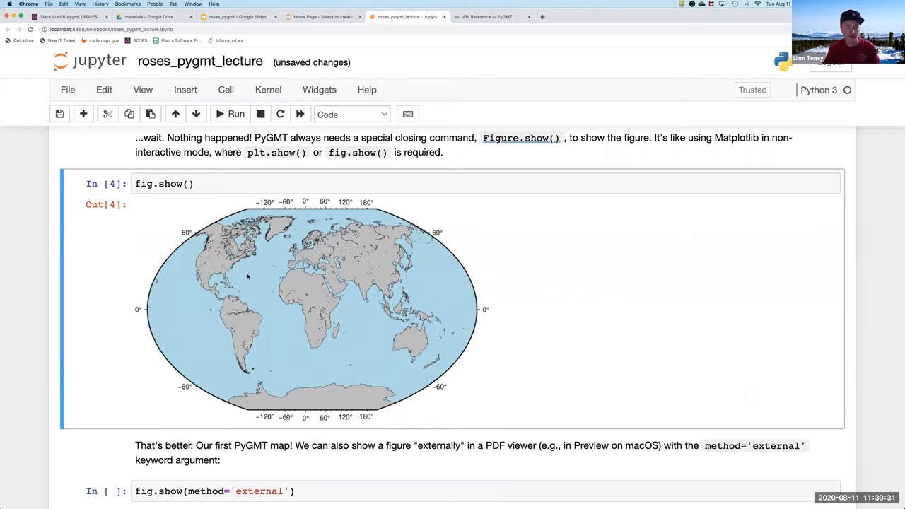
{"action": "scroll", "scroll_direction": "down", "scroll_amount": 3}
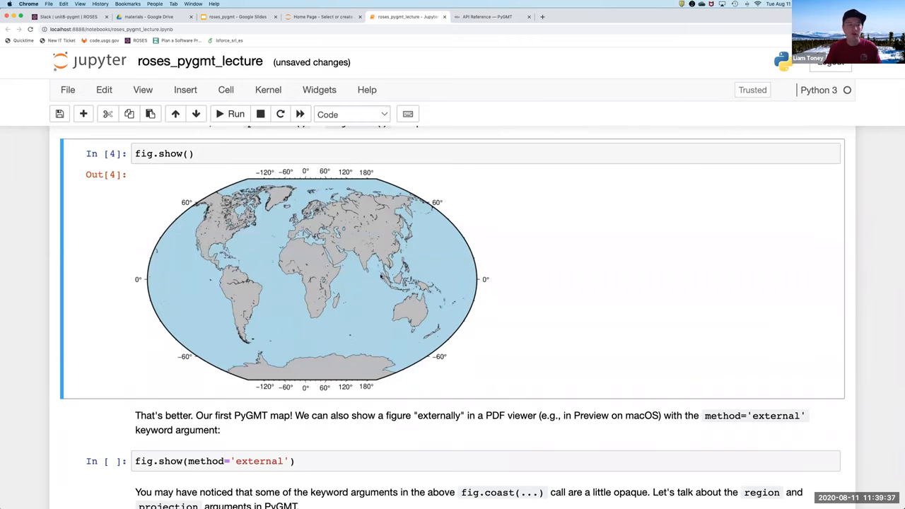
{"action": "scroll", "scroll_direction": "down", "scroll_amount": 3}
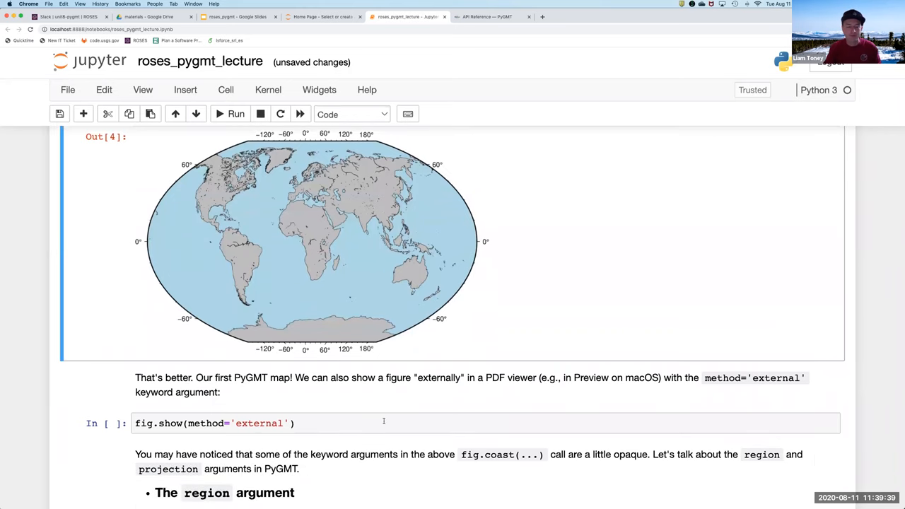
Step: Select the fig.show(method='external') cell so the world map can be sent out to Preview
{"action": "left_click", "coordinate": [385, 423]}
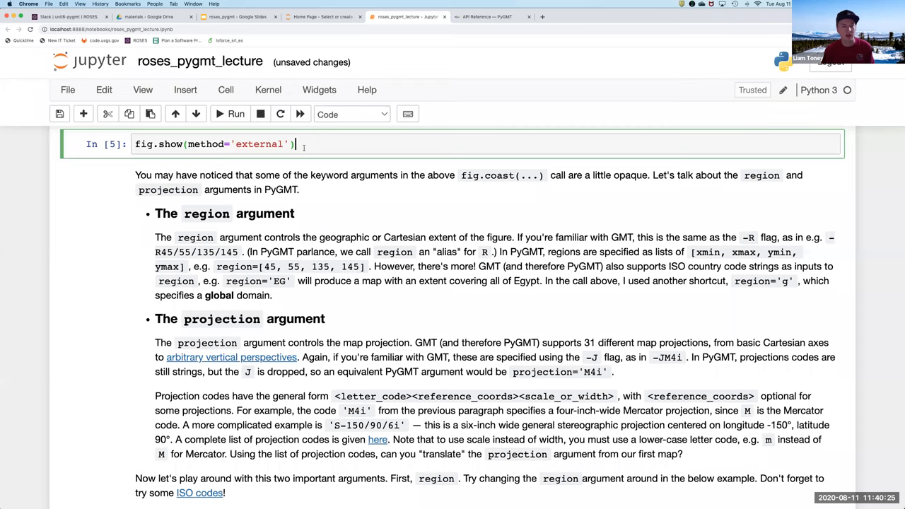
Step: Scroll past the first global map output down to the notes on region lists and projection codes
{"action": "scroll", "scroll_direction": "down", "scroll_amount": 3}
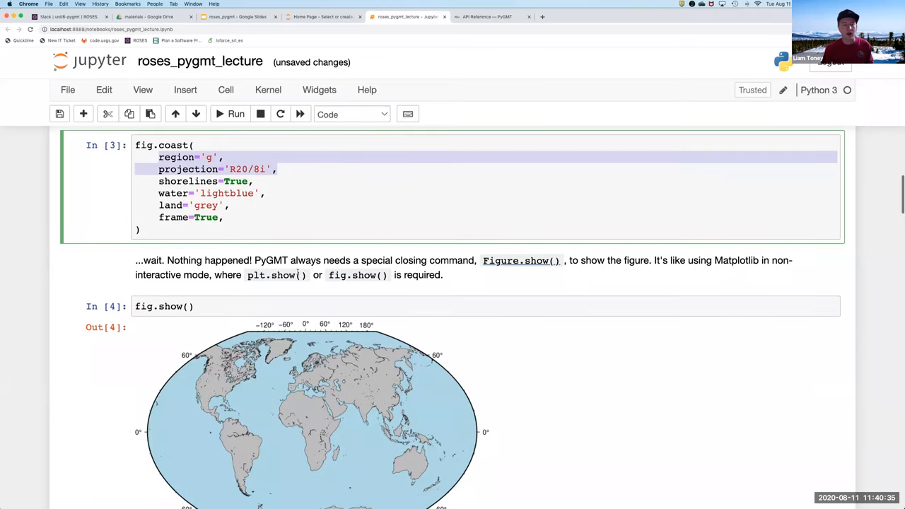
{"action": "scroll", "scroll_direction": "down", "scroll_amount": 3}
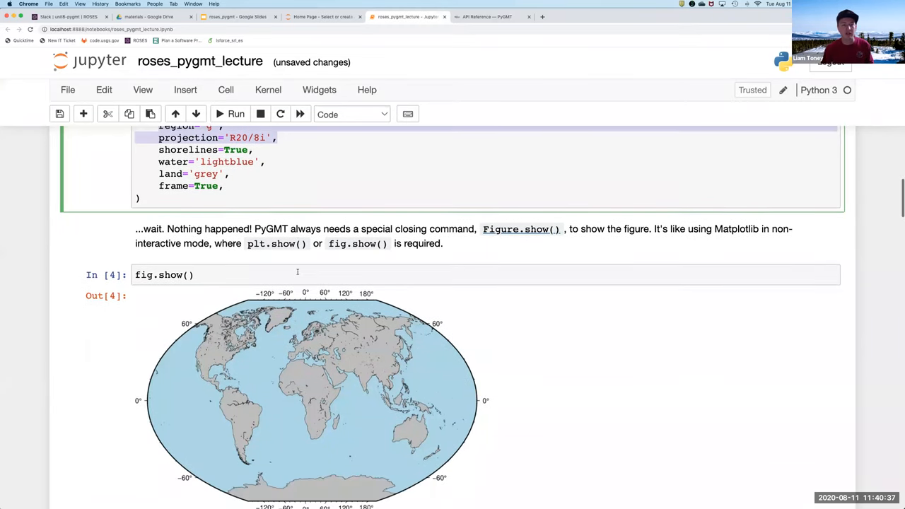
{"action": "scroll", "scroll_direction": "down", "scroll_amount": 3}
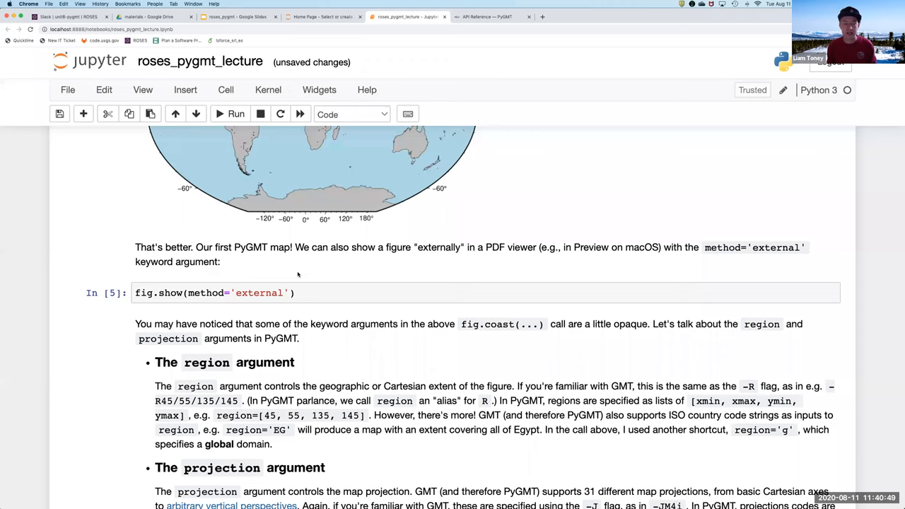
{"action": "scroll", "scroll_direction": "down", "scroll_amount": 3}
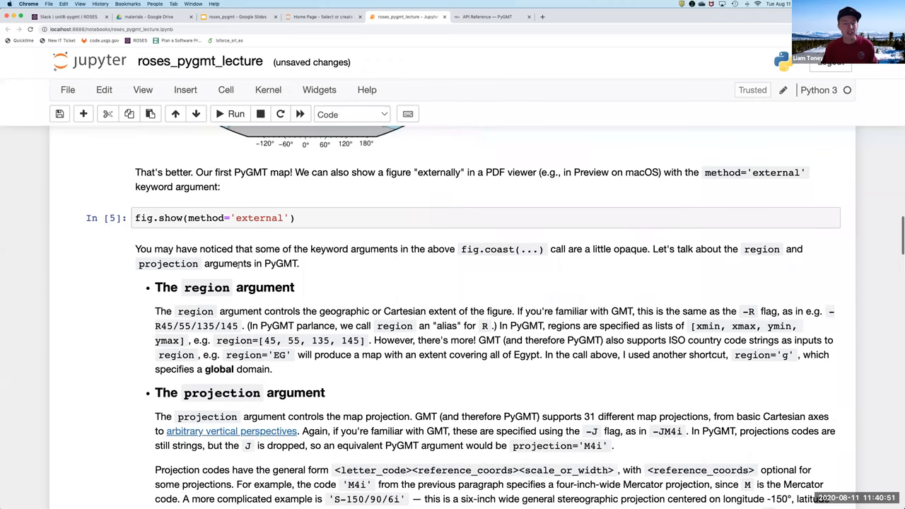
{"action": "scroll", "scroll_direction": "down", "scroll_amount": 3}
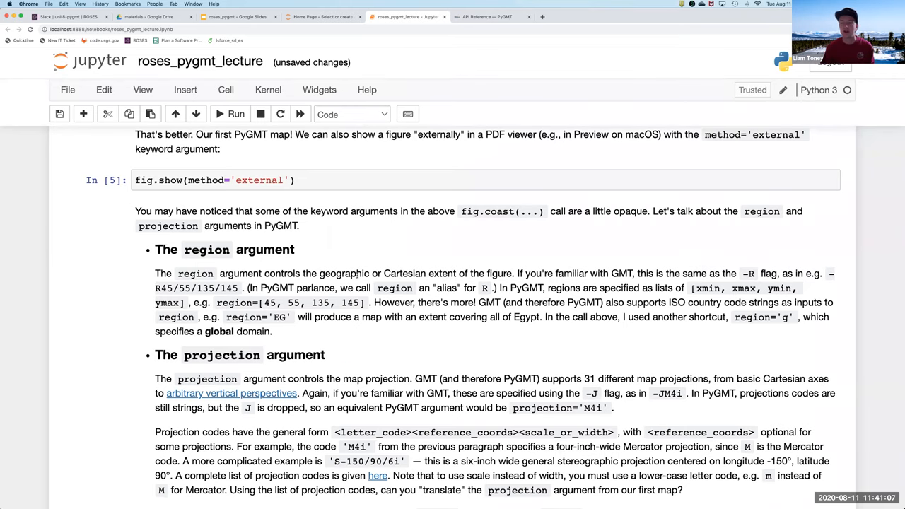
{"action": "scroll", "scroll_direction": "down", "scroll_amount": 3}
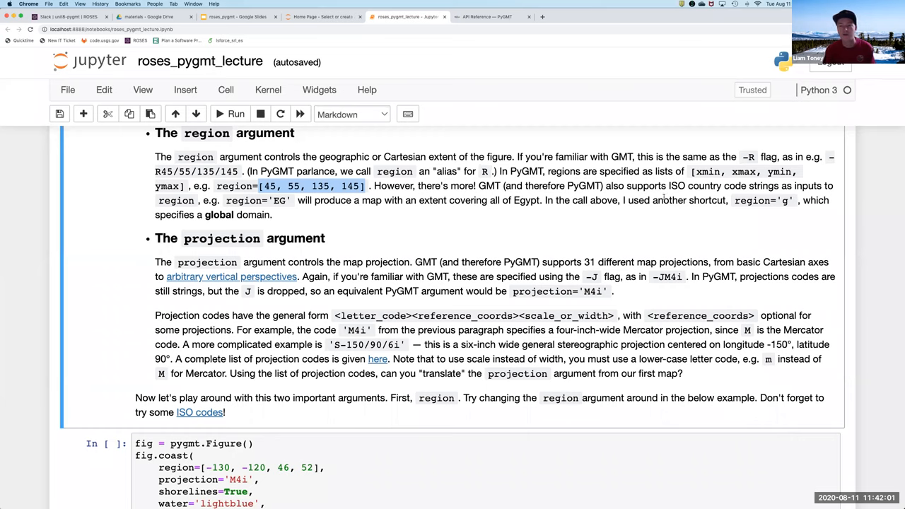
{"action": "mouse_move", "coordinate": [795, 211]}
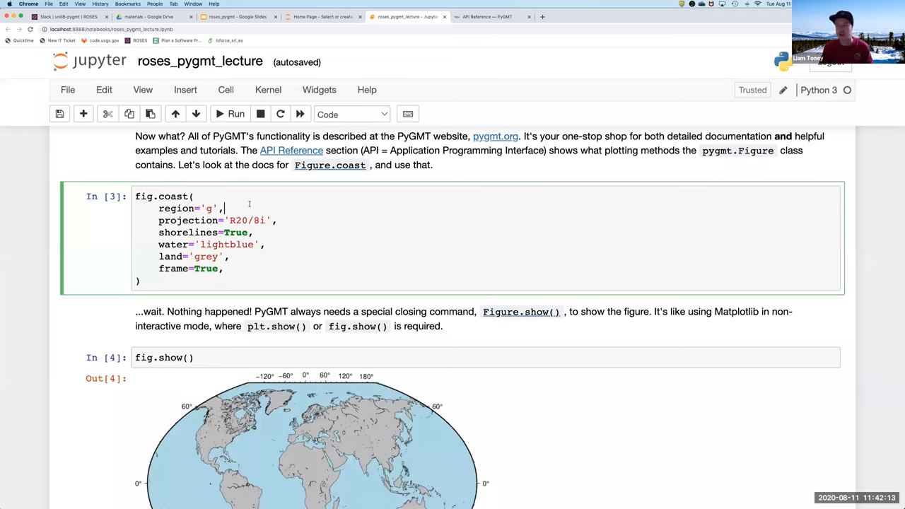
{"action": "scroll", "scroll_direction": "down", "scroll_amount": 3}
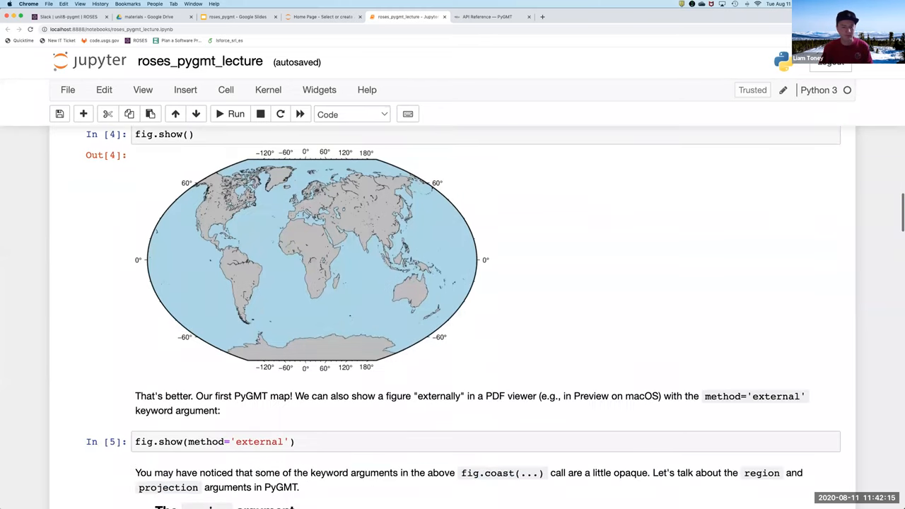
{"action": "scroll", "scroll_direction": "down", "scroll_amount": 3}
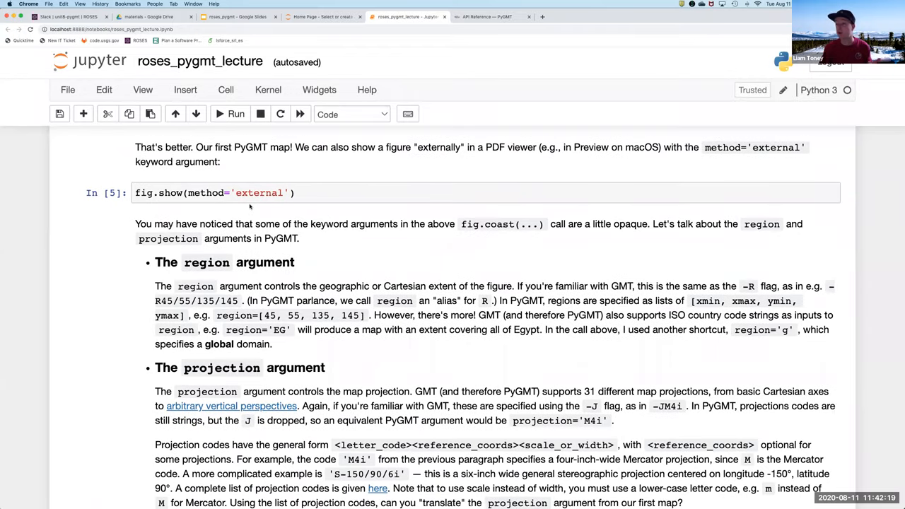
Step: Read the projection argument explanation, highlighting the letter_code part of the general form
{"action": "scroll", "scroll_direction": "down", "scroll_amount": 3}
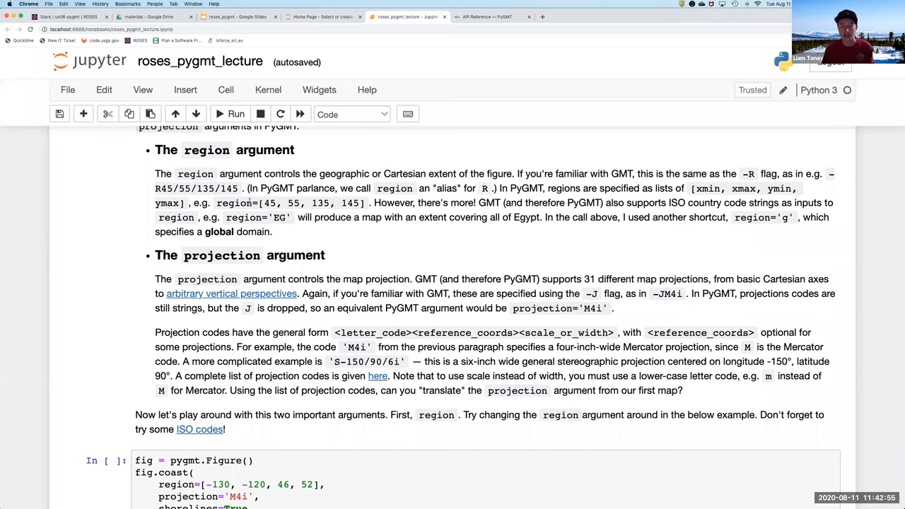
{"action": "scroll", "scroll_direction": "down", "scroll_amount": 3}
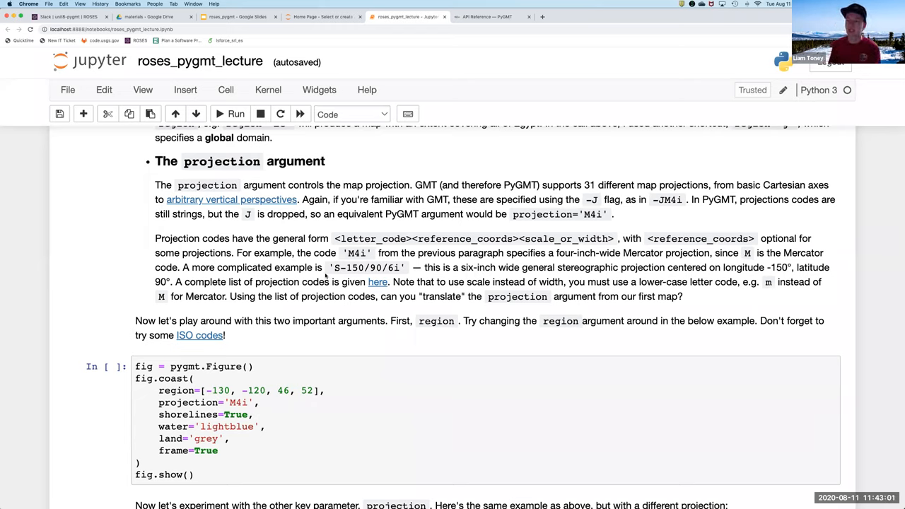
{"action": "mouse_move", "coordinate": [339, 277]}
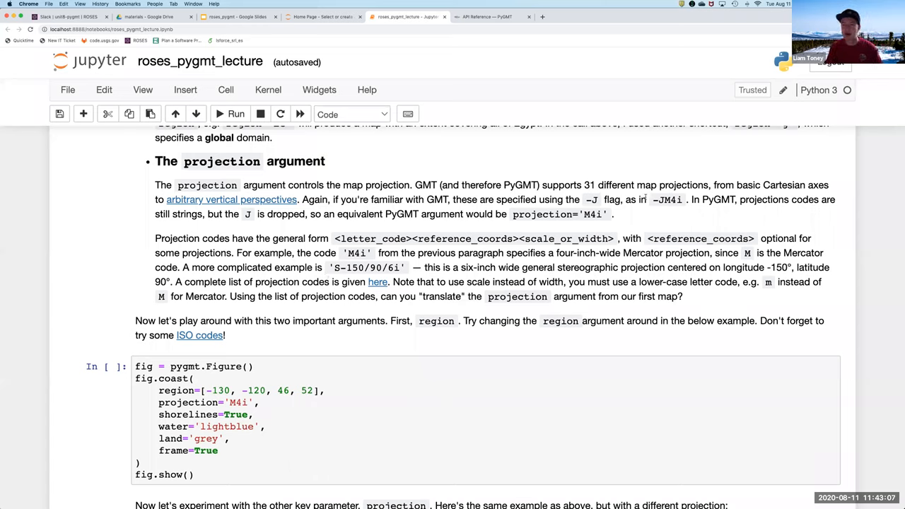
{"action": "double_click", "coordinate": [667, 200]}
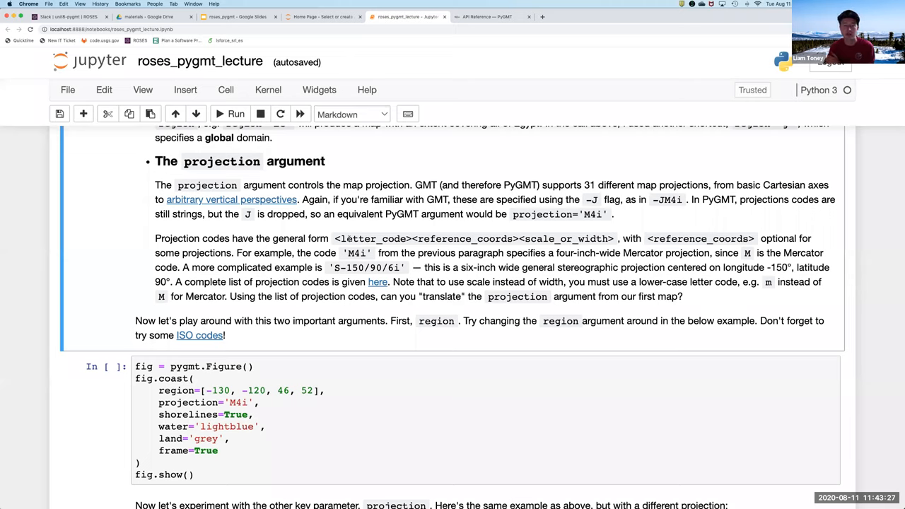
{"action": "double_click", "coordinate": [354, 237]}
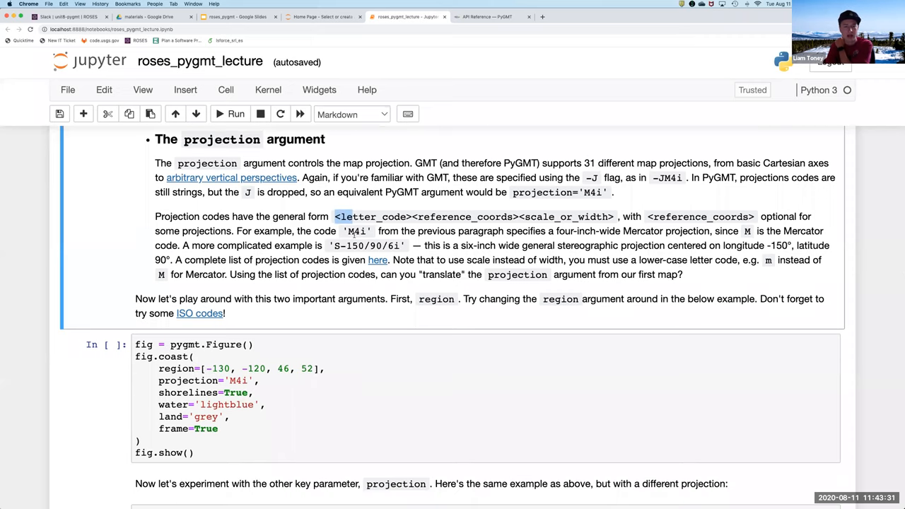
Step: Highlight part of the S-150/90/6i code and follow the 'here' link to the full projection list
{"action": "scroll", "scroll_direction": "down", "scroll_amount": 3}
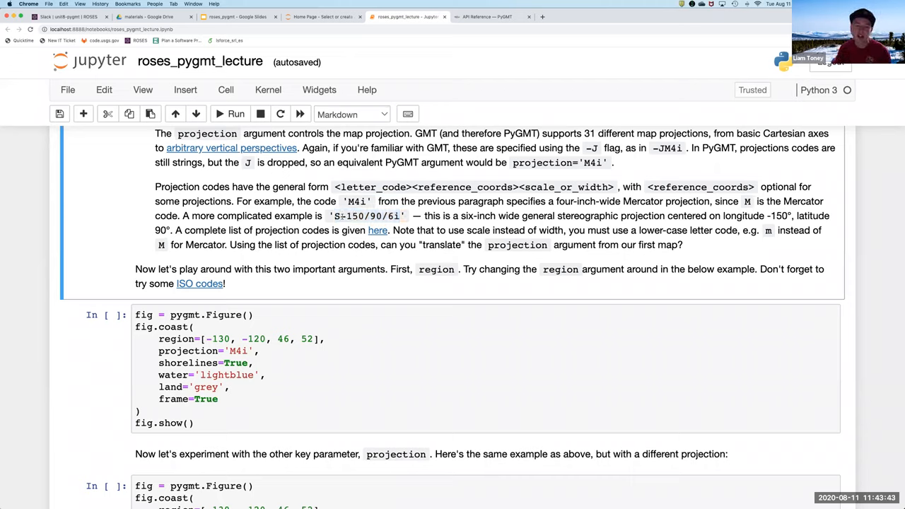
{"action": "double_click", "coordinate": [354, 215]}
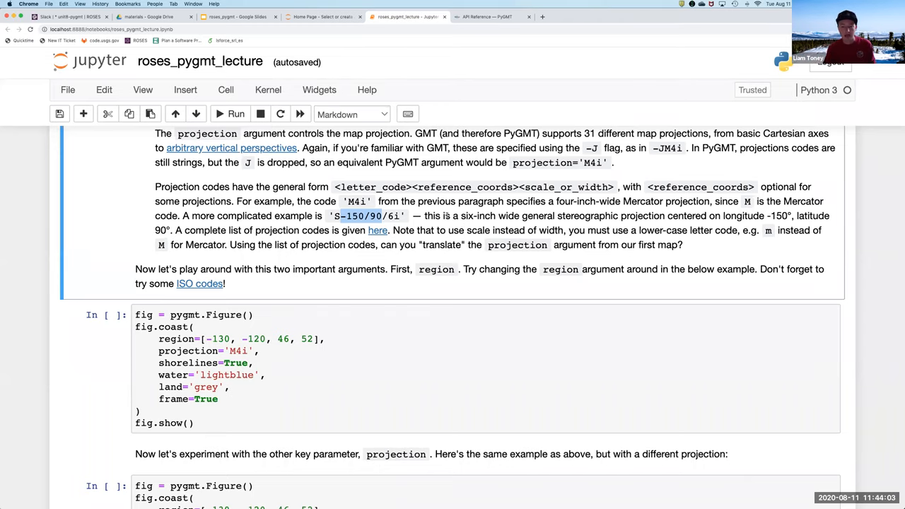
{"action": "left_click", "coordinate": [377, 229]}
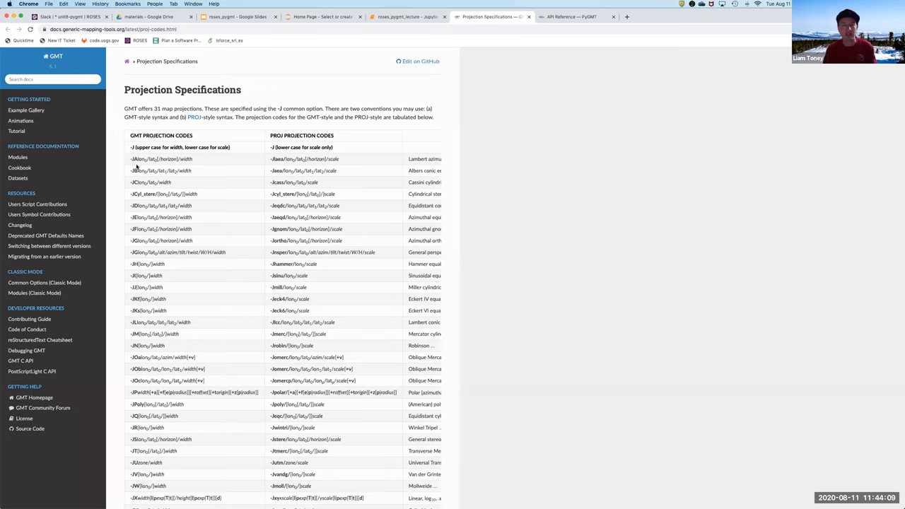
{"action": "mouse_move", "coordinate": [209, 230]}
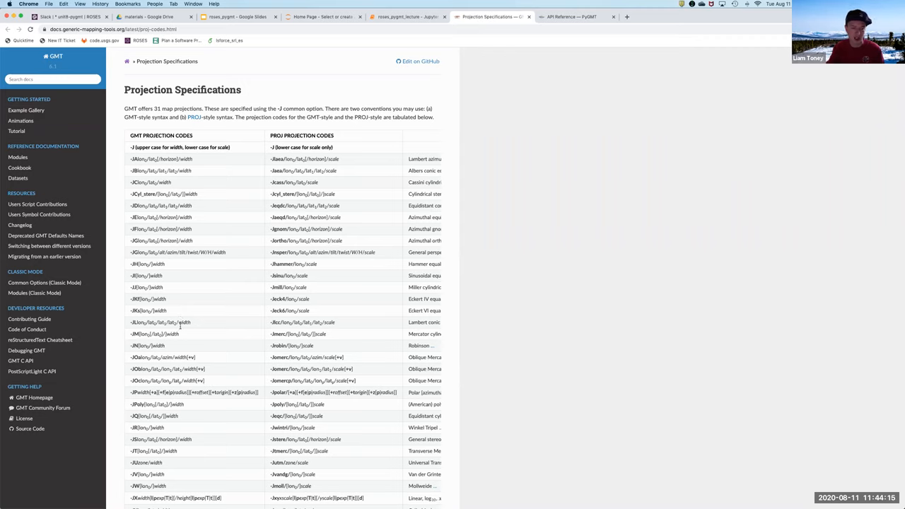
Step: Inspect a code in the Projection Specifications table, then return to the roses_pygmt_lecture notebook
{"action": "double_click", "coordinate": [143, 181]}
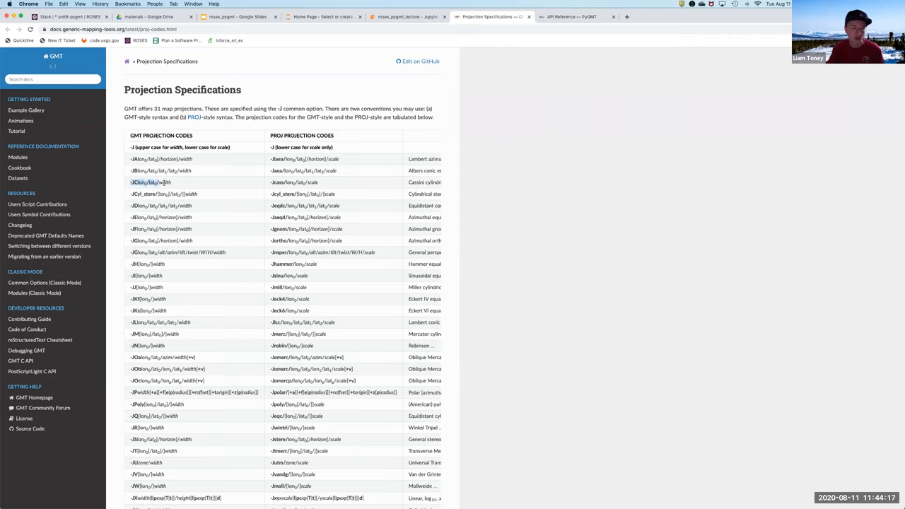
{"action": "left_click", "coordinate": [150, 182]}
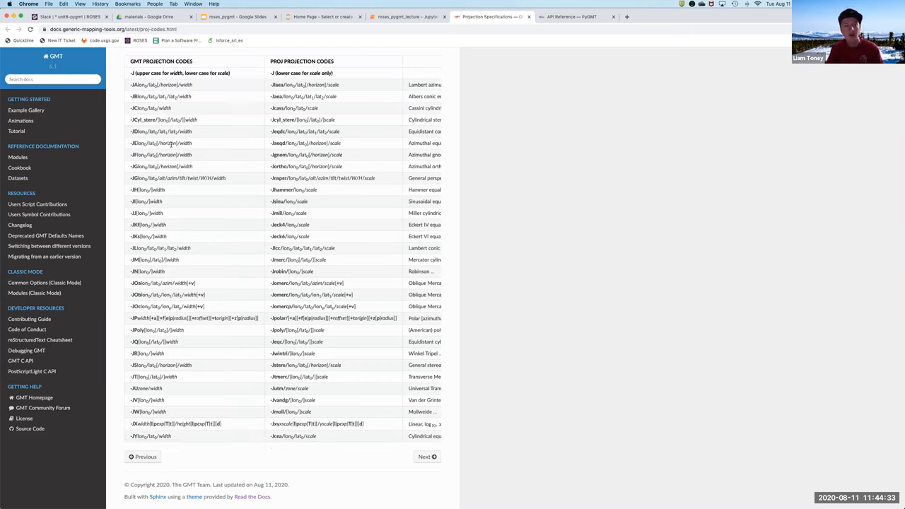
{"action": "mouse_move", "coordinate": [262, 169]}
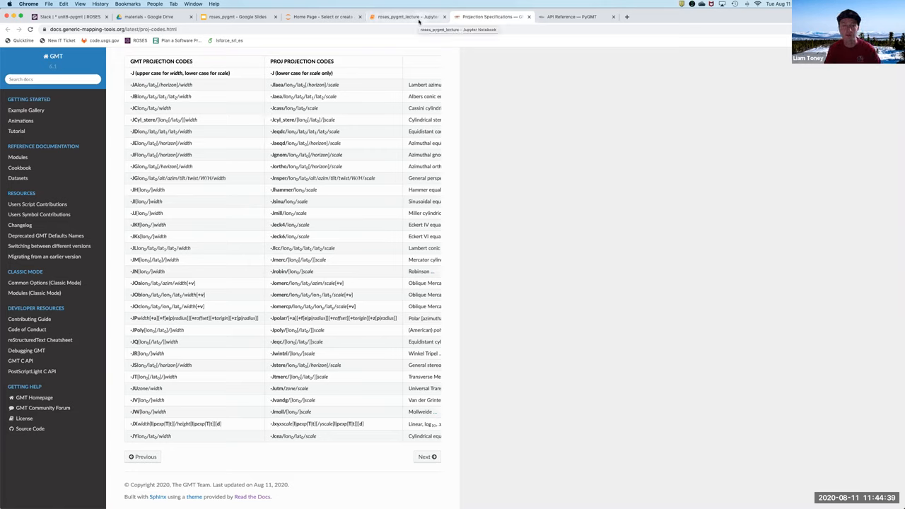
{"action": "left_click", "coordinate": [408, 17]}
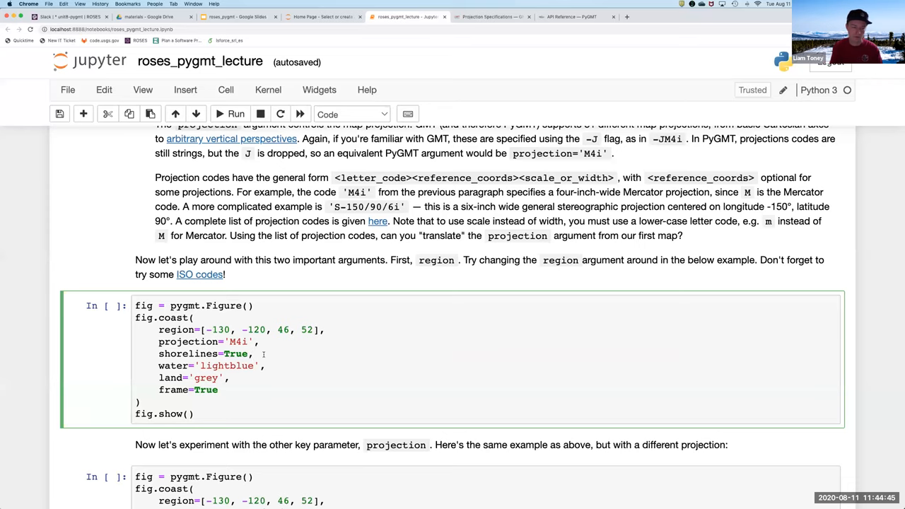
Step: Run the region exercise cell with country code JP, then swap to NZ and map New Zealand
{"action": "left_click", "coordinate": [234, 114]}
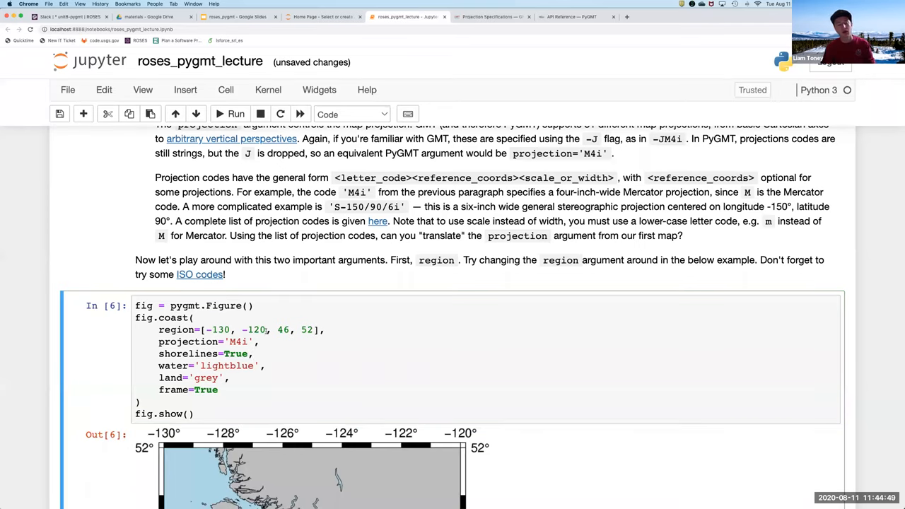
{"action": "scroll", "scroll_direction": "down", "scroll_amount": 3}
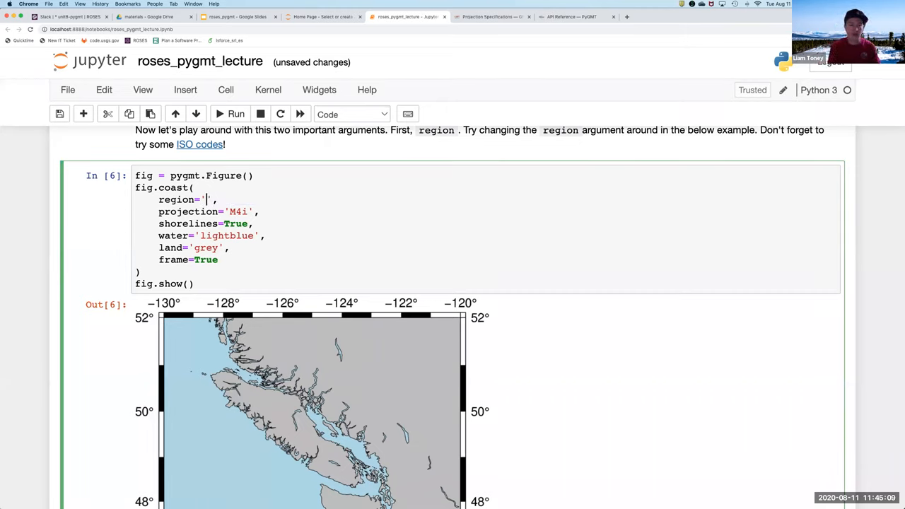
{"action": "type", "text": "JP"}
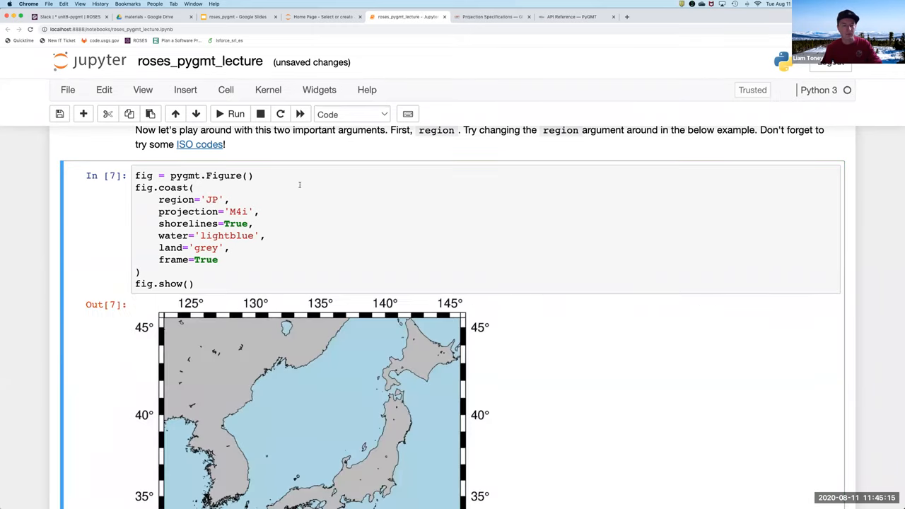
{"action": "scroll", "scroll_direction": "down", "scroll_amount": 3}
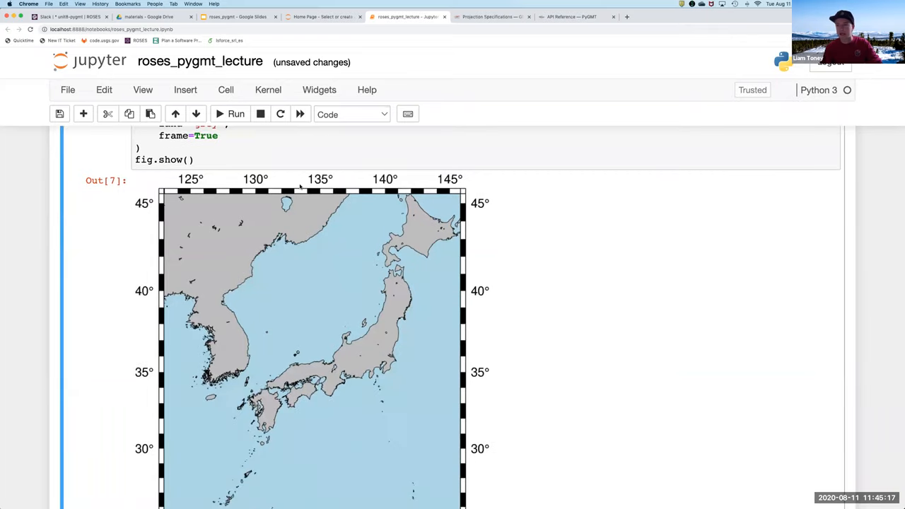
{"action": "scroll", "scroll_direction": "down", "scroll_amount": 3}
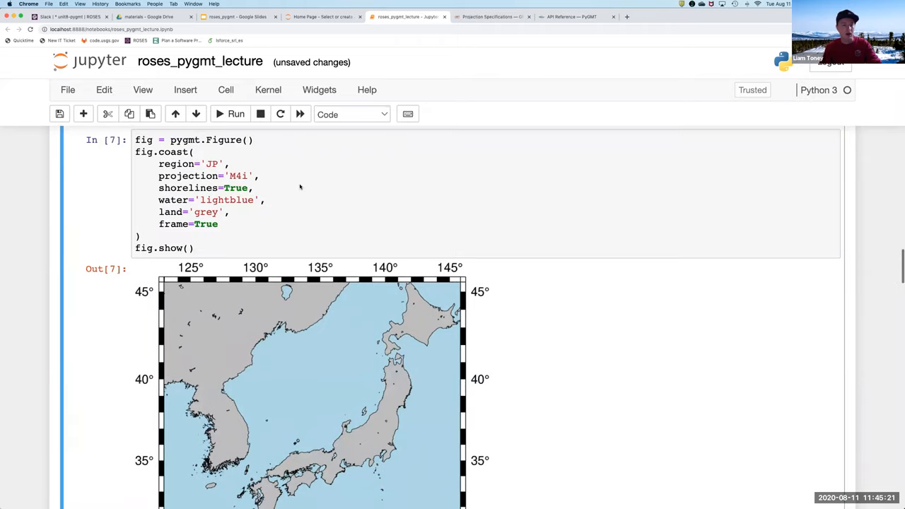
{"action": "double_click", "coordinate": [212, 165]}
{"action": "type", "text": "NZ"}
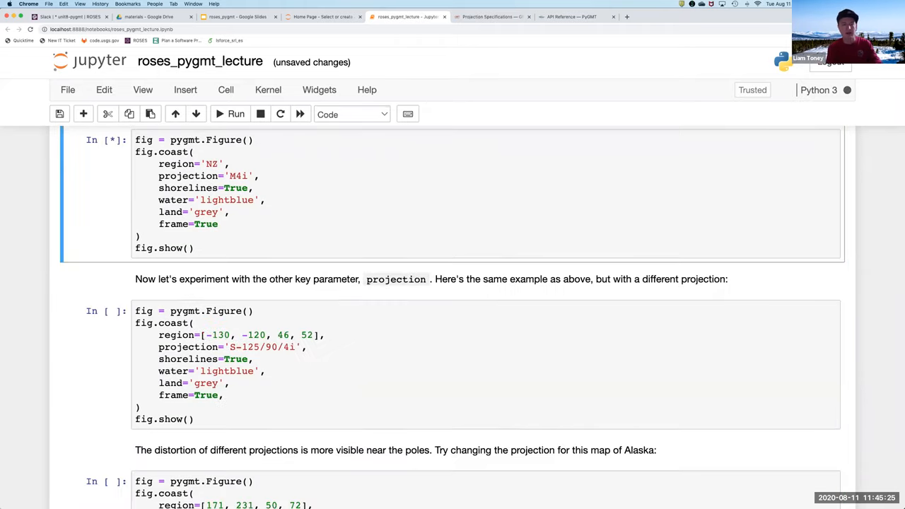
{"action": "left_click", "coordinate": [235, 113]}
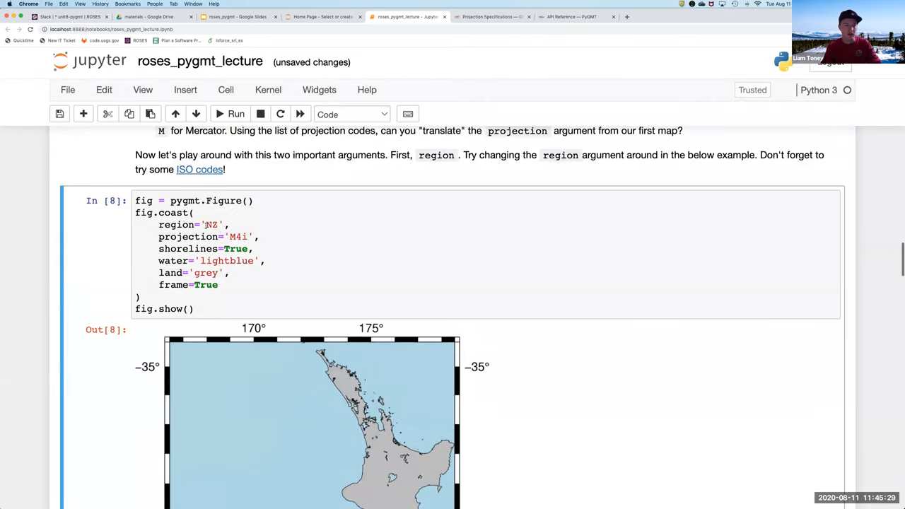
Step: Map Florida with region US.FL, then retype the region as [-130, -120, 46, 52]
{"action": "double_click", "coordinate": [212, 223]}
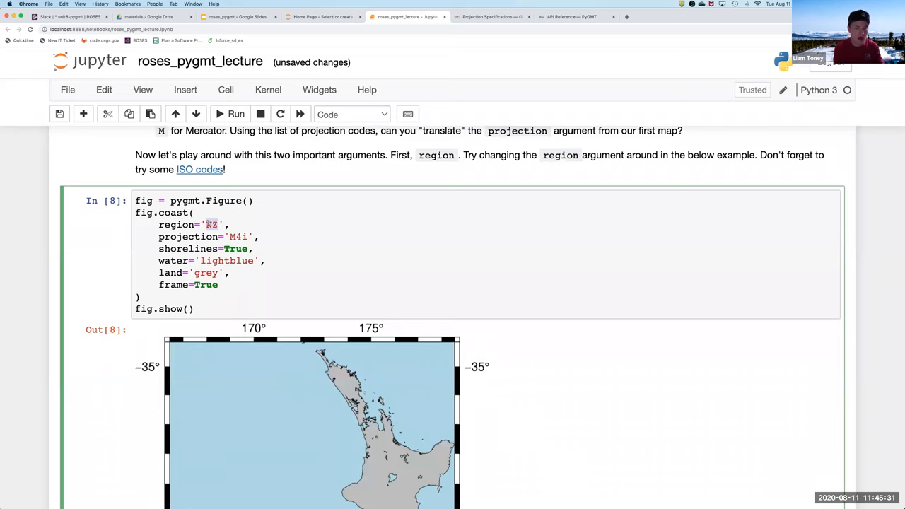
{"action": "type", "text": "US.FL"}
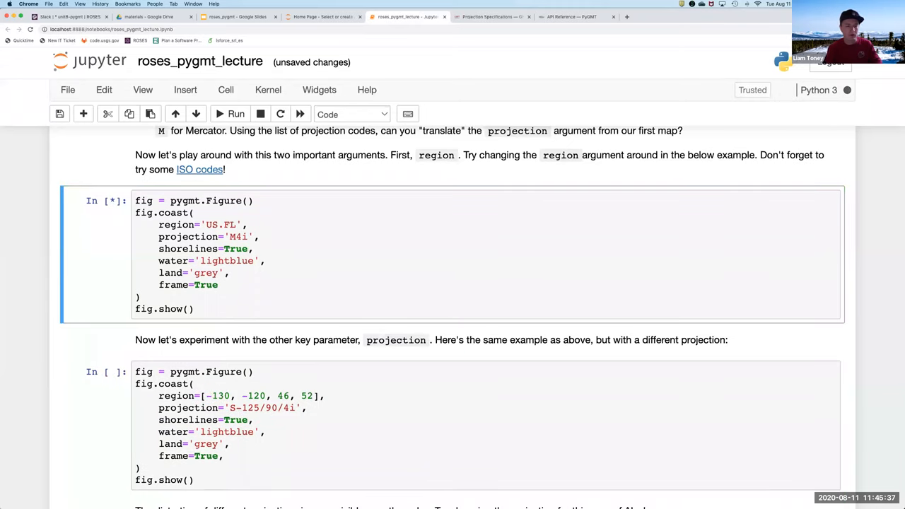
{"action": "left_click", "coordinate": [235, 113]}
{"action": "type", "text": "JP"}
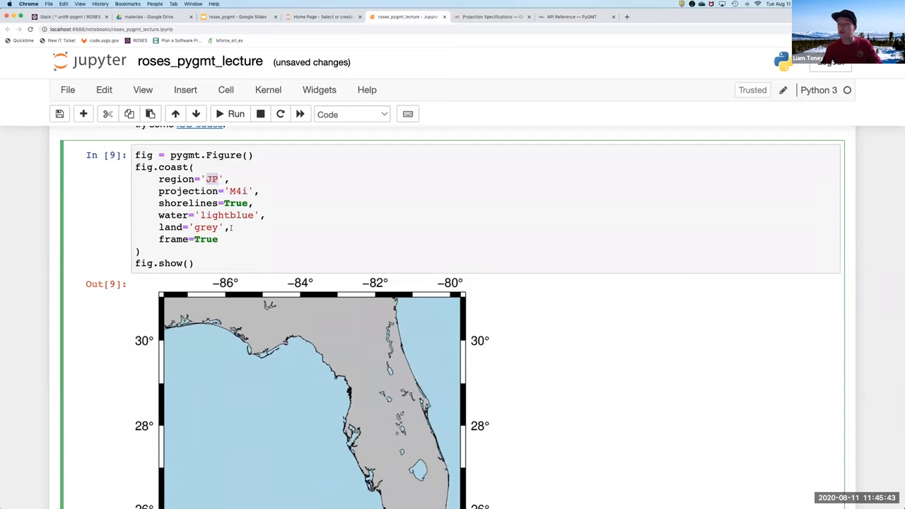
{"action": "type", "text": "[-130, -120, 46, 52],"}
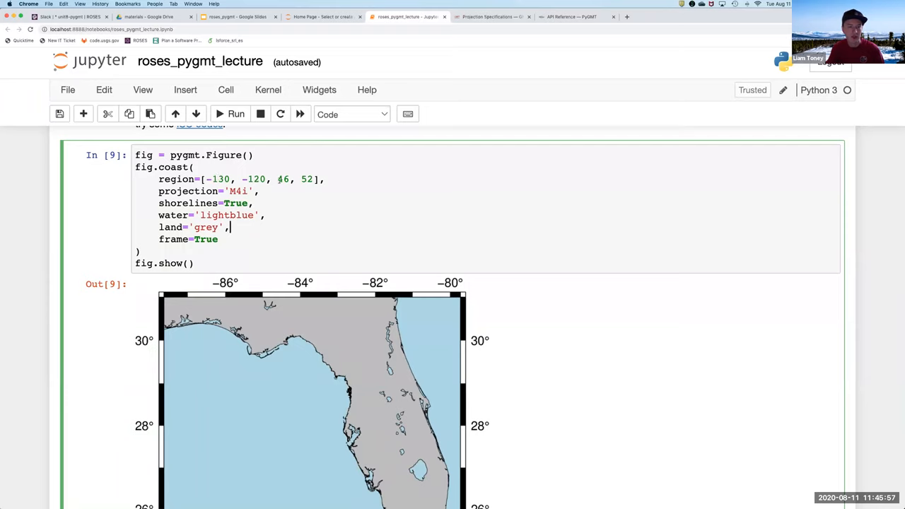
Step: Fix the latitude back to 46 and run the cell to map longitudes -130 to -120, latitudes 46 to 52
{"action": "type", "text": "40"}
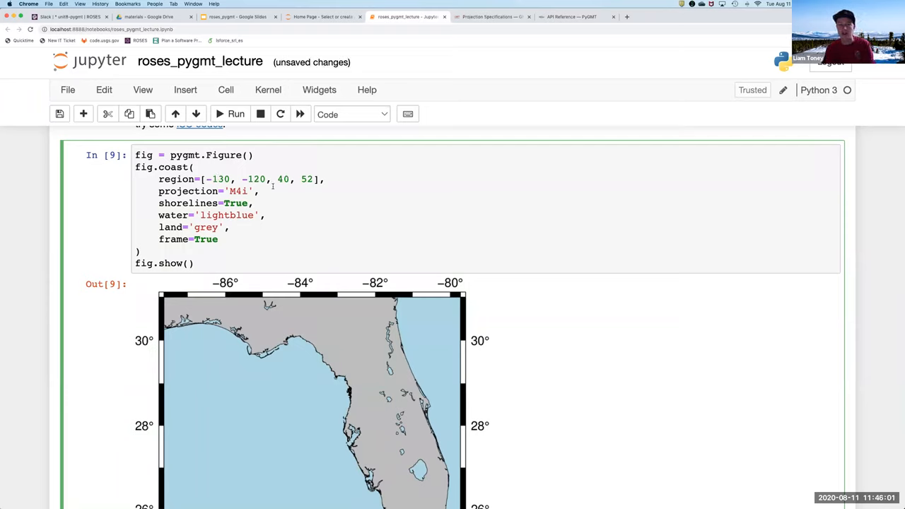
{"action": "left_click", "coordinate": [235, 113]}
{"action": "type", "text": "6"}
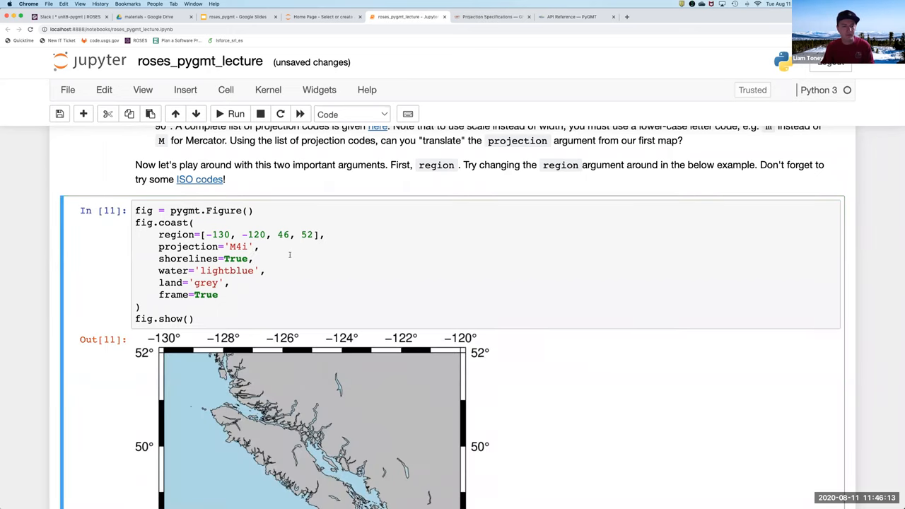
{"action": "scroll", "scroll_direction": "down", "scroll_amount": 3}
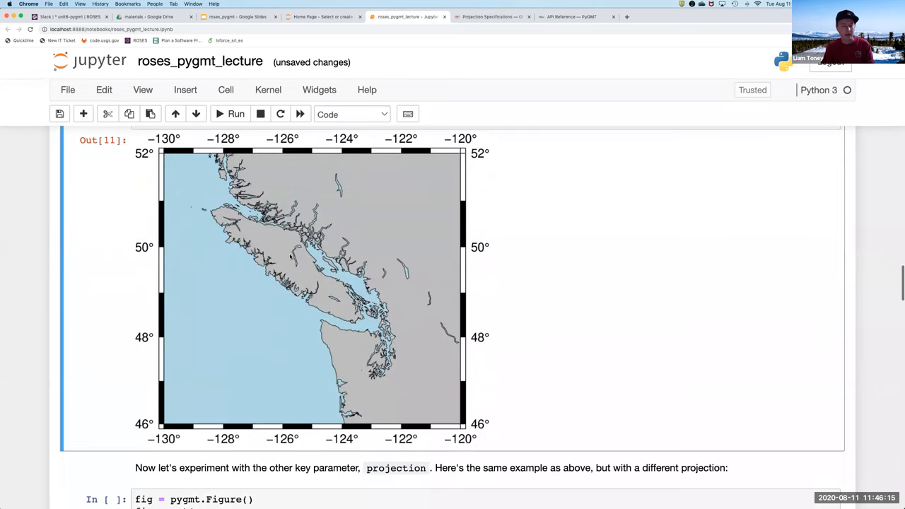
Step: Run the projection example cell to draw the Pacific Northwest in S-125/90/4i
{"action": "scroll", "scroll_direction": "down", "scroll_amount": 3}
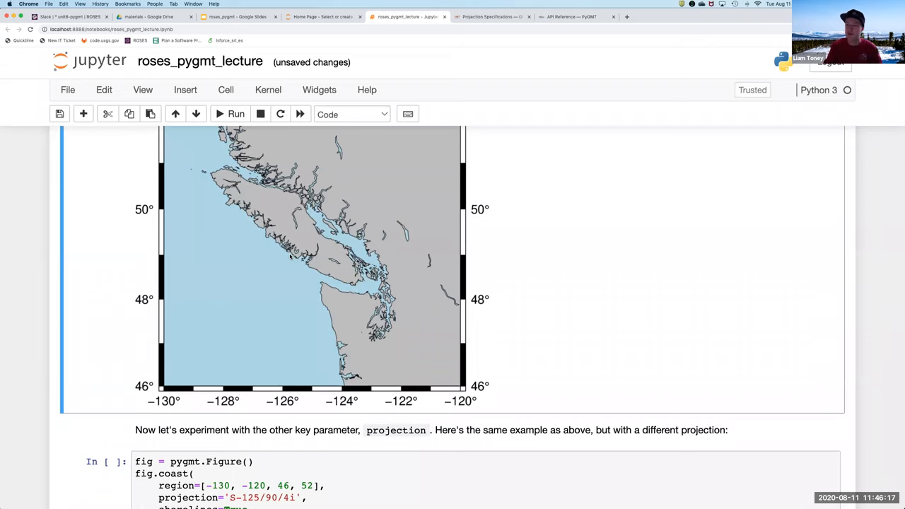
{"action": "scroll", "scroll_direction": "down", "scroll_amount": 3}
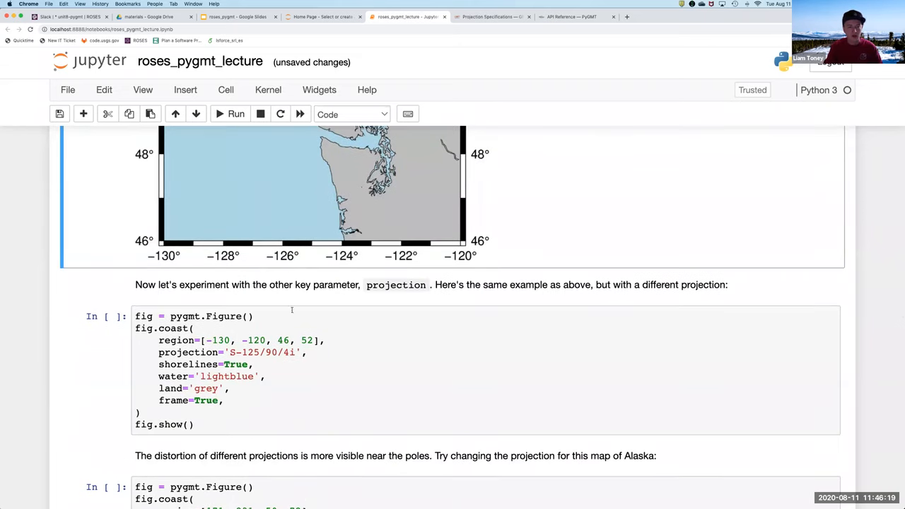
{"action": "left_click", "coordinate": [291, 331]}
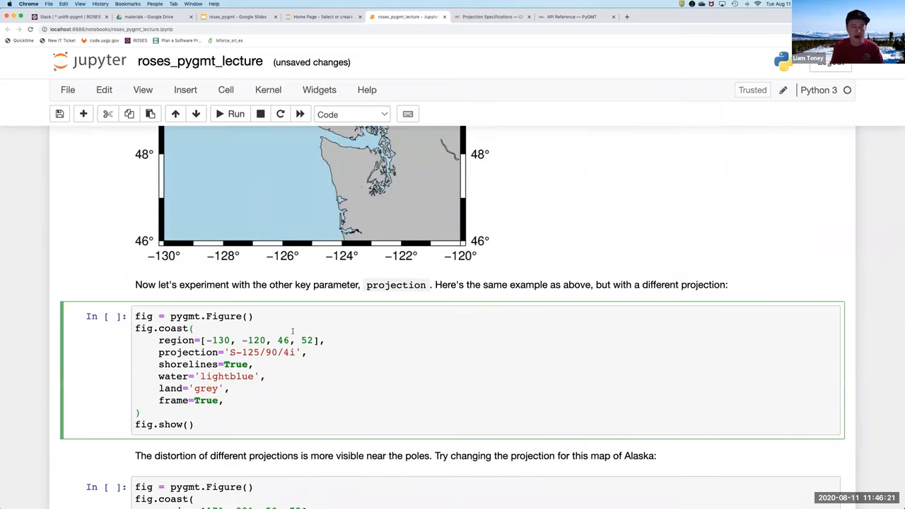
{"action": "scroll", "scroll_direction": "down", "scroll_amount": 3}
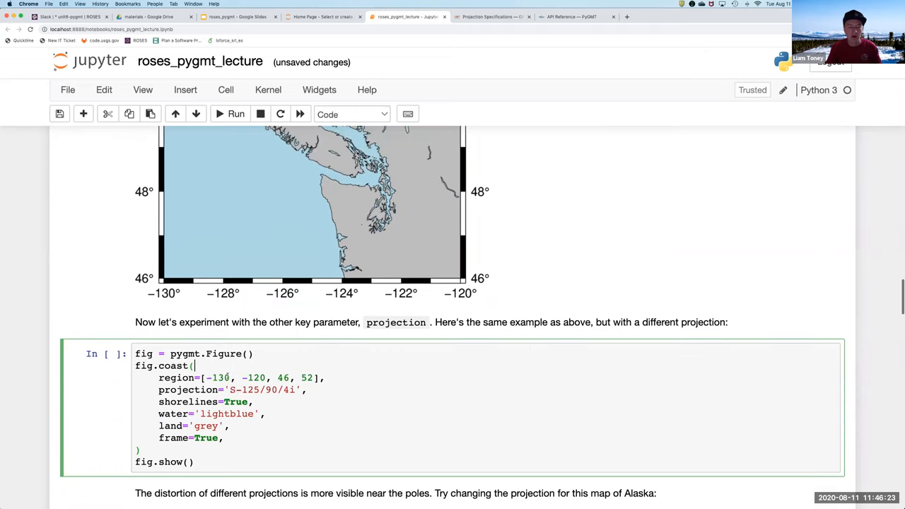
{"action": "scroll", "scroll_direction": "down", "scroll_amount": 3}
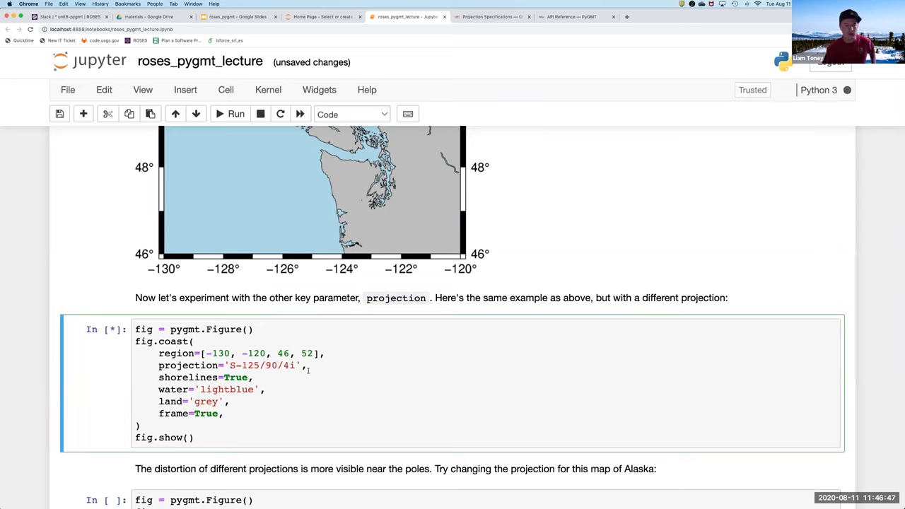
{"action": "left_click", "coordinate": [235, 113]}
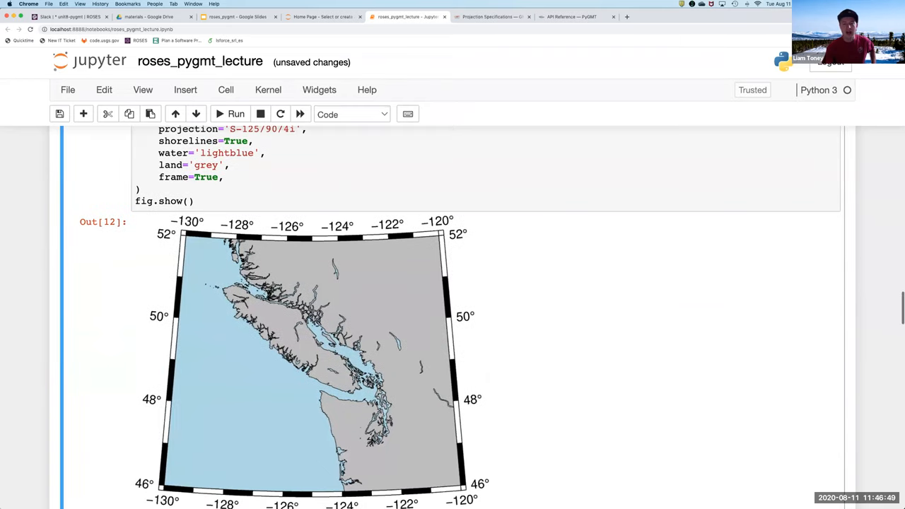
{"action": "scroll", "scroll_direction": "down", "scroll_amount": 3}
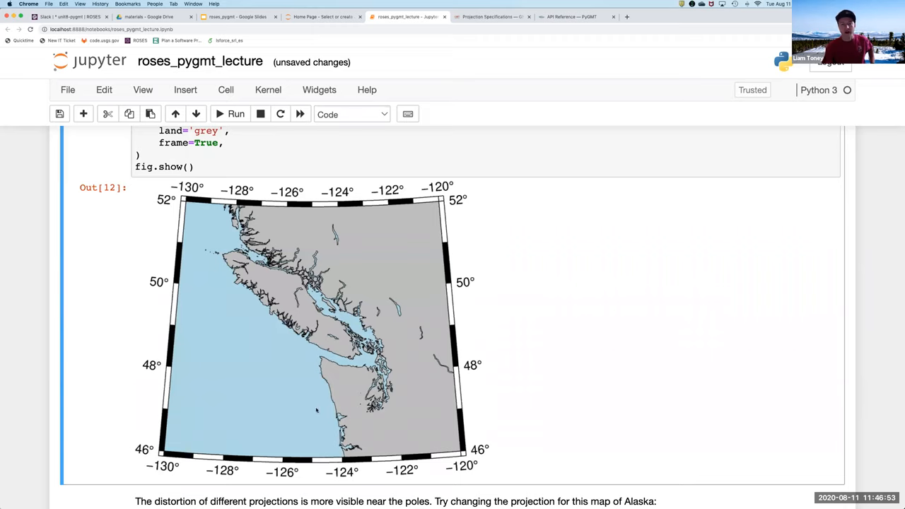
{"action": "mouse_move", "coordinate": [319, 430]}
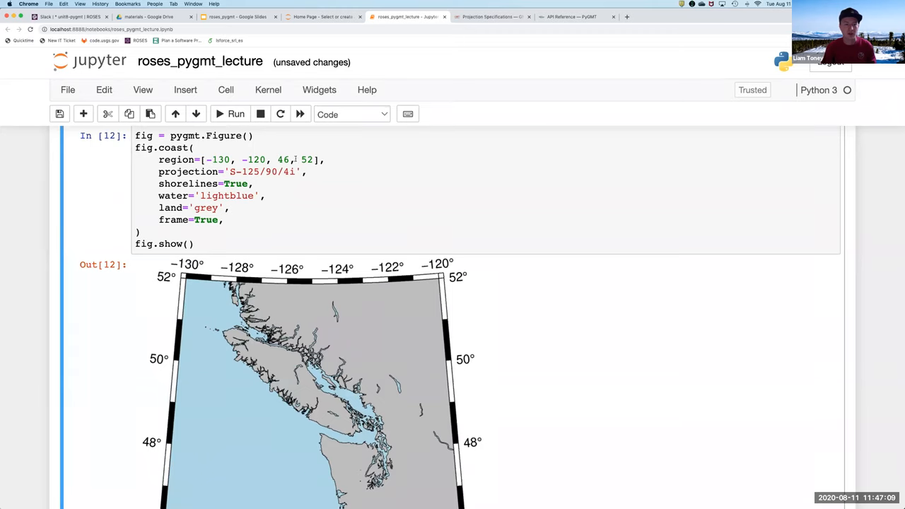
Step: Change the northern latitude limit from 52 to 90 and rerun to see the result
{"action": "double_click", "coordinate": [307, 159]}
{"action": "type", "text": "90"}
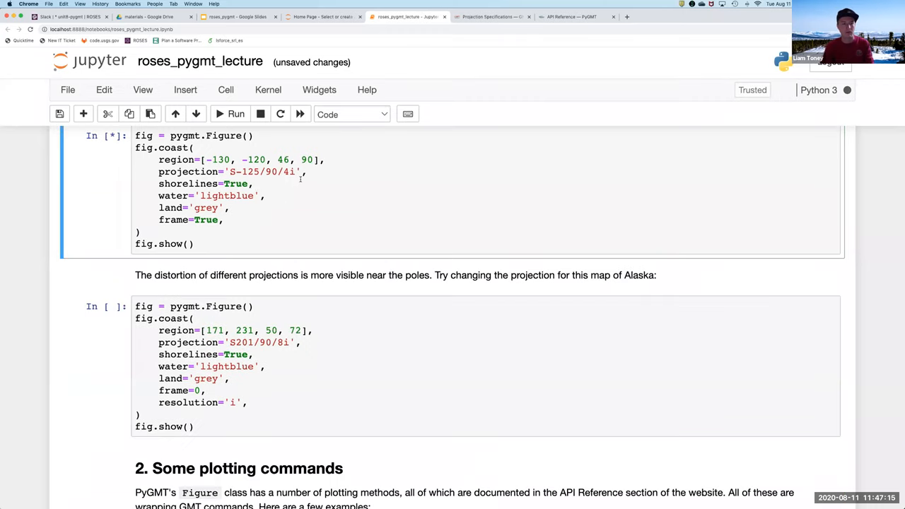
{"action": "left_click", "coordinate": [235, 114]}
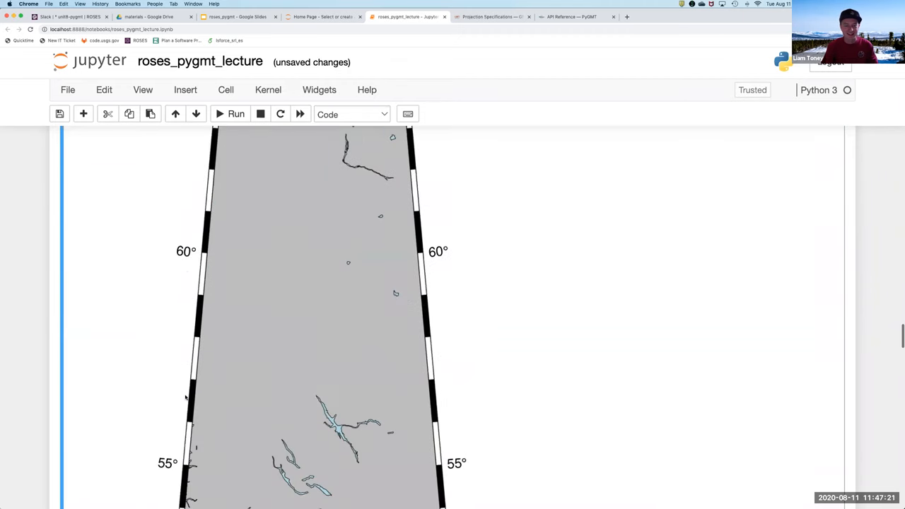
{"action": "scroll", "scroll_direction": "down", "scroll_amount": 3}
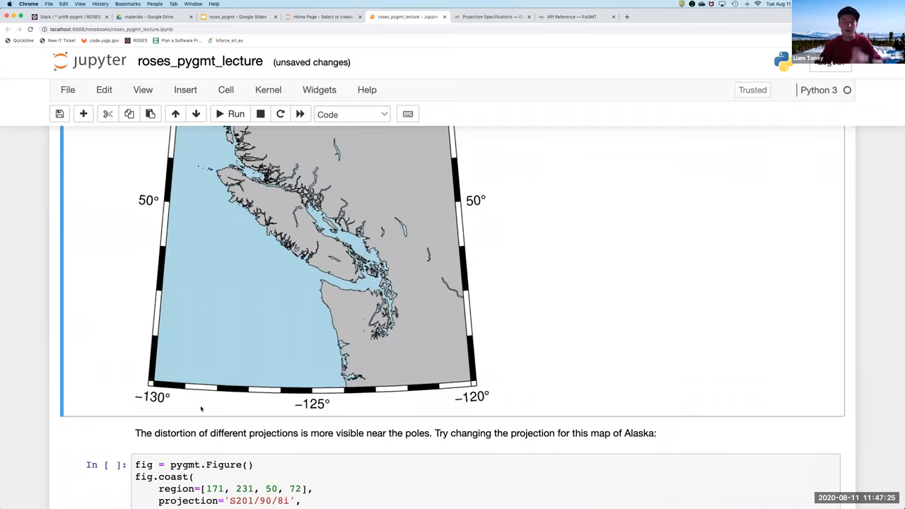
{"action": "scroll", "scroll_direction": "down", "scroll_amount": 3}
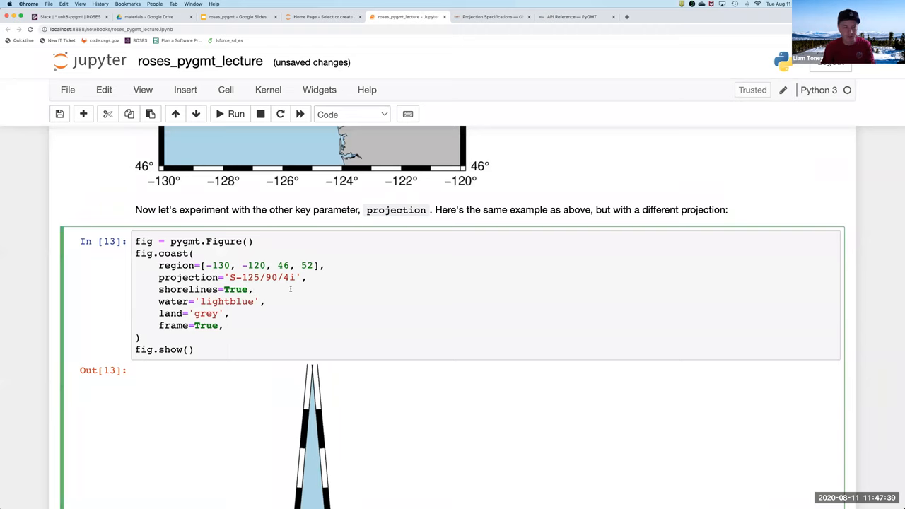
Step: Restore the original region and rerun with central longitude -130
{"action": "left_click", "coordinate": [235, 114]}
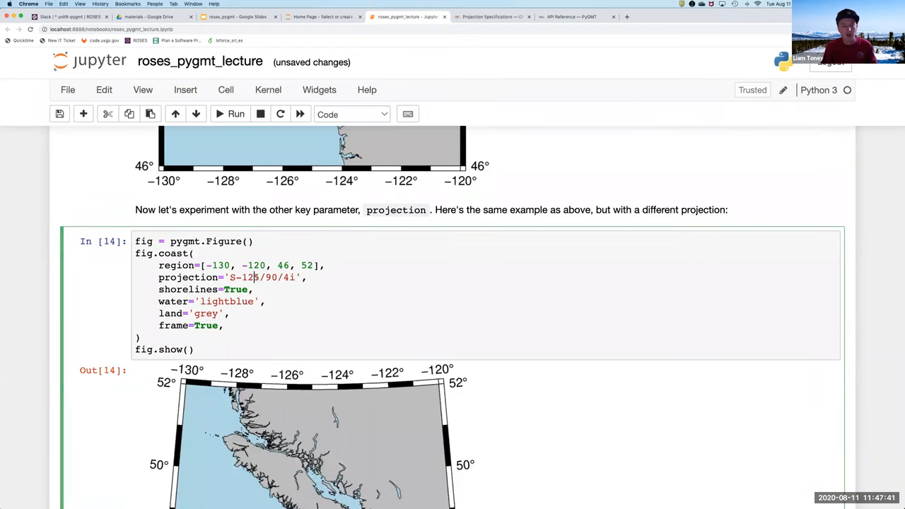
{"action": "scroll", "scroll_direction": "down", "scroll_amount": 3}
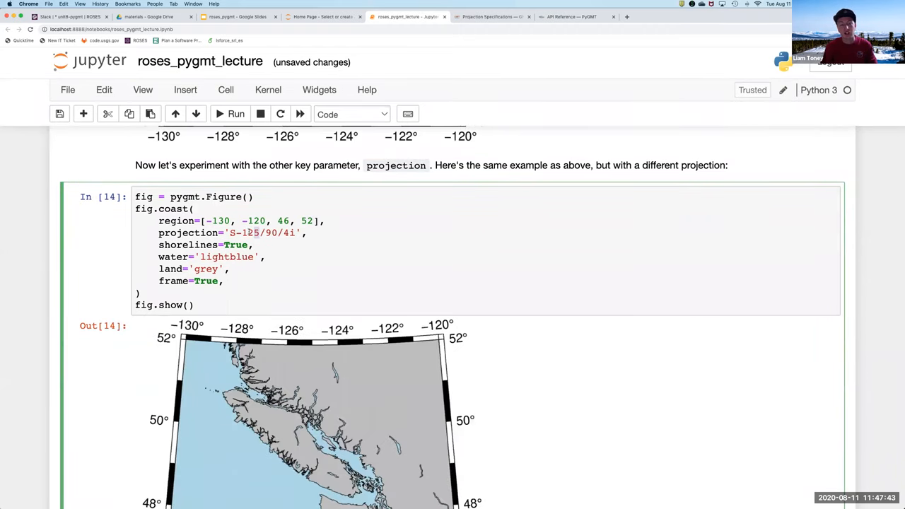
{"action": "scroll", "scroll_direction": "down", "scroll_amount": 3}
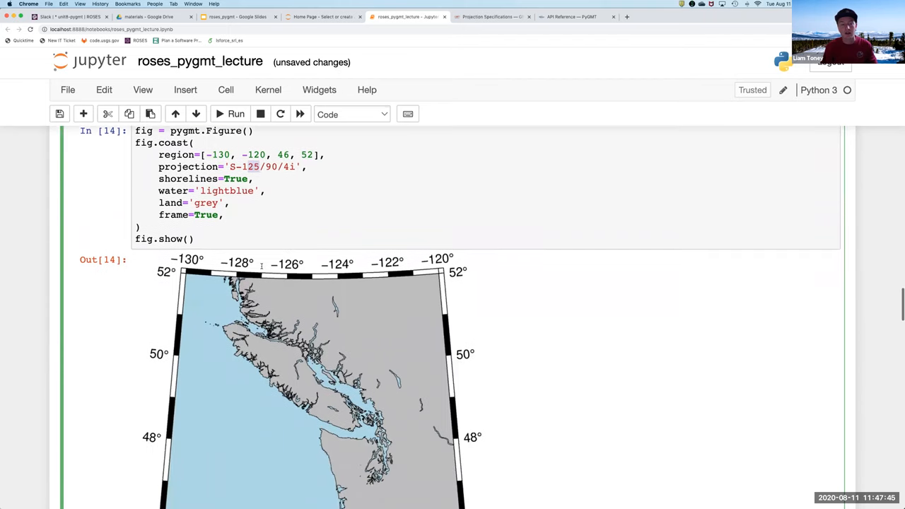
{"action": "scroll", "scroll_direction": "down", "scroll_amount": 3}
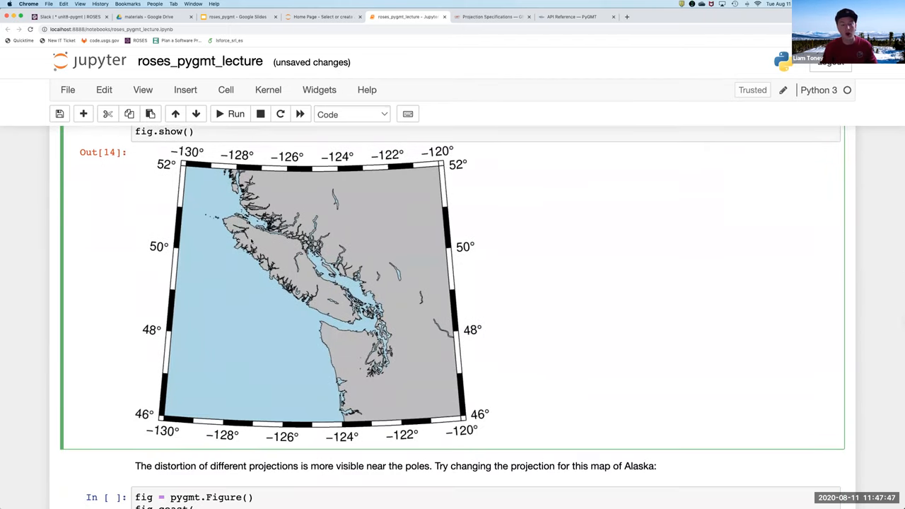
{"action": "scroll", "scroll_direction": "down", "scroll_amount": 3}
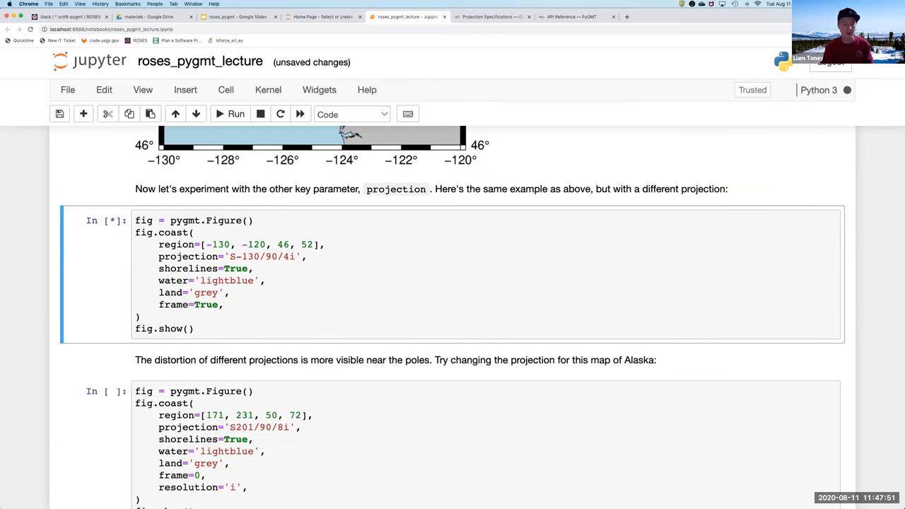
{"action": "left_click", "coordinate": [234, 113]}
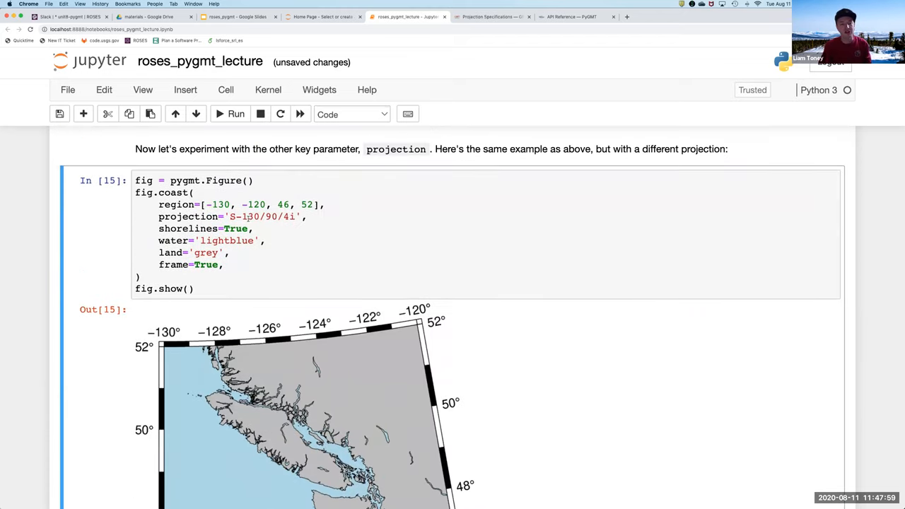
Step: Set the central meridian to -142 to redraw the rotated map, then type -125 back in
{"action": "type", "text": "142"}
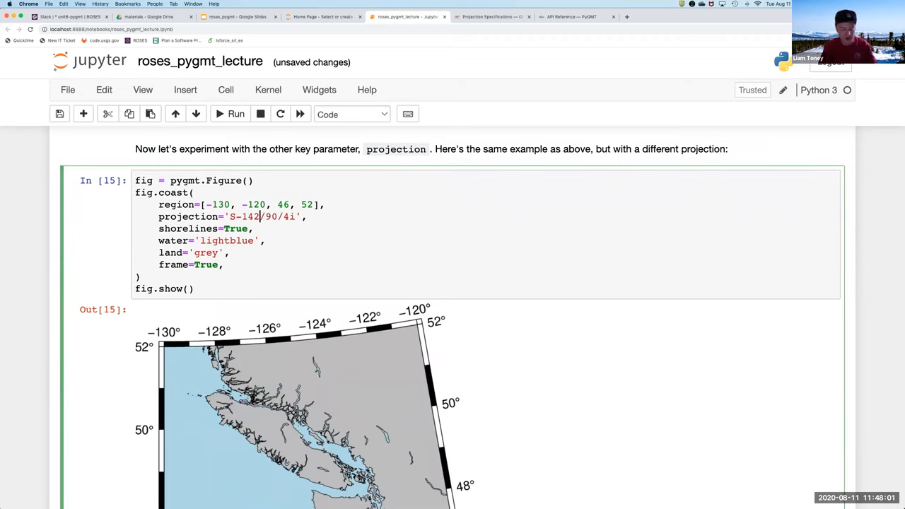
{"action": "left_click", "coordinate": [235, 113]}
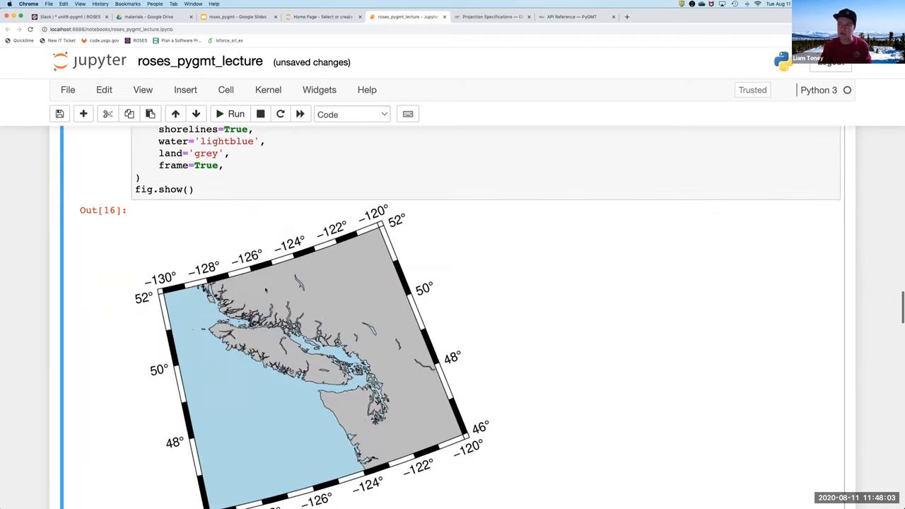
{"action": "scroll", "scroll_direction": "down", "scroll_amount": 3}
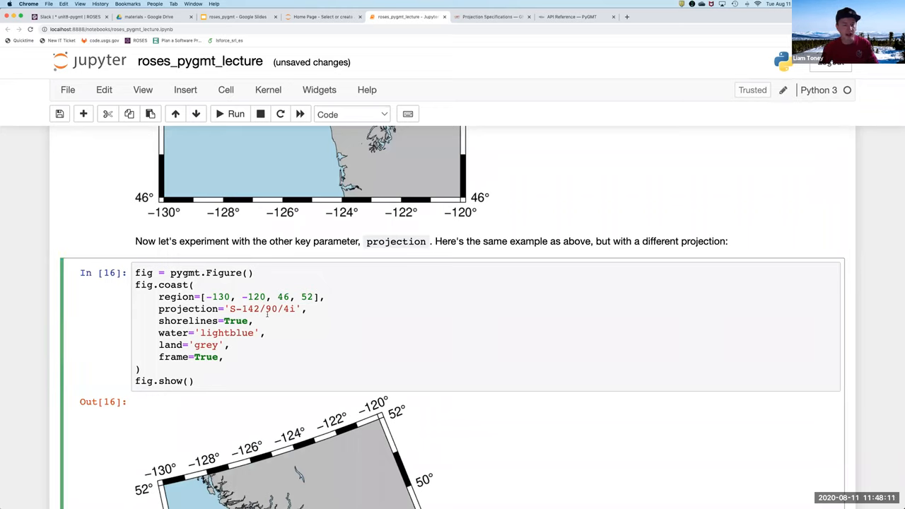
{"action": "type", "text": "125"}
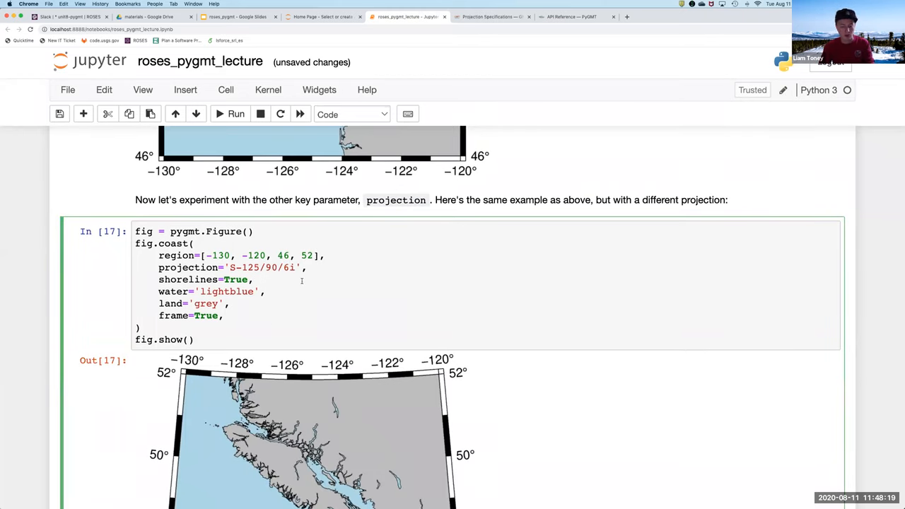
Step: Rerun with S-125/90 upright, try a value of 10, and rerun again reaching the Alaska exercise
{"action": "left_click", "coordinate": [235, 113]}
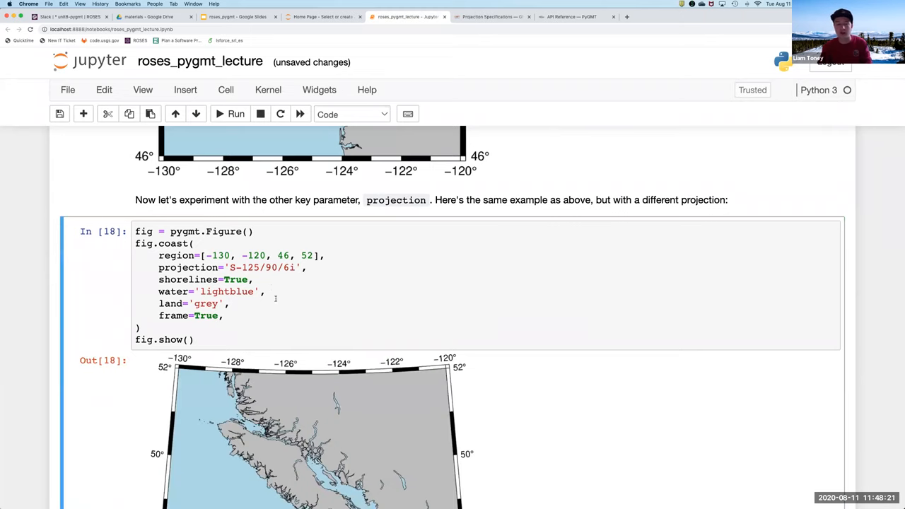
{"action": "scroll", "scroll_direction": "down", "scroll_amount": 3}
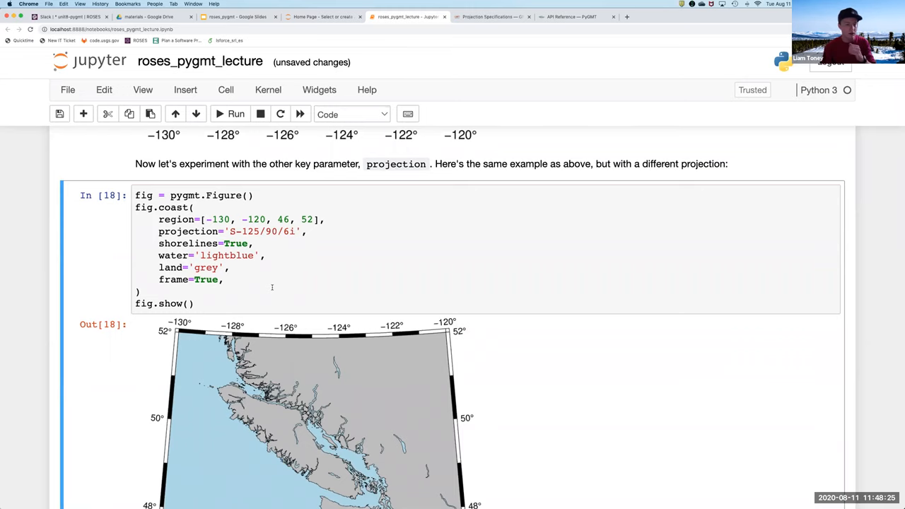
{"action": "scroll", "scroll_direction": "down", "scroll_amount": 3}
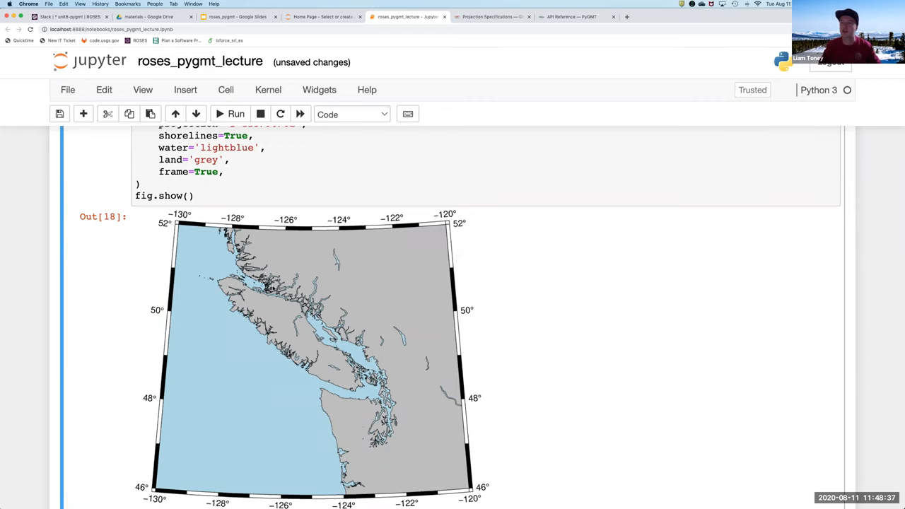
{"action": "scroll", "scroll_direction": "down", "scroll_amount": 3}
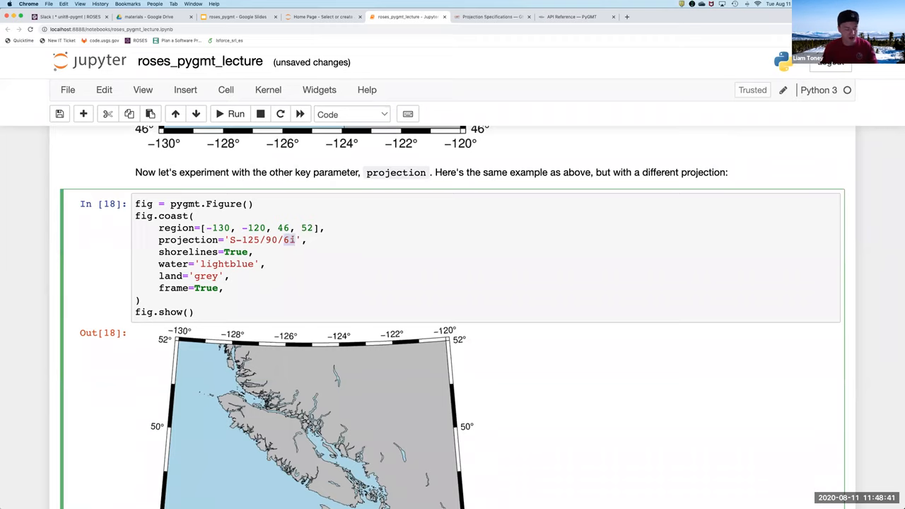
{"action": "type", "text": "10"}
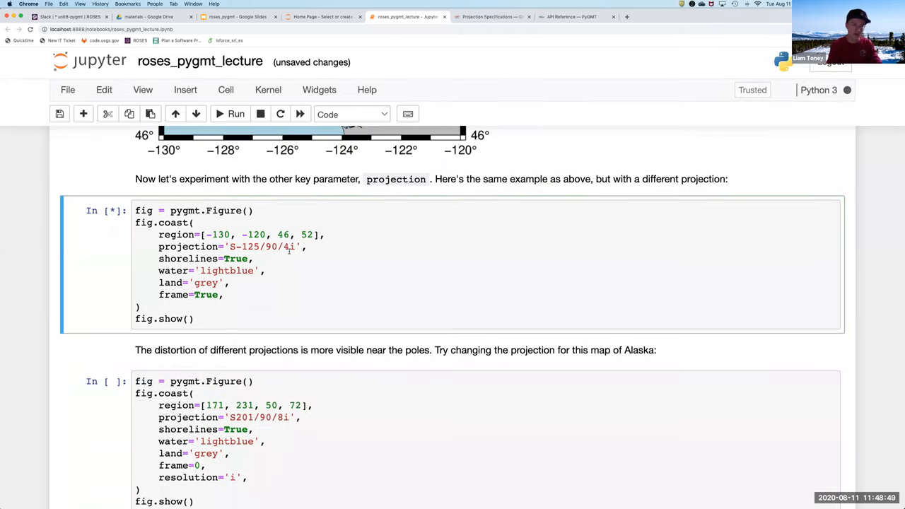
{"action": "left_click", "coordinate": [235, 113]}
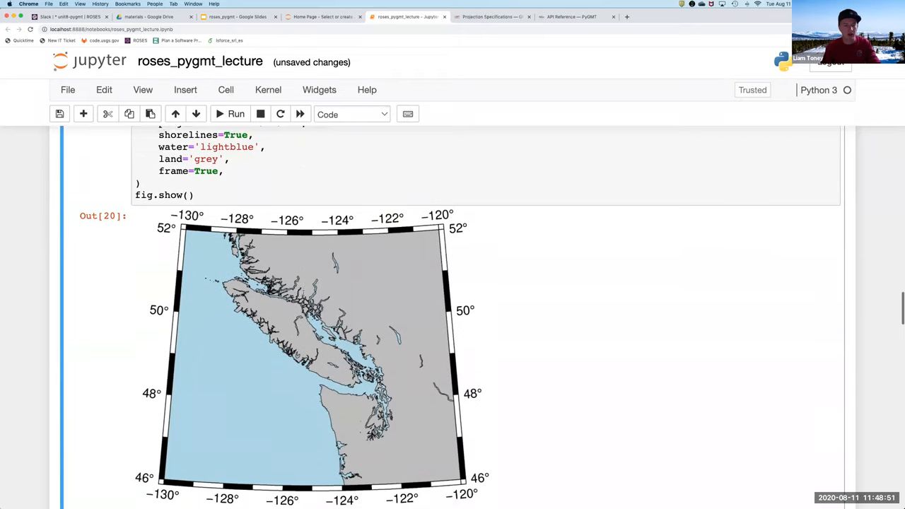
{"action": "scroll", "scroll_direction": "down", "scroll_amount": 3}
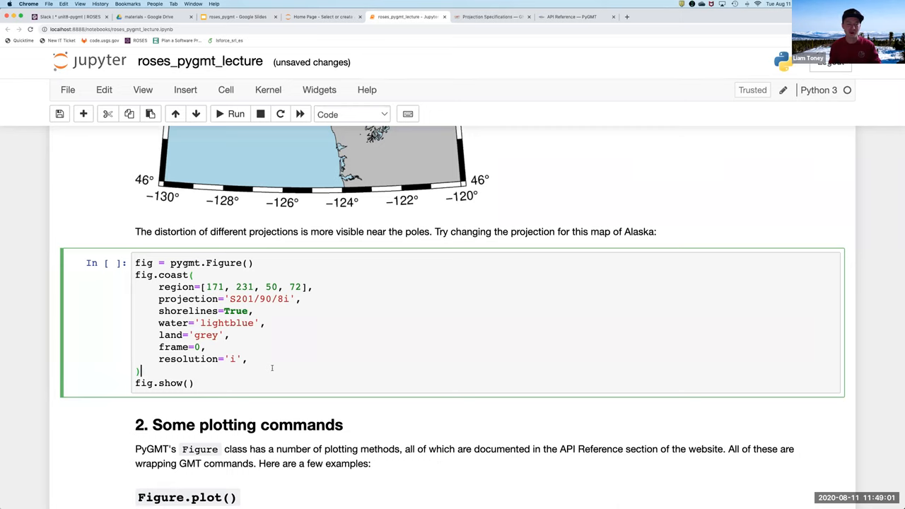
Step: Run the Alaska example cell to draw Alaska in the S201/90/8i projection
{"action": "left_click", "coordinate": [235, 113]}
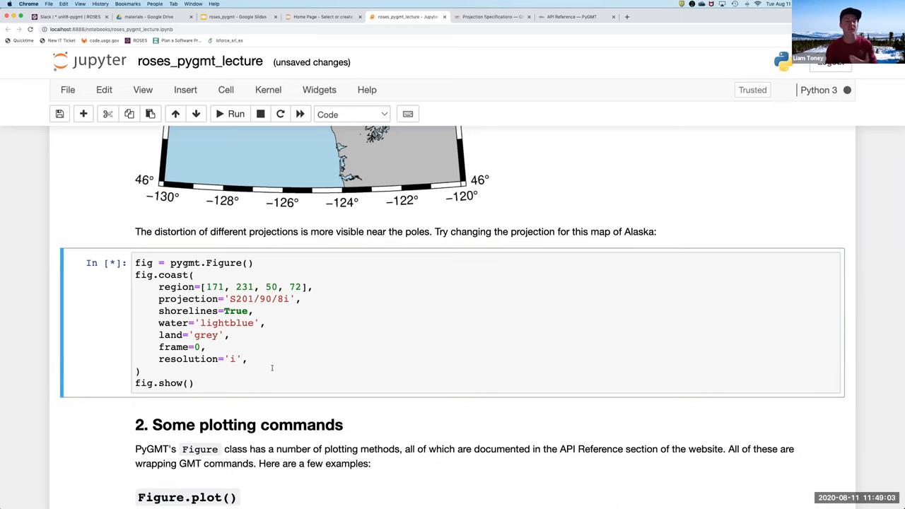
{"action": "left_click", "coordinate": [235, 113]}
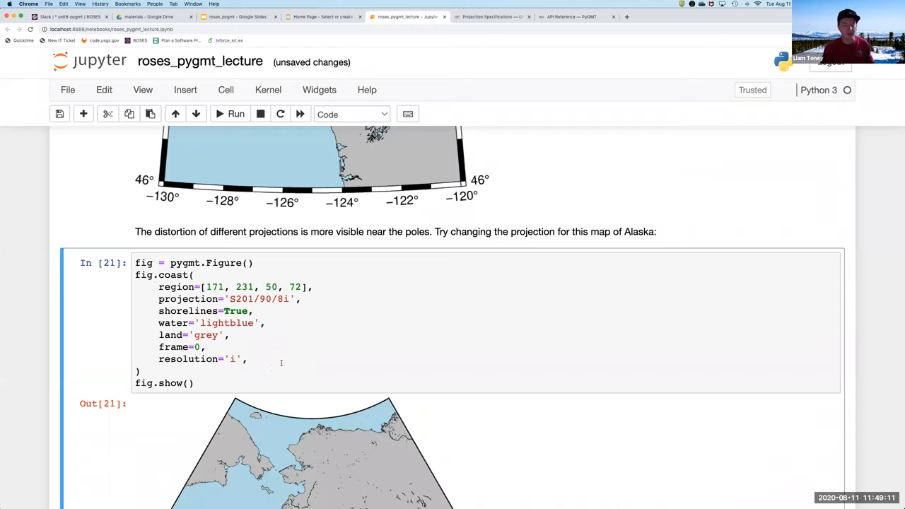
{"action": "scroll", "scroll_direction": "down", "scroll_amount": 3}
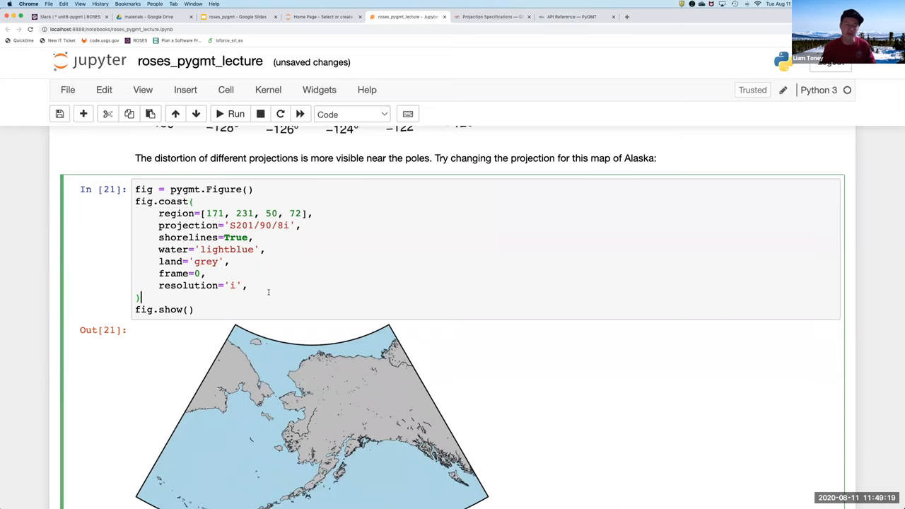
{"action": "scroll", "scroll_direction": "down", "scroll_amount": 3}
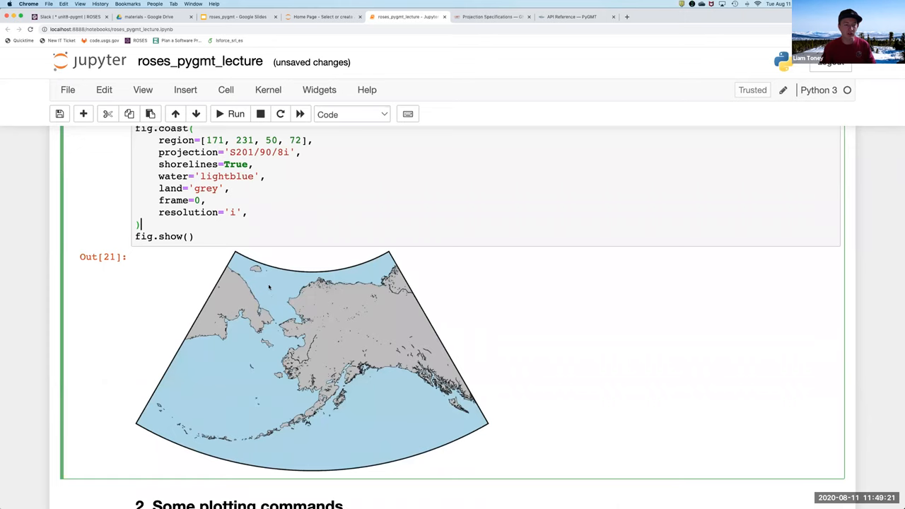
{"action": "scroll", "scroll_direction": "down", "scroll_amount": 3}
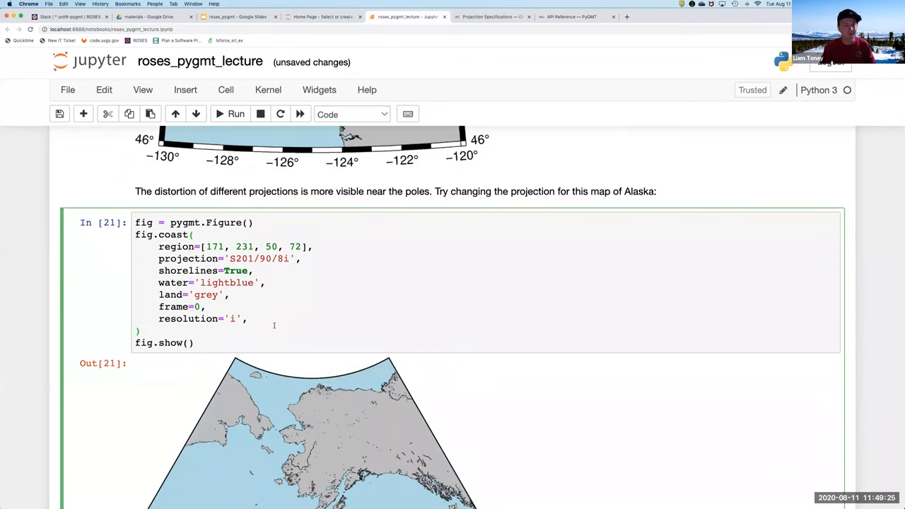
{"action": "mouse_move", "coordinate": [283, 297]}
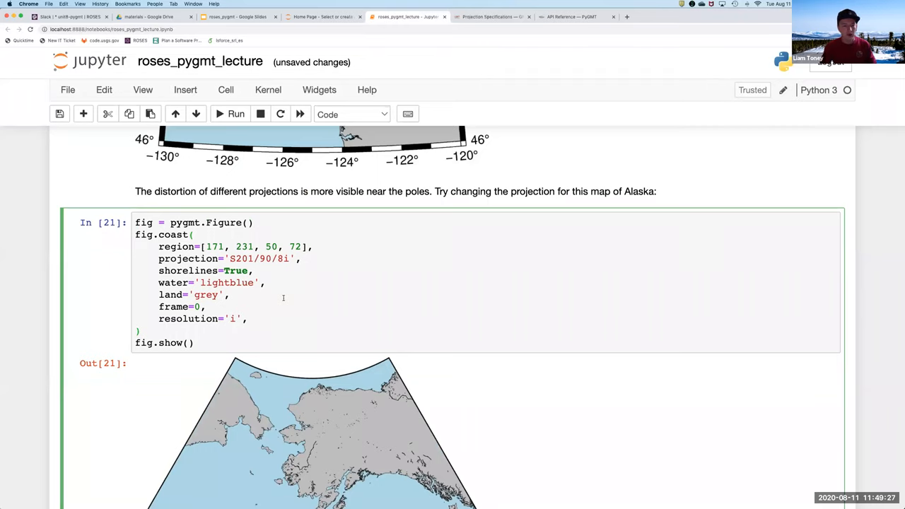
Step: Set Alaska's northern latitude limit to 89.5 and redraw it with Mercator projection M8i
{"action": "double_click", "coordinate": [294, 246]}
{"action": "type", "text": "89.5"}
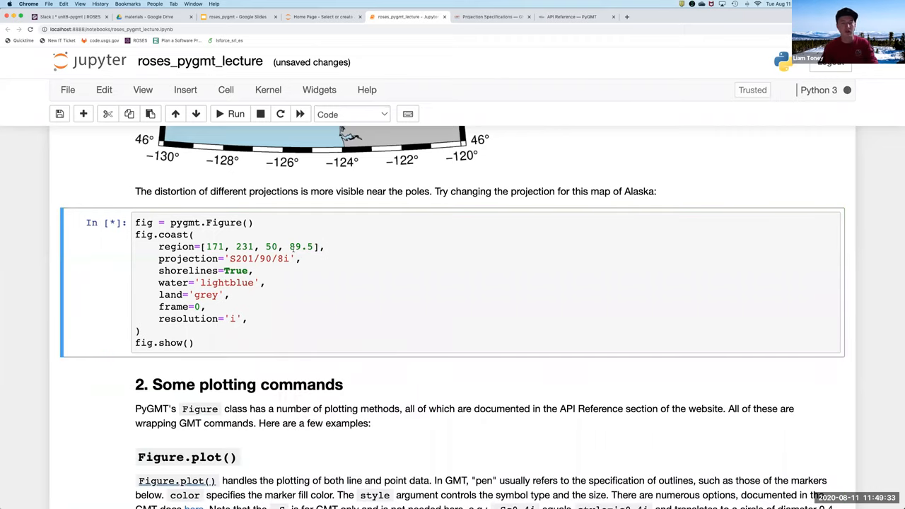
{"action": "left_click", "coordinate": [234, 113]}
{"action": "type", "text": "M"}
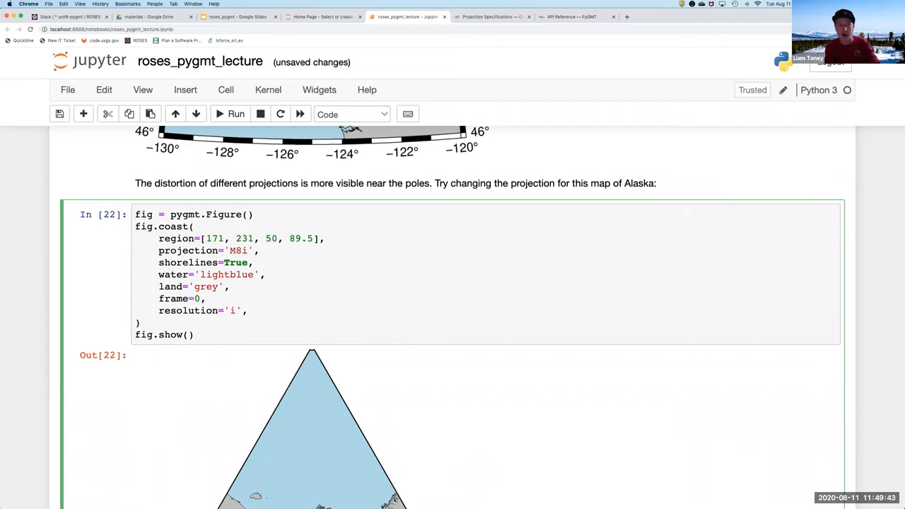
{"action": "left_click", "coordinate": [235, 113]}
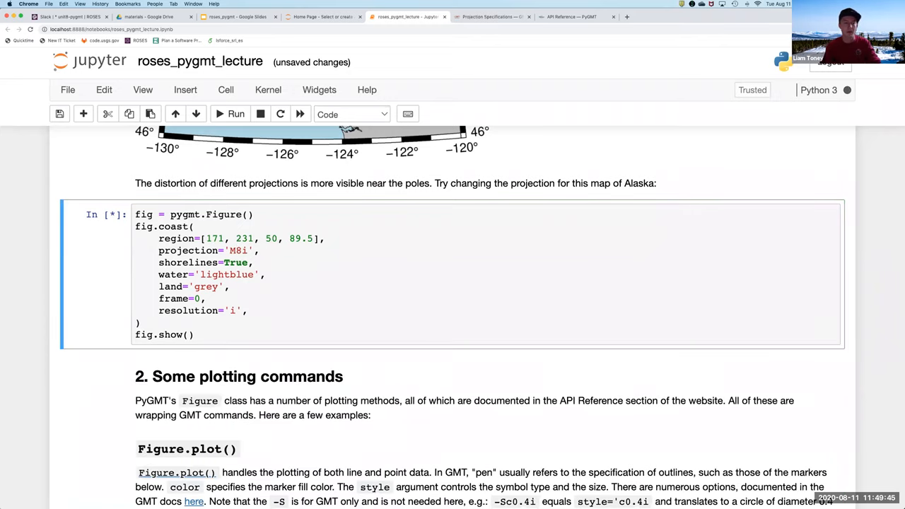
{"action": "left_click", "coordinate": [235, 113]}
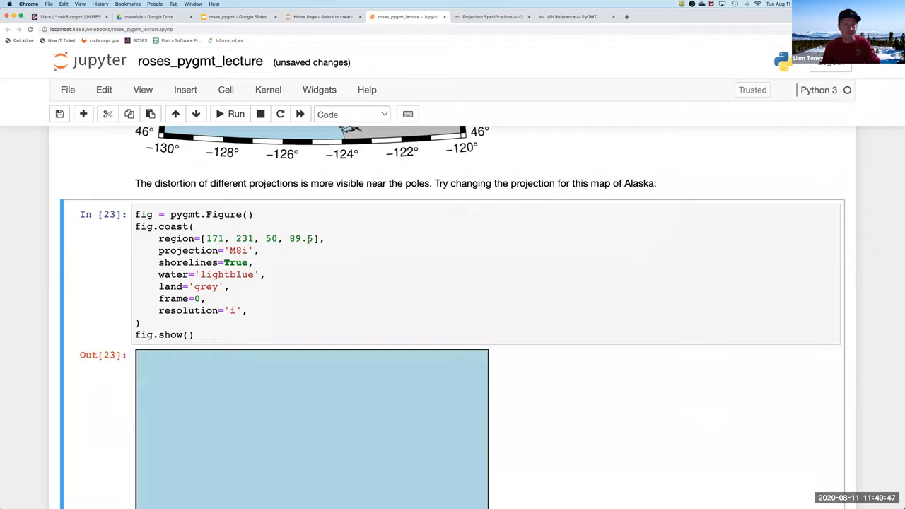
{"action": "scroll", "scroll_direction": "down", "scroll_amount": 3}
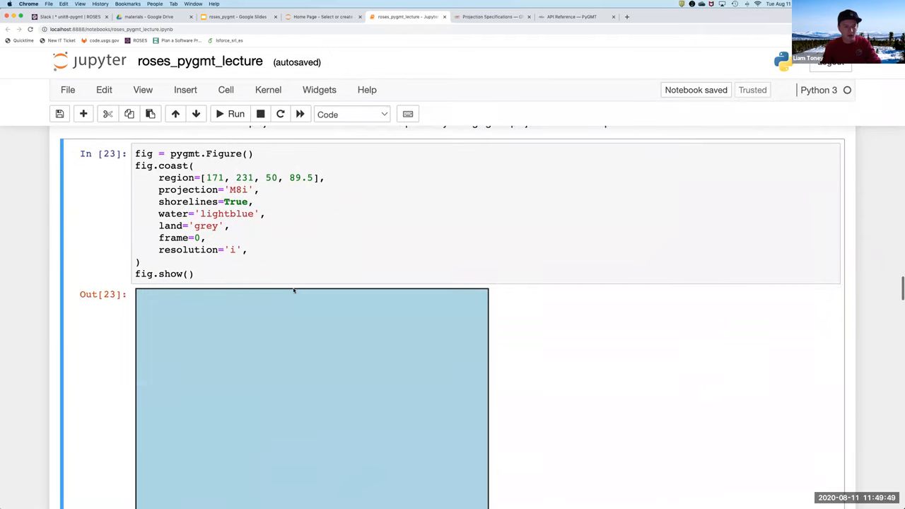
{"action": "scroll", "scroll_direction": "down", "scroll_amount": 3}
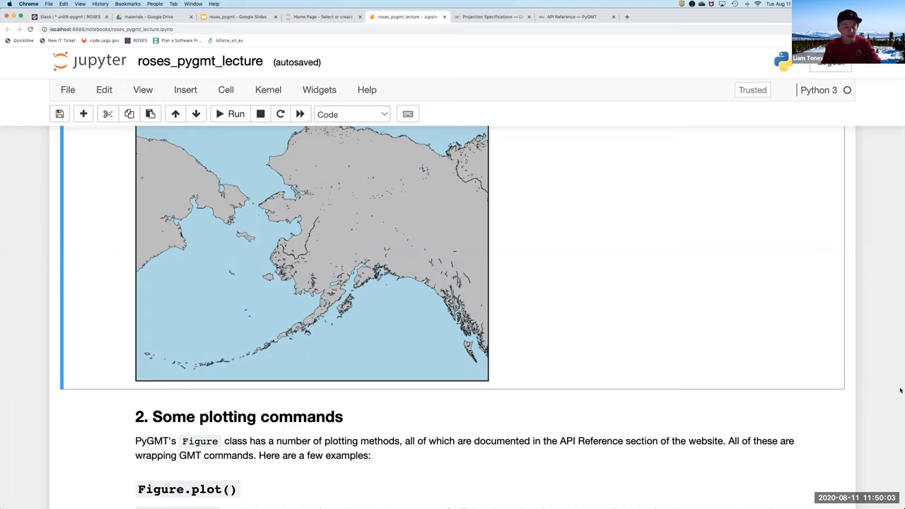
{"action": "scroll", "scroll_direction": "down", "scroll_amount": 3}
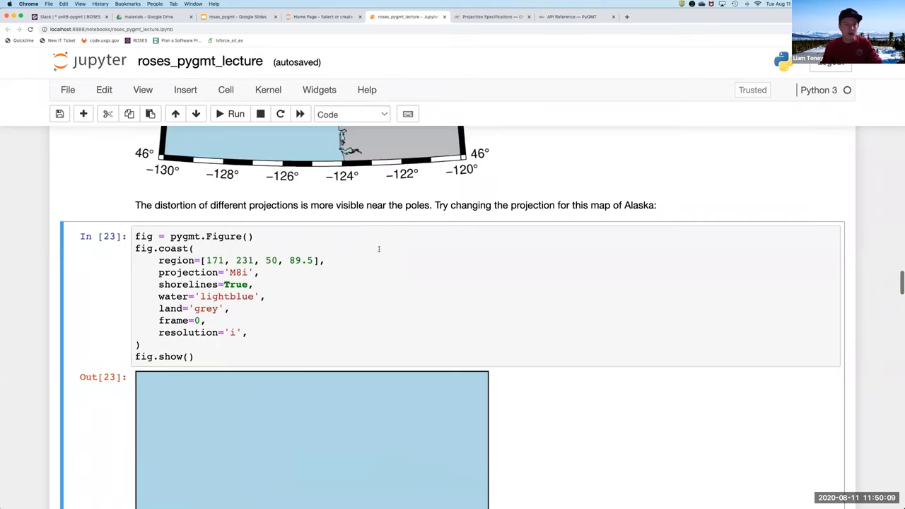
Step: Revert the projection to S201/90/8i with northern limit 72 and rerun the Alaska map
{"action": "type", "text": "S201/90/8i"}
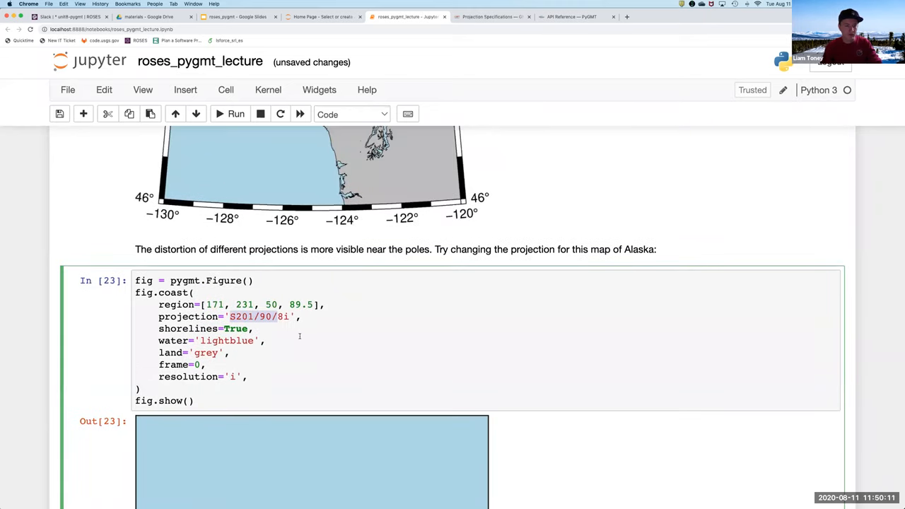
{"action": "left_click", "coordinate": [235, 113]}
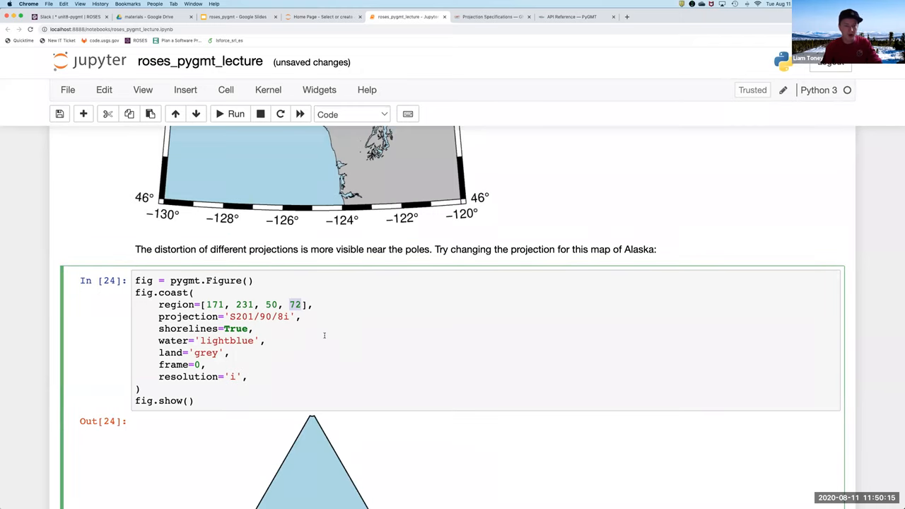
{"action": "left_click", "coordinate": [235, 113]}
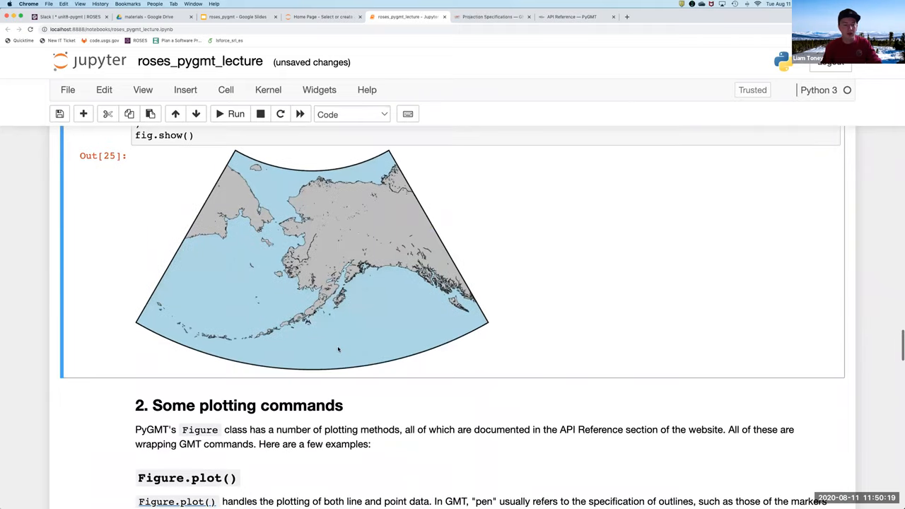
{"action": "scroll", "scroll_direction": "down", "scroll_amount": 3}
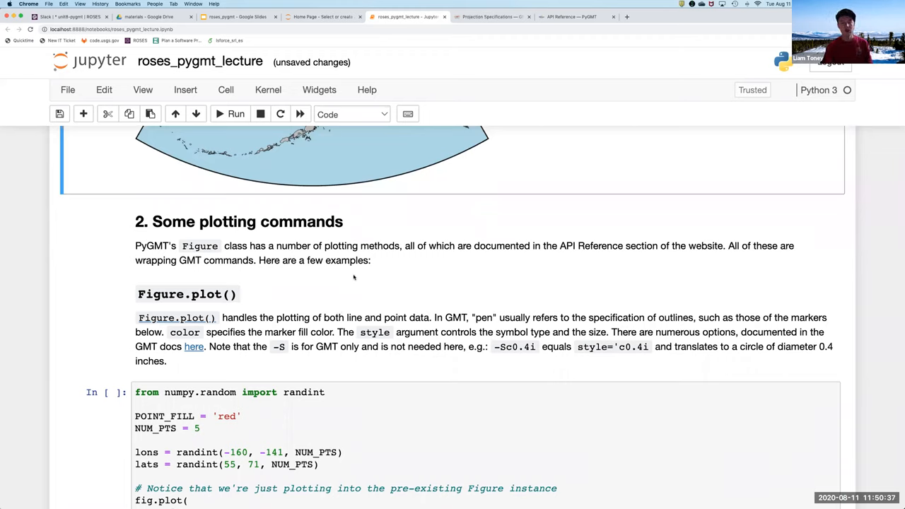
{"action": "scroll", "scroll_direction": "down", "scroll_amount": 3}
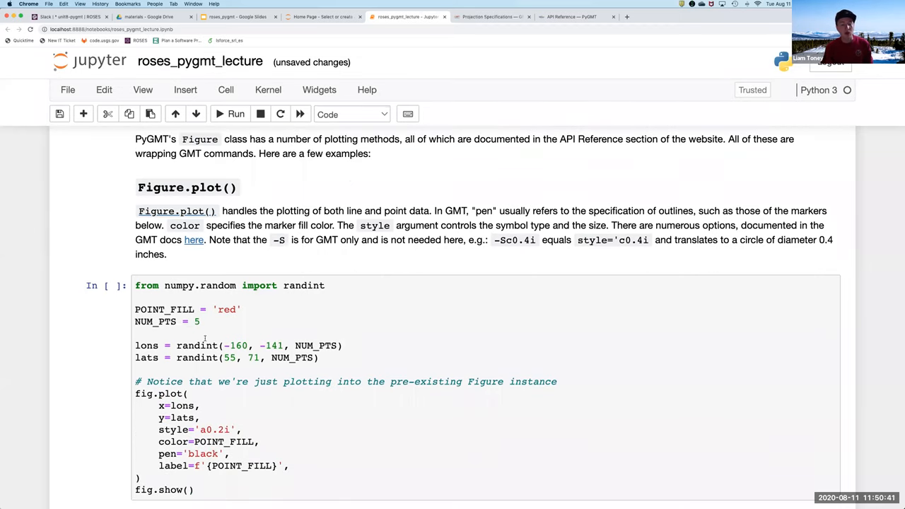
{"action": "scroll", "scroll_direction": "down", "scroll_amount": 3}
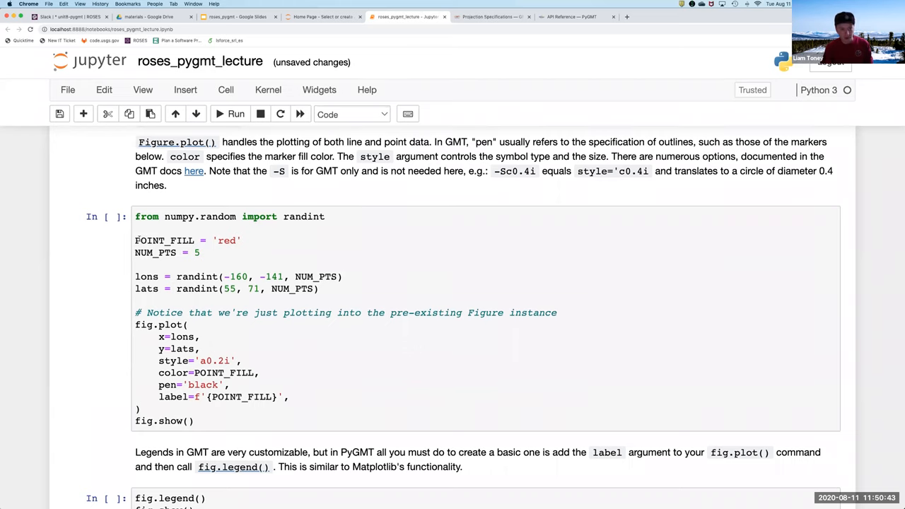
{"action": "left_click", "coordinate": [201, 252]}
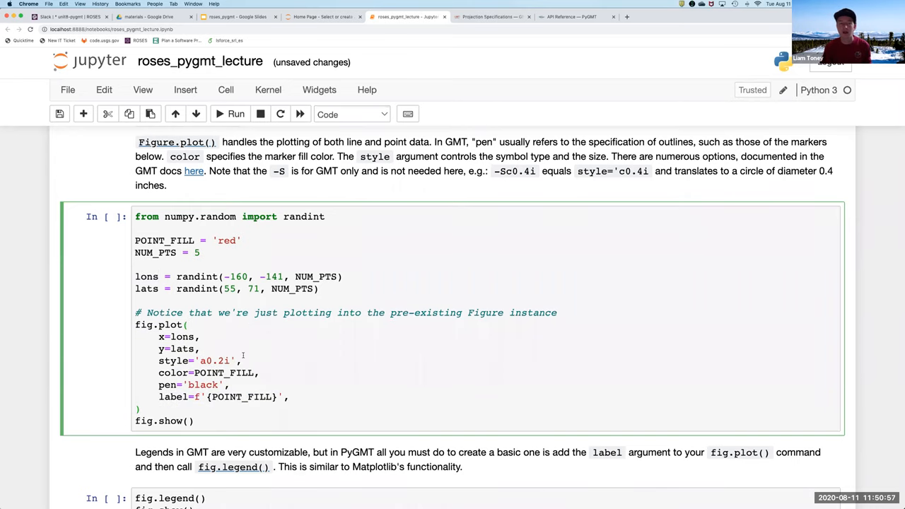
{"action": "scroll", "scroll_direction": "down", "scroll_amount": 3}
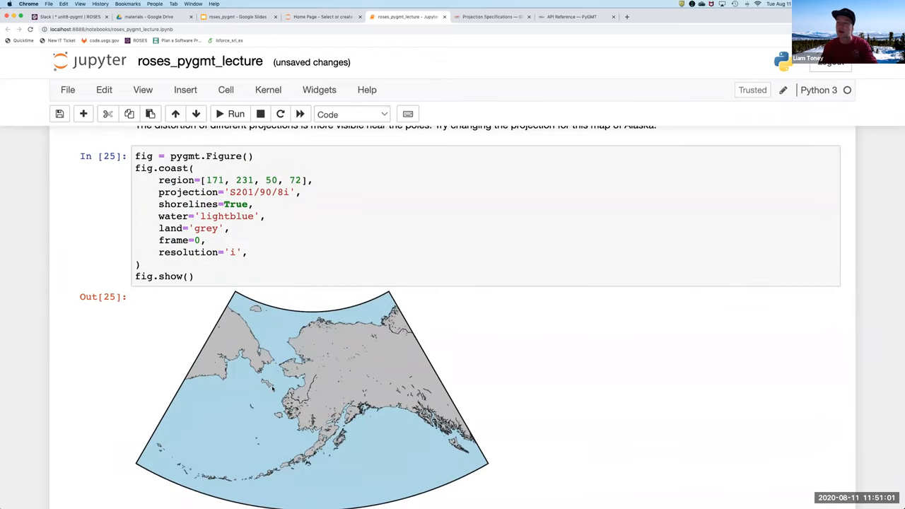
{"action": "scroll", "scroll_direction": "down", "scroll_amount": 3}
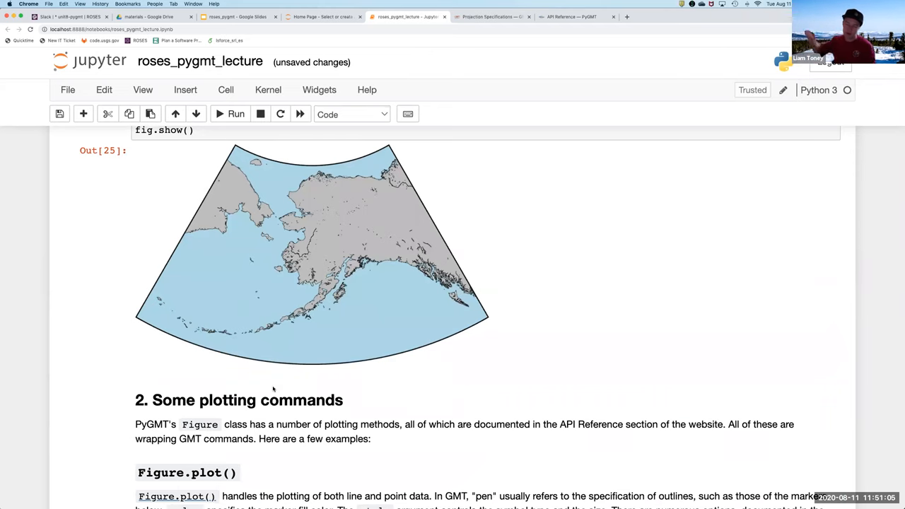
{"action": "scroll", "scroll_direction": "down", "scroll_amount": 3}
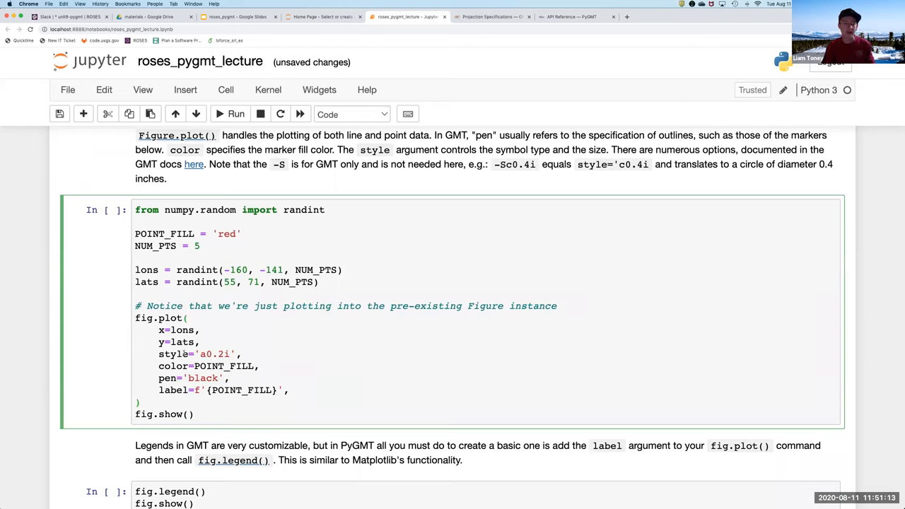
{"action": "double_click", "coordinate": [215, 354]}
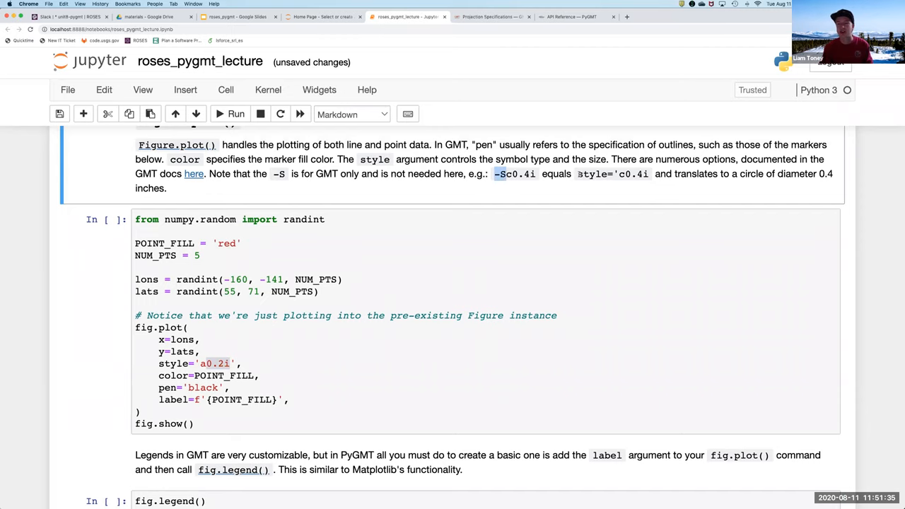
{"action": "double_click", "coordinate": [612, 174]}
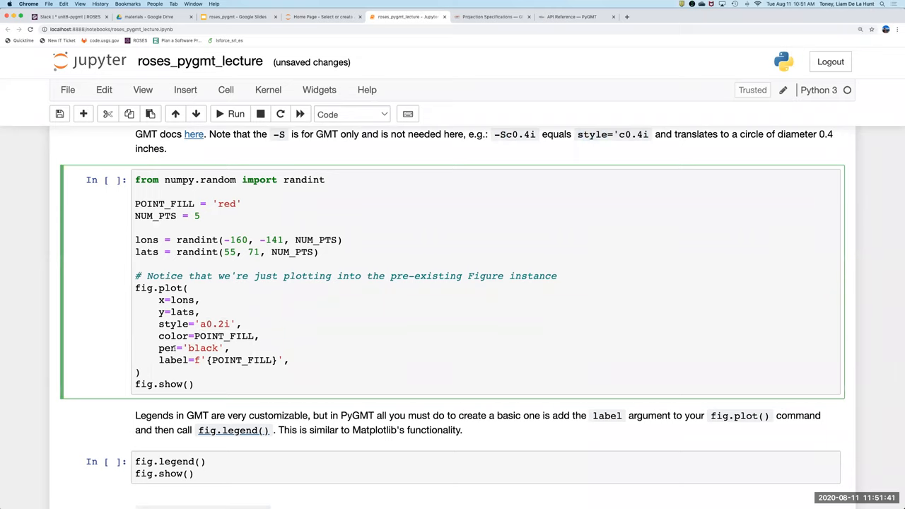
Step: Run the fig.plot cell for red stars, then set POINT_FILL to 'yellow' and rerun
{"action": "left_click", "coordinate": [234, 113]}
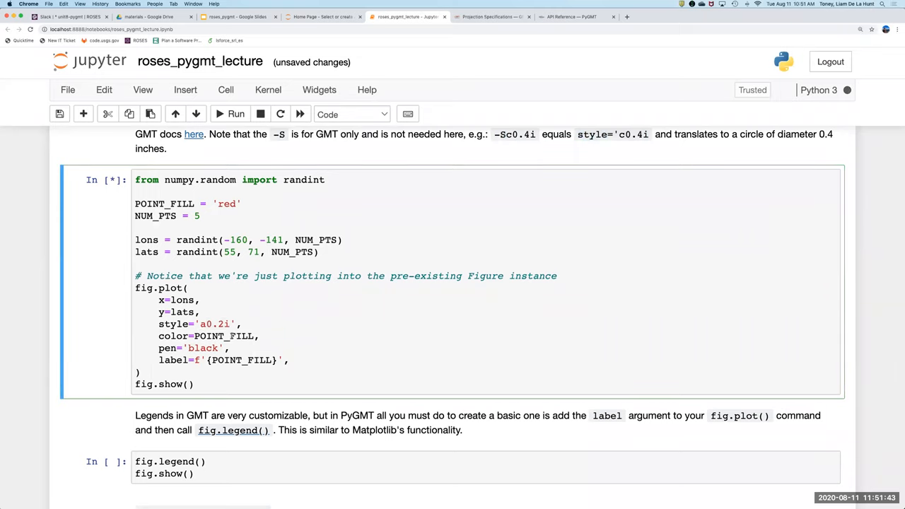
{"action": "left_click", "coordinate": [235, 113]}
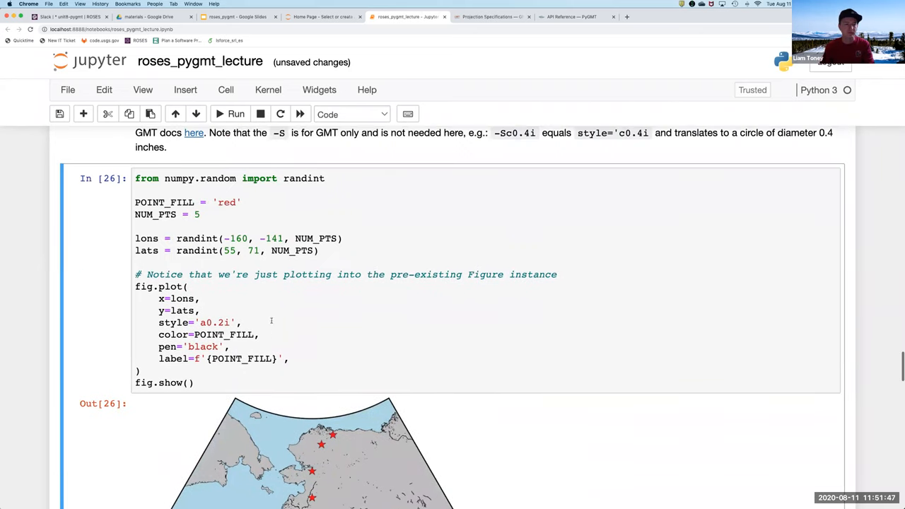
{"action": "type", "text": "yellow"}
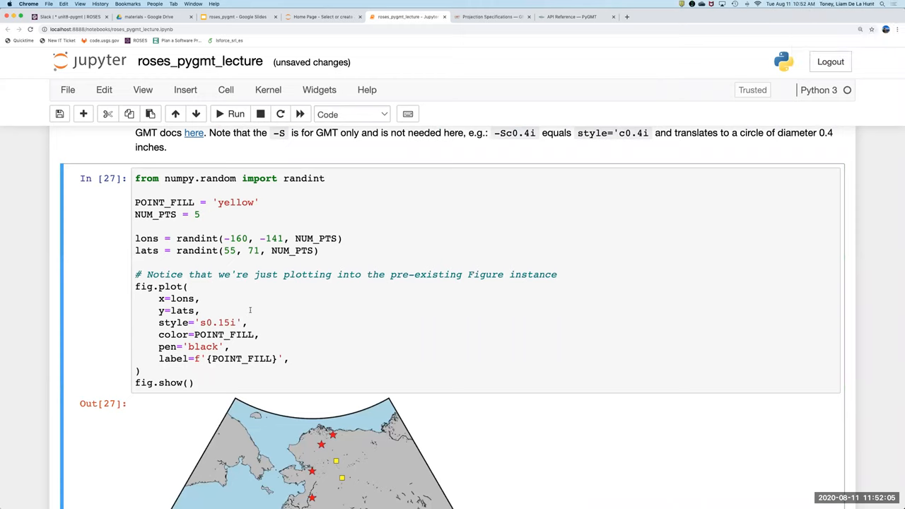
{"action": "scroll", "scroll_direction": "down", "scroll_amount": 3}
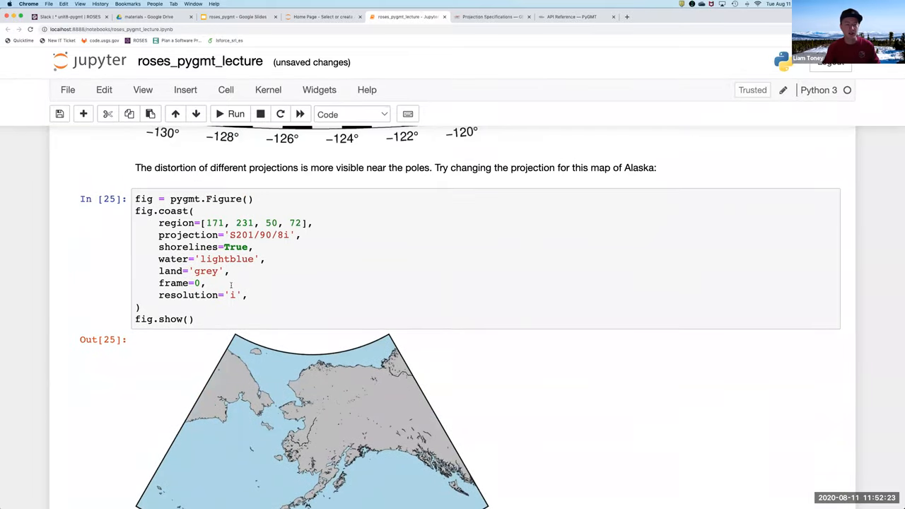
Step: Rerun fig.coast with frame=True for an annotated border, then clear the frame value
{"action": "left_click", "coordinate": [213, 283]}
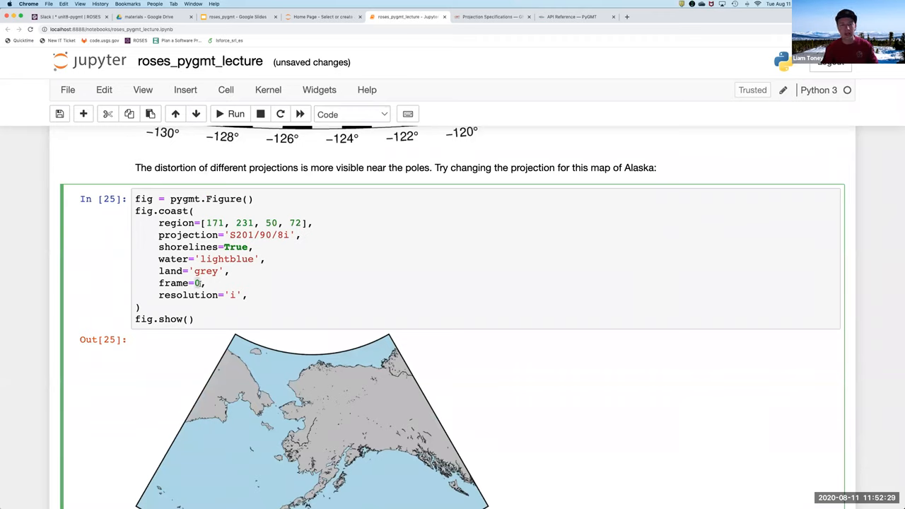
{"action": "type", "text": "True"}
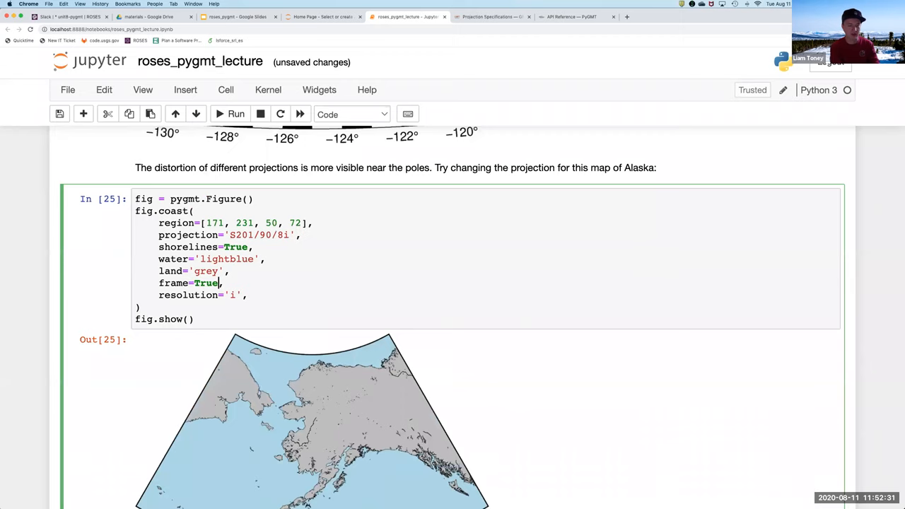
{"action": "left_click", "coordinate": [235, 113]}
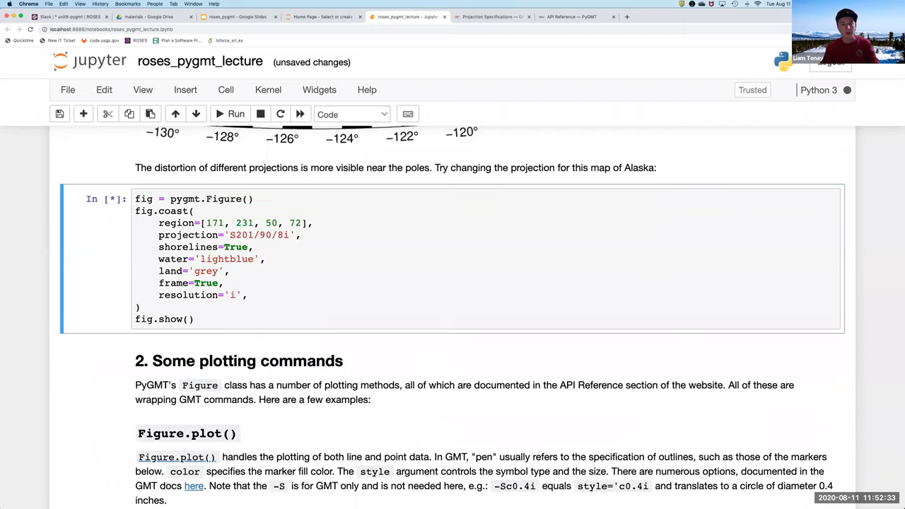
{"action": "left_click", "coordinate": [234, 113]}
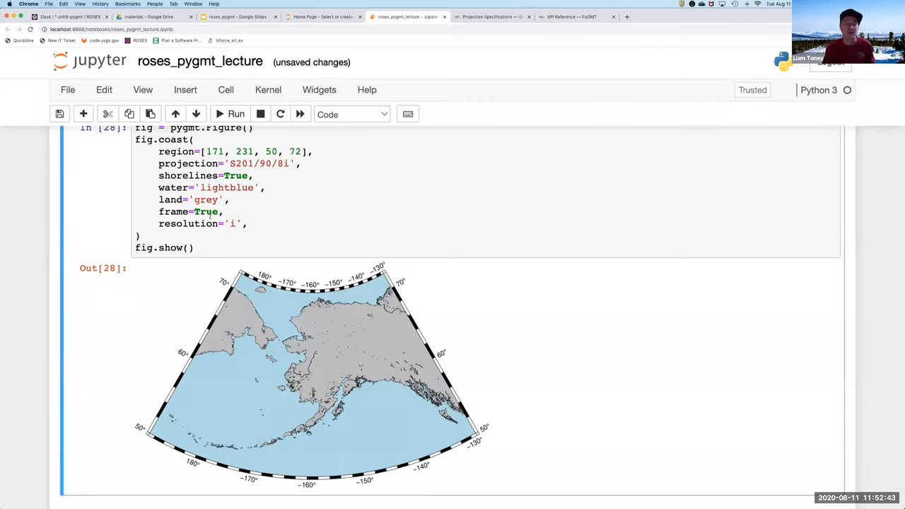
{"action": "type", "text": "0"}
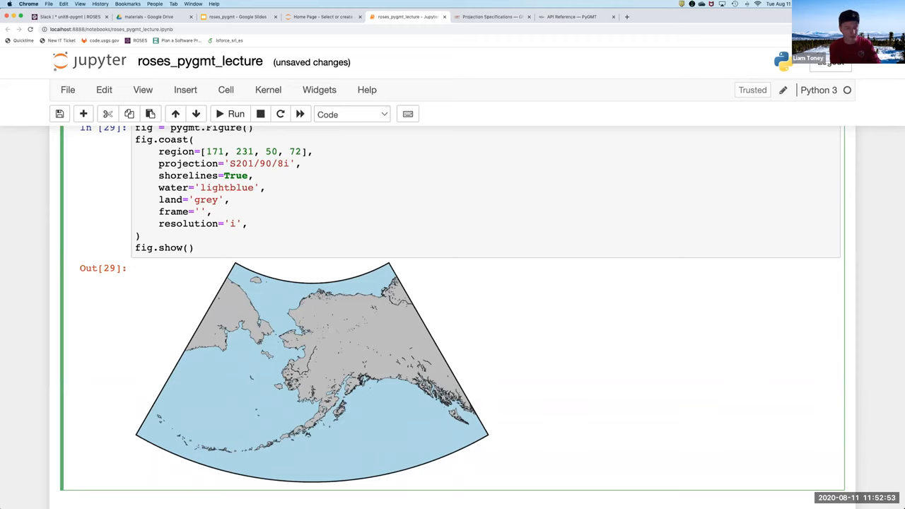
Step: Redraw the Alaska map with the blank frame setting
{"action": "type", "text": "a5f"}
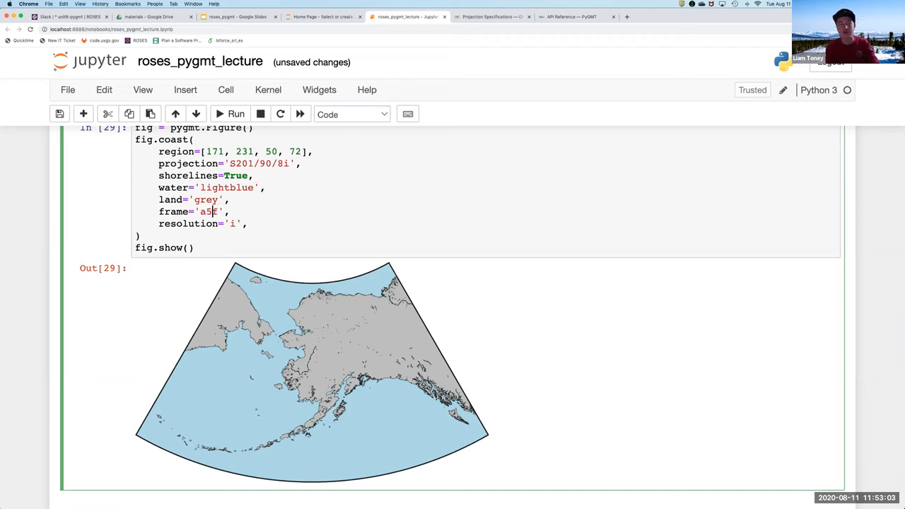
{"action": "type", "text": "l"}
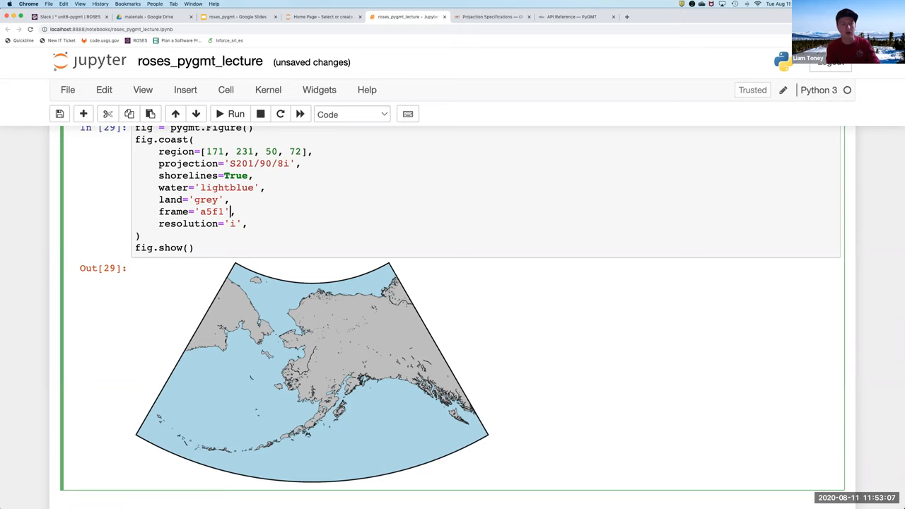
{"action": "left_click", "coordinate": [235, 113]}
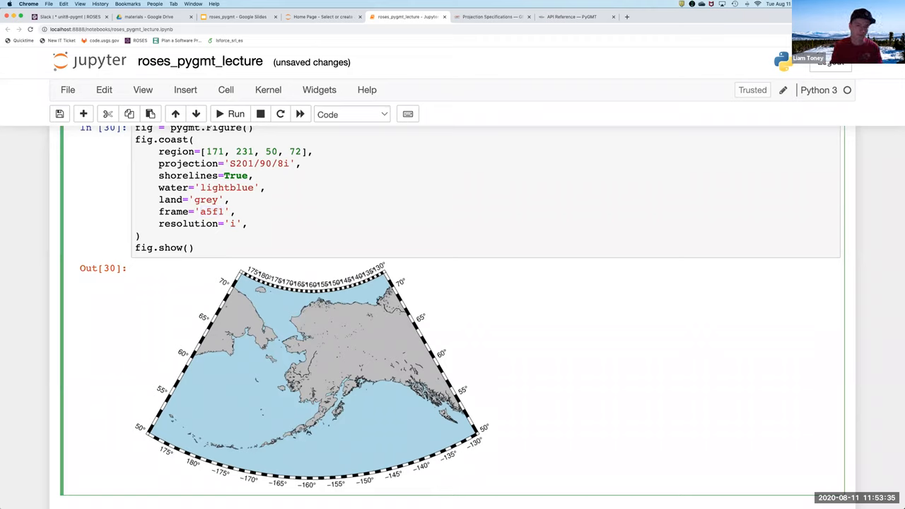
{"action": "type", "text": "0"}
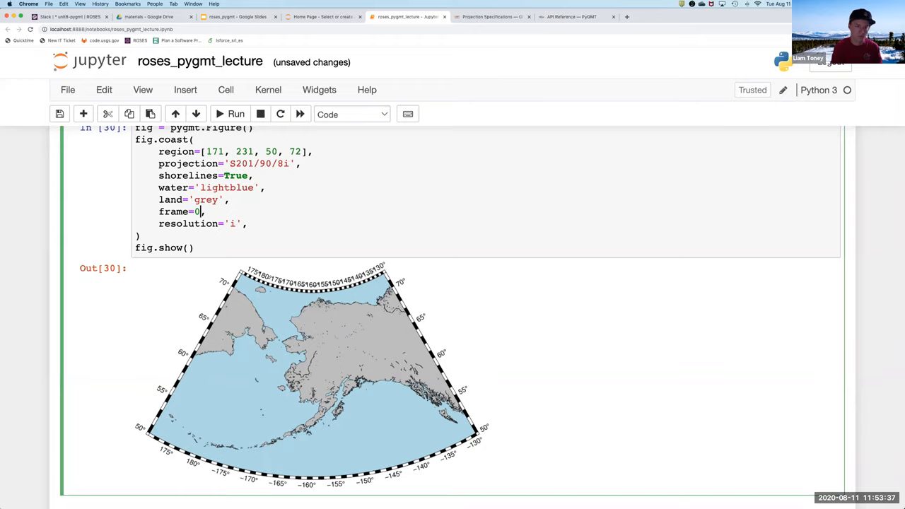
{"action": "scroll", "scroll_direction": "down", "scroll_amount": 3}
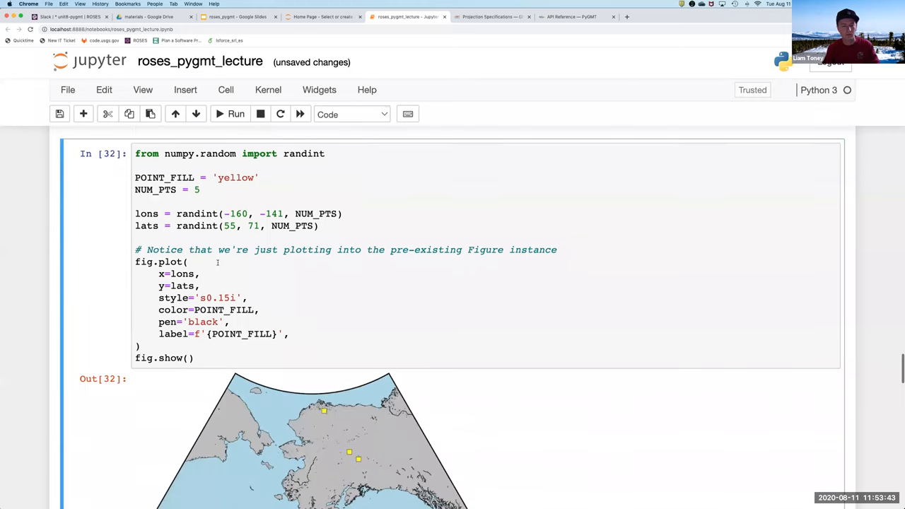
Step: Set POINT_FILL to 'red' with style 'a0.2i' and rerun to add red stars beside the squares
{"action": "type", "text": "re"}
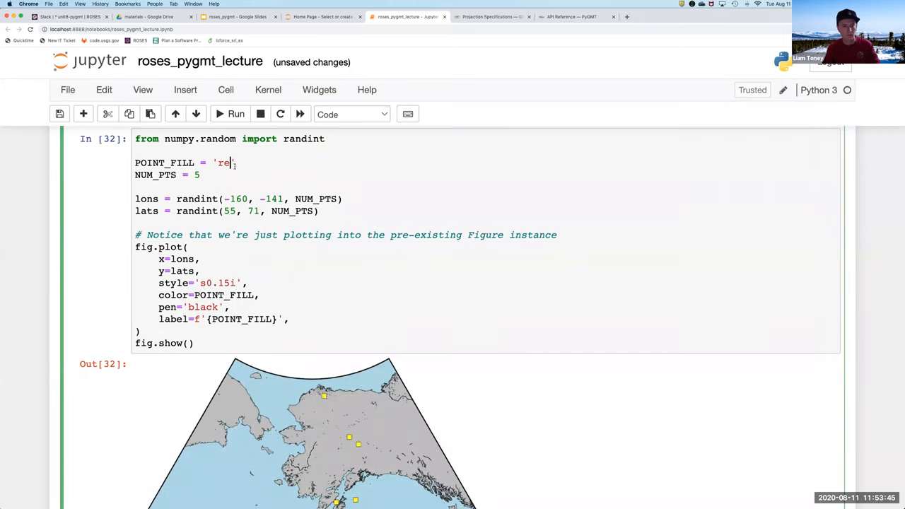
{"action": "type", "text": "a"}
{"action": "type", "text": "d"}
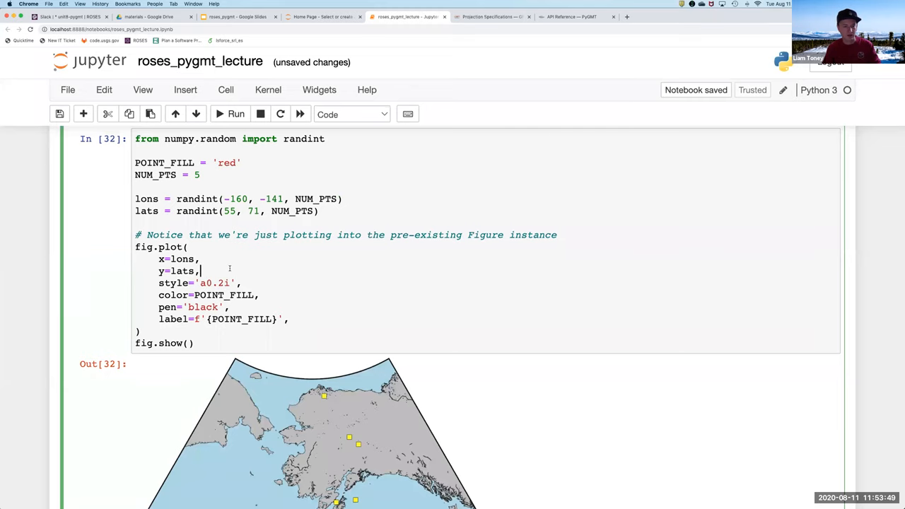
{"action": "left_click", "coordinate": [234, 113]}
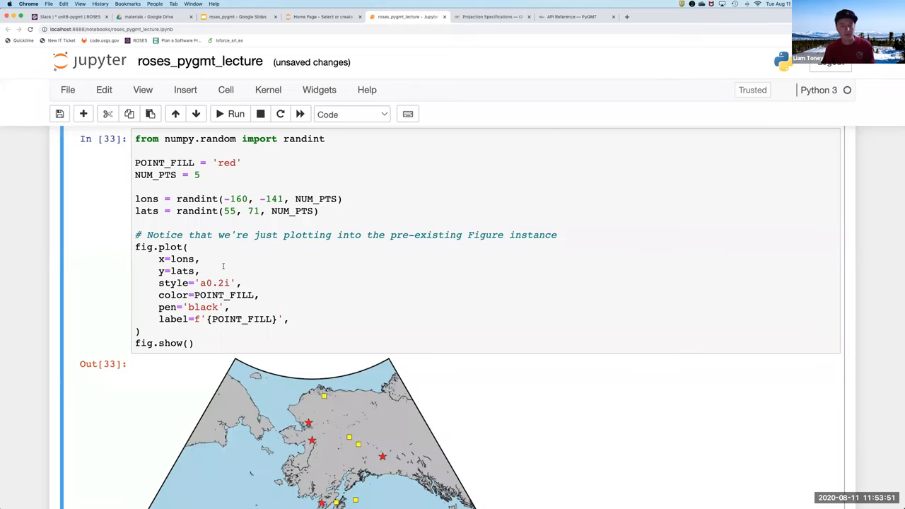
{"action": "scroll", "scroll_direction": "down", "scroll_amount": 3}
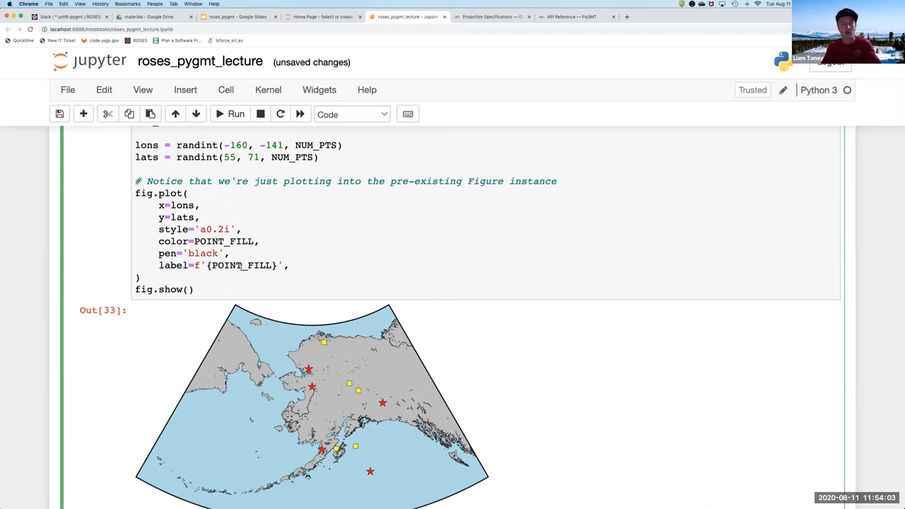
{"action": "scroll", "scroll_direction": "down", "scroll_amount": 3}
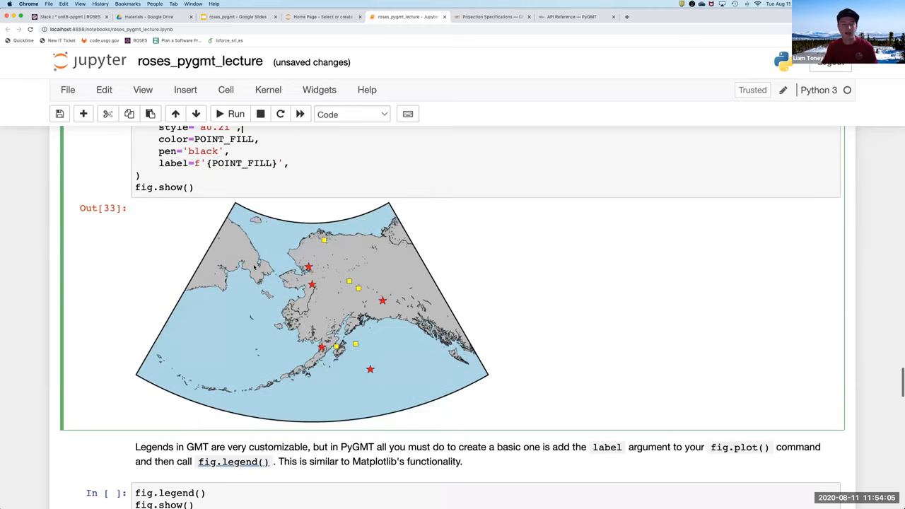
{"action": "scroll", "scroll_direction": "down", "scroll_amount": 3}
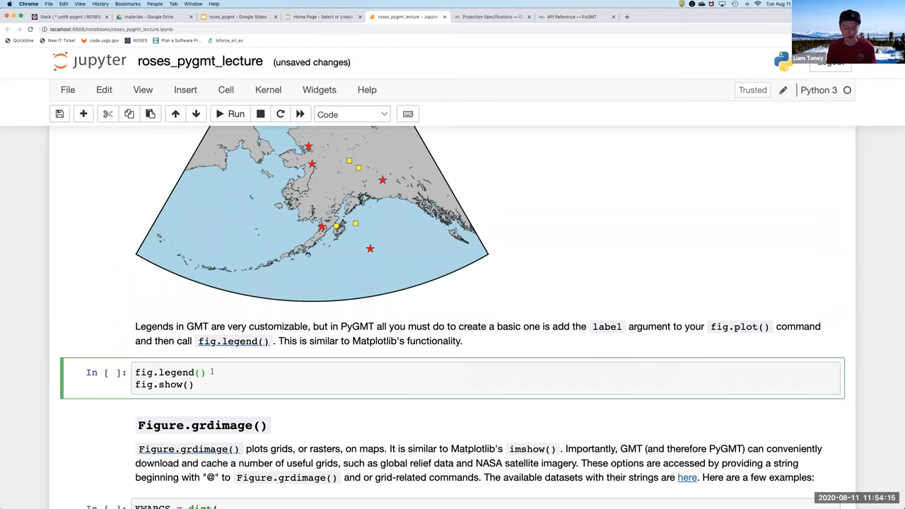
Step: Run the fig.legend() cell so the map lists yellow squares and red stars, reaching grdimage
{"action": "left_click", "coordinate": [235, 113]}
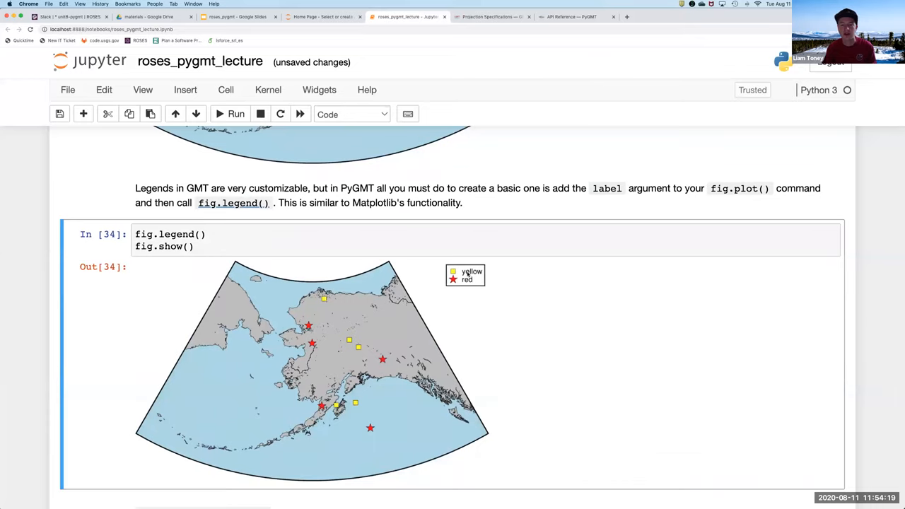
{"action": "mouse_move", "coordinate": [474, 296]}
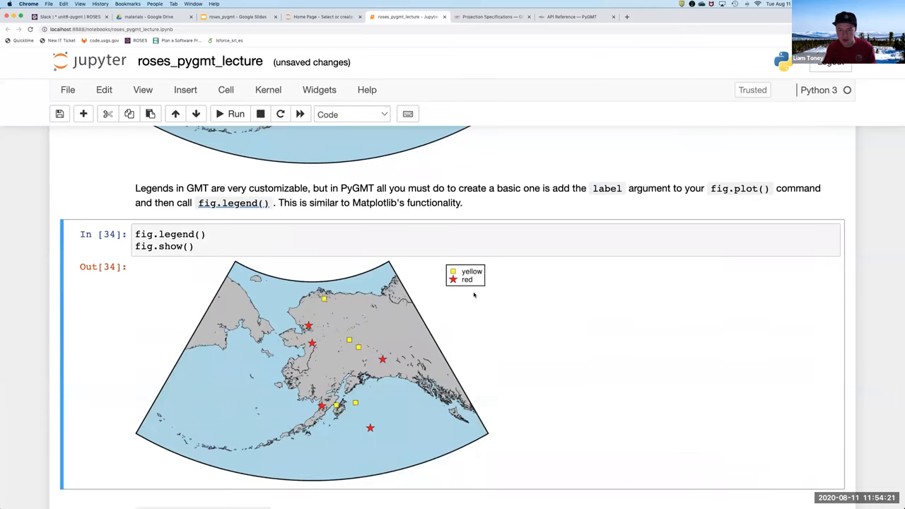
{"action": "scroll", "scroll_direction": "down", "scroll_amount": 3}
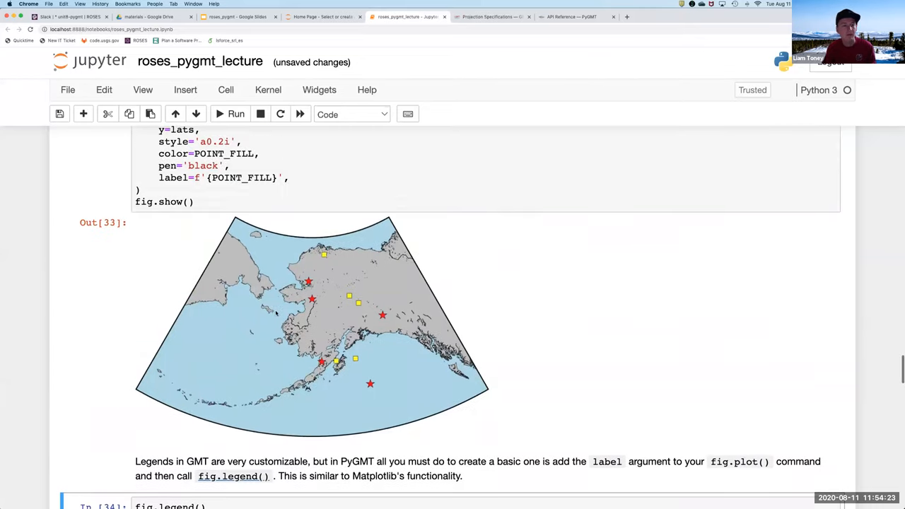
{"action": "scroll", "scroll_direction": "down", "scroll_amount": 3}
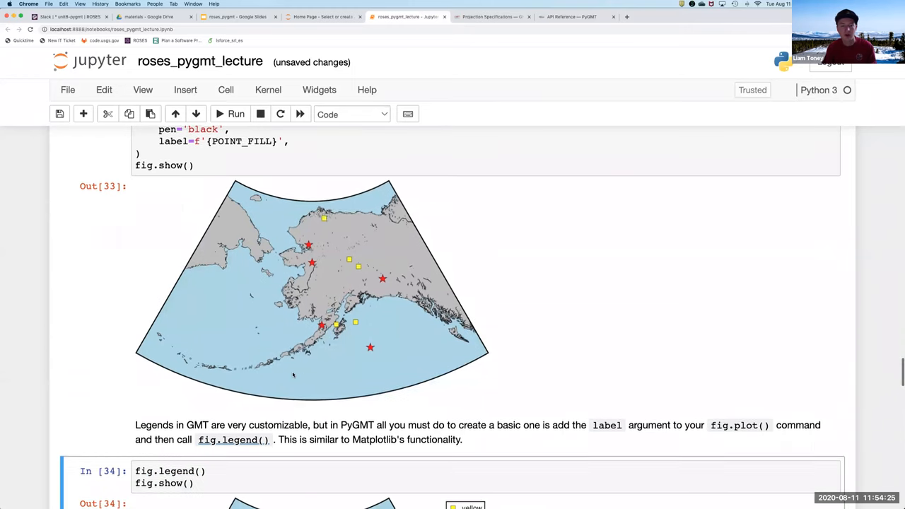
{"action": "left_click", "coordinate": [234, 114]}
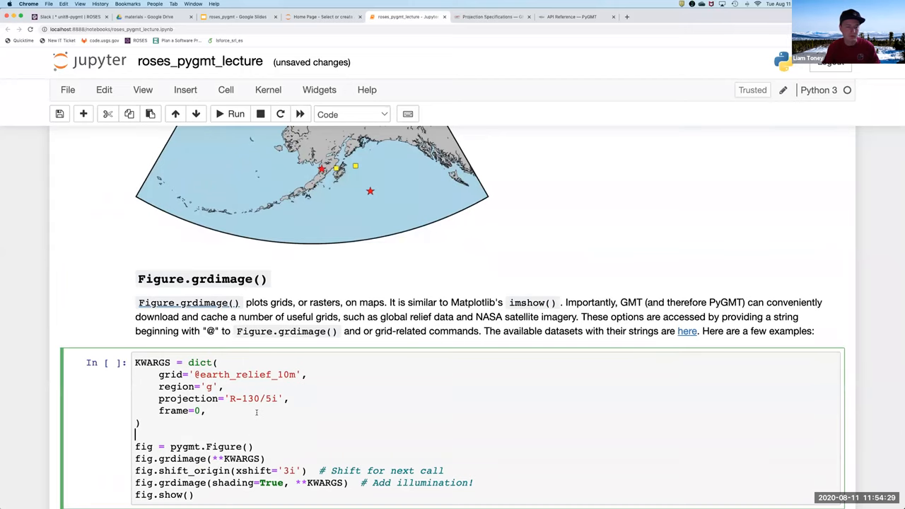
Step: Execute the Figure.grdimage cell drawing earth_relief_10m plain and illuminated
{"action": "scroll", "scroll_direction": "down", "scroll_amount": 3}
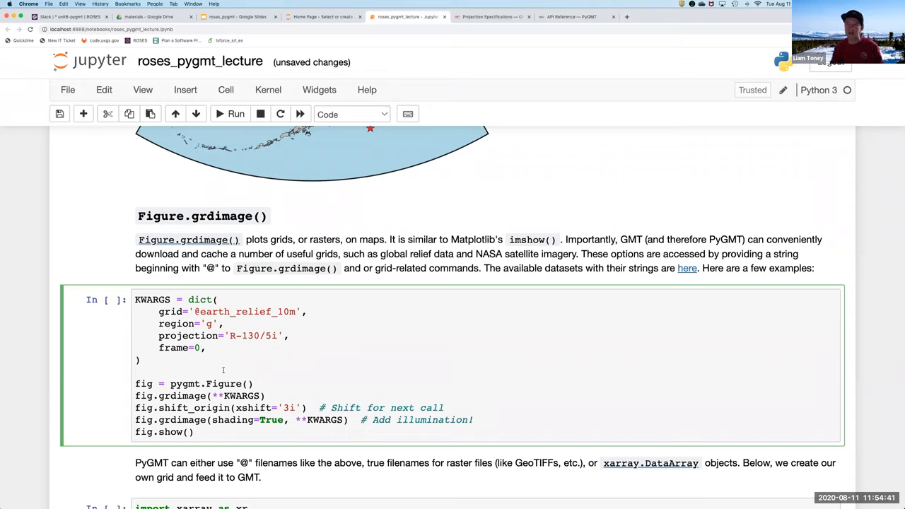
{"action": "left_click", "coordinate": [141, 370]}
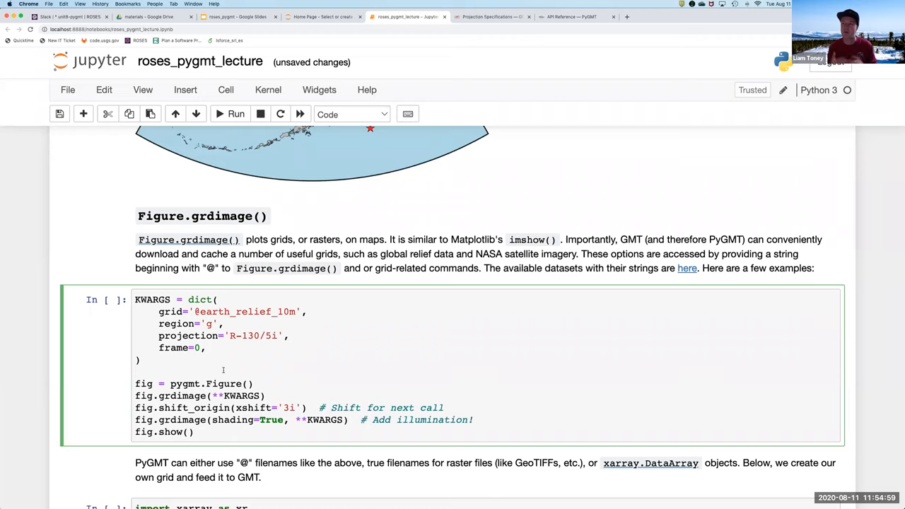
{"action": "left_click", "coordinate": [142, 370]}
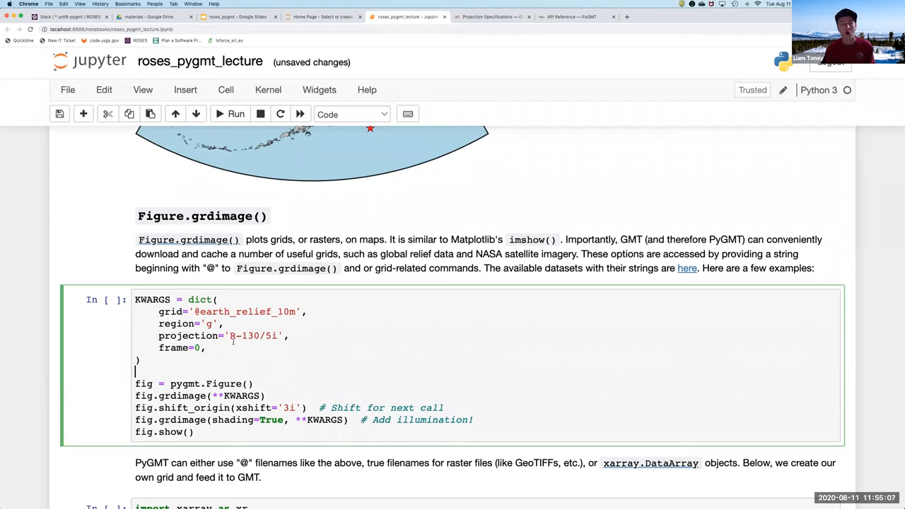
{"action": "mouse_move", "coordinate": [367, 285]}
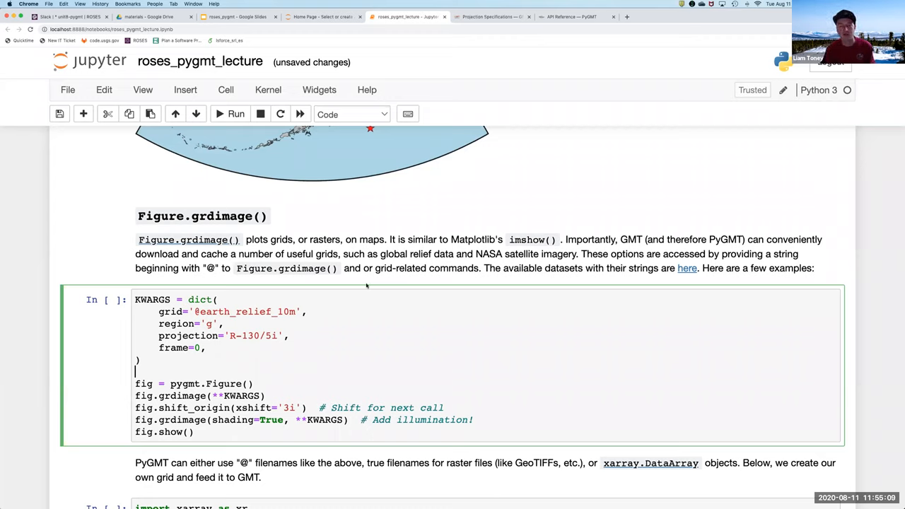
{"action": "scroll", "scroll_direction": "down", "scroll_amount": 3}
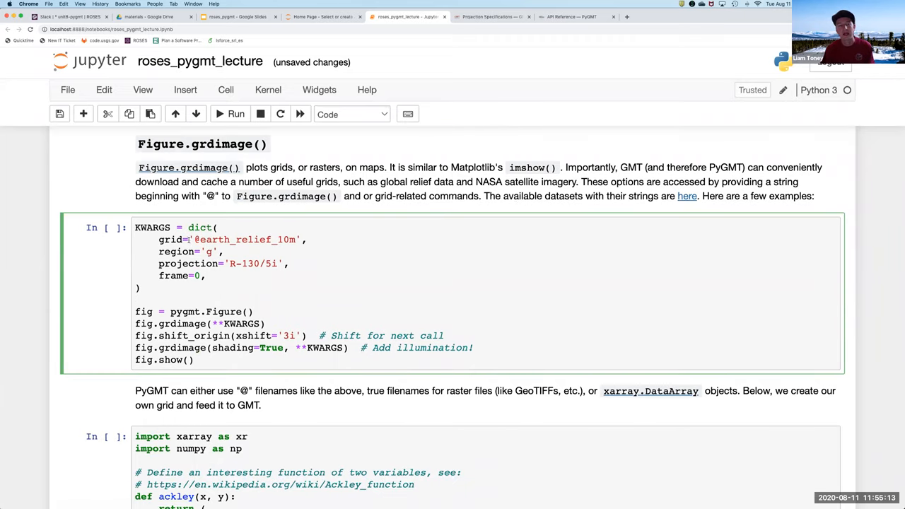
{"action": "double_click", "coordinate": [244, 239]}
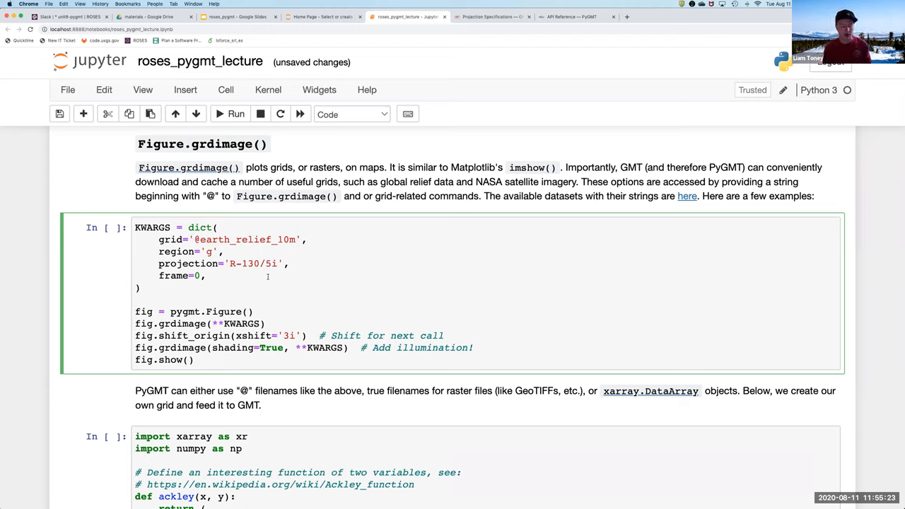
{"action": "left_click", "coordinate": [235, 113]}
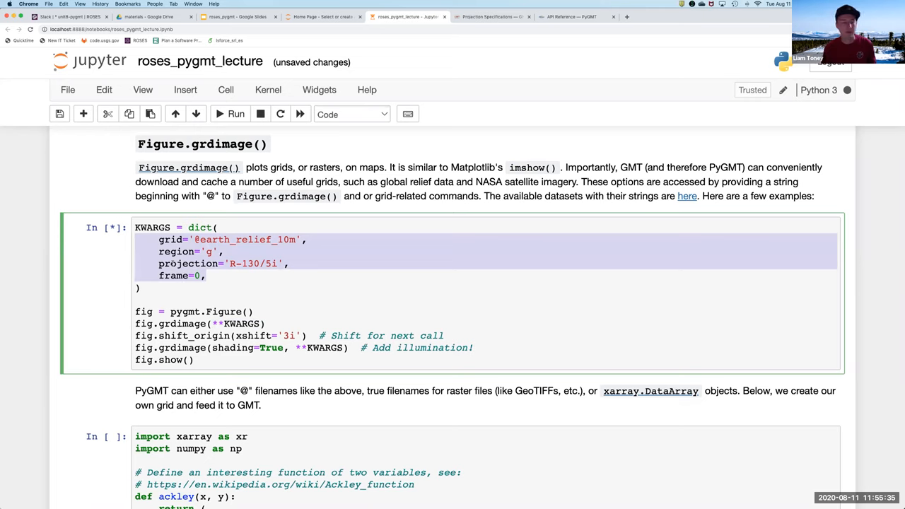
{"action": "left_click", "coordinate": [235, 114]}
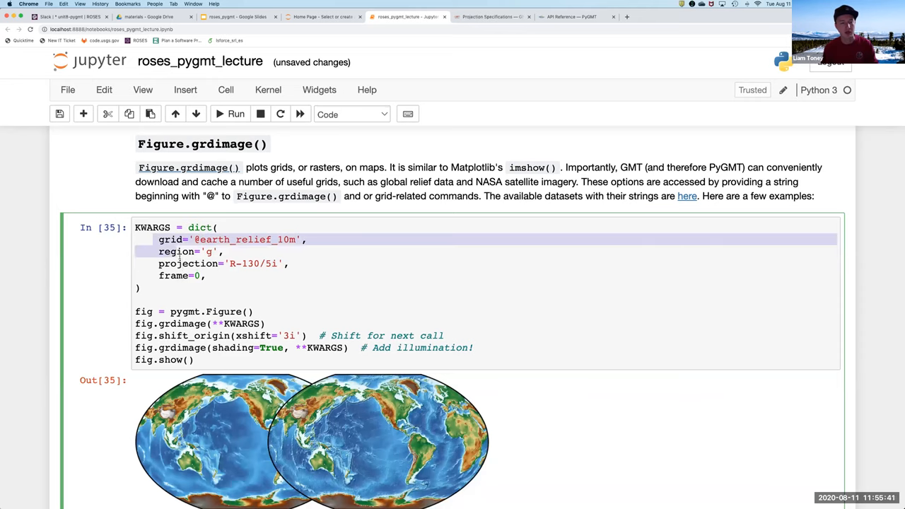
{"action": "left_click_drag", "start_coordinate": [205, 239], "coordinate": [205, 275]}
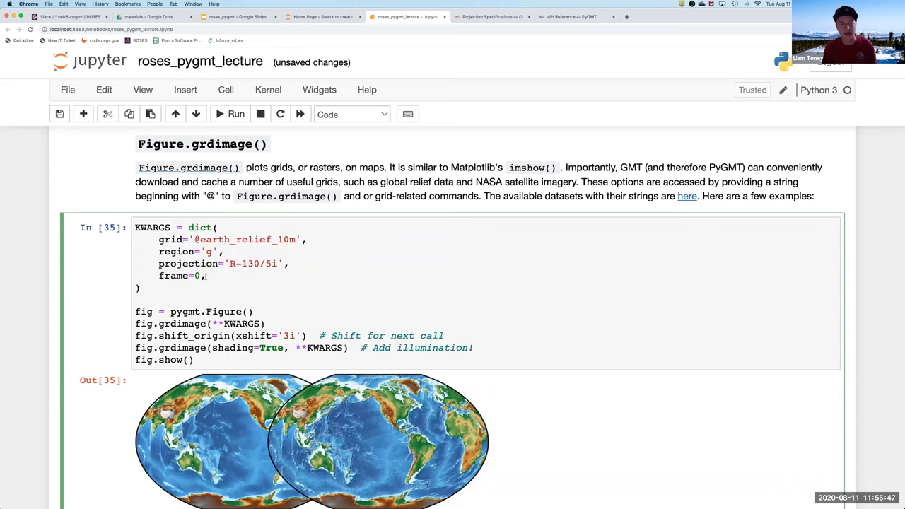
{"action": "scroll", "scroll_direction": "down", "scroll_amount": 3}
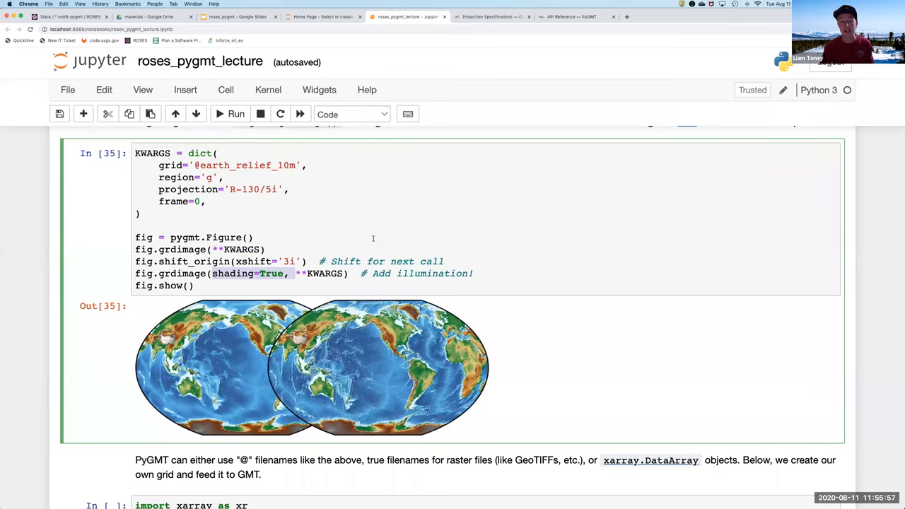
{"action": "mouse_move", "coordinate": [348, 231]}
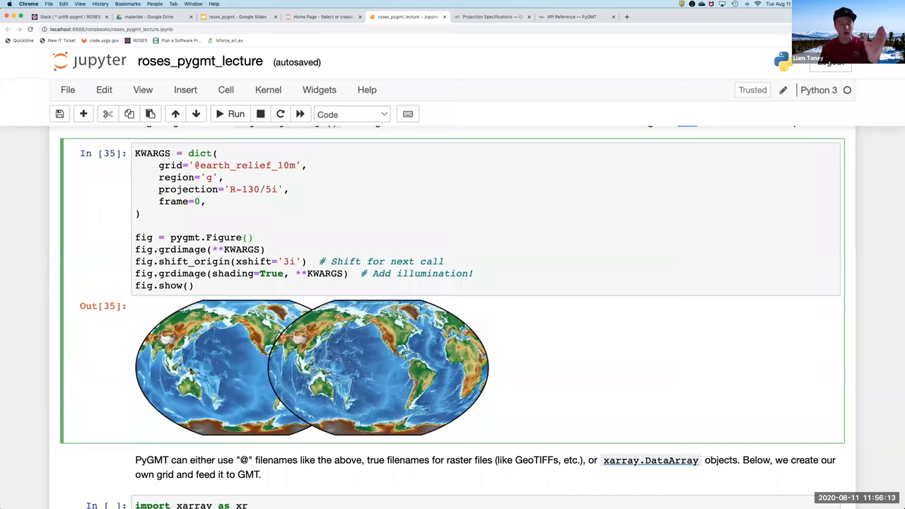
{"action": "left_click", "coordinate": [253, 238]}
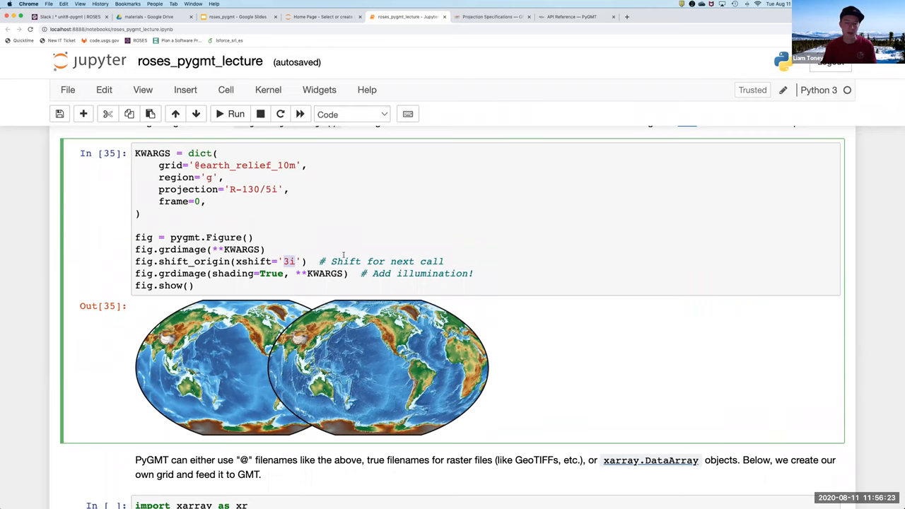
{"action": "mouse_move", "coordinate": [375, 390]}
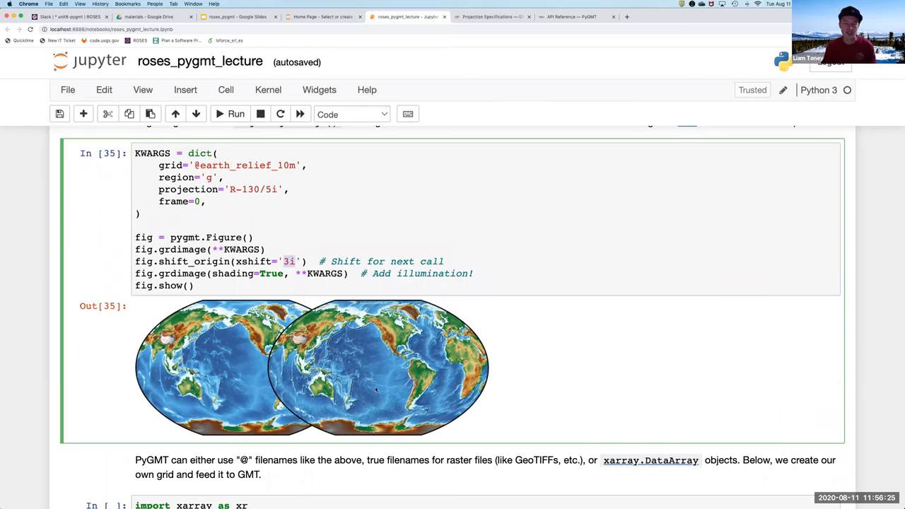
{"action": "scroll", "scroll_direction": "down", "scroll_amount": 3}
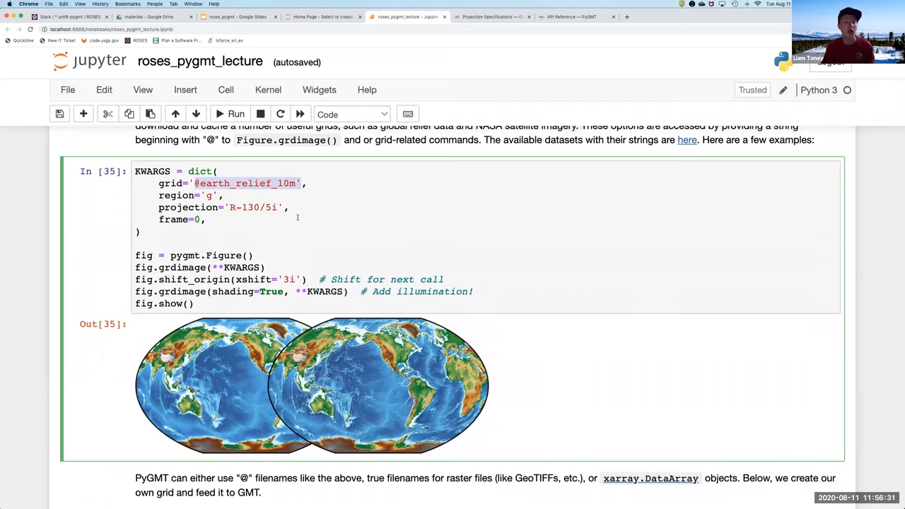
{"action": "scroll", "scroll_direction": "down", "scroll_amount": 3}
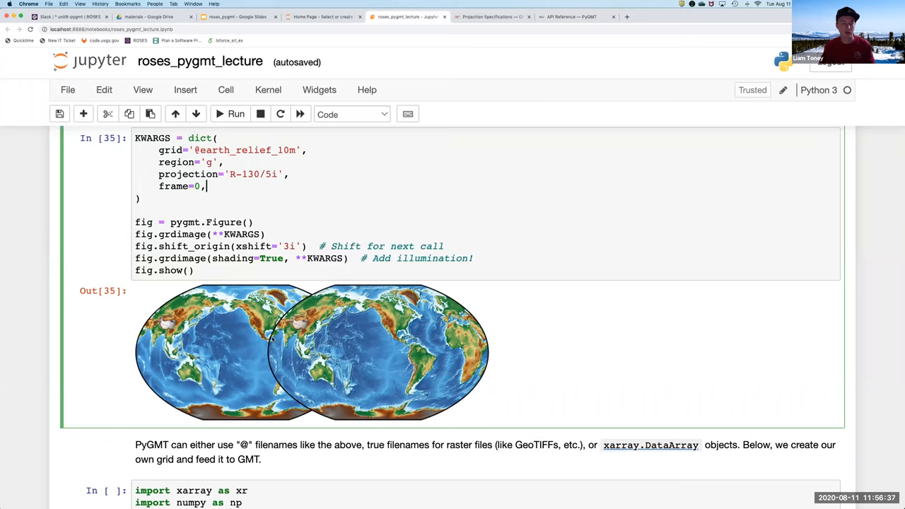
{"action": "scroll", "scroll_direction": "down", "scroll_amount": 3}
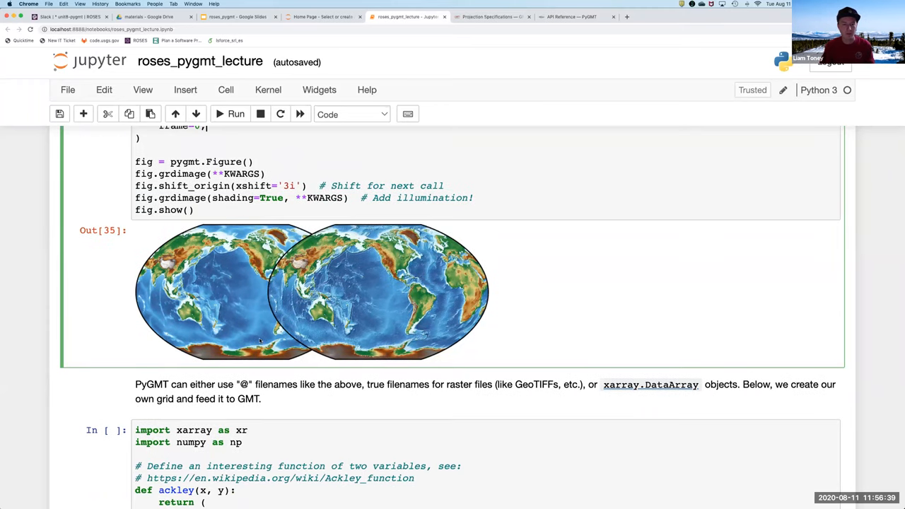
{"action": "scroll", "scroll_direction": "down", "scroll_amount": 3}
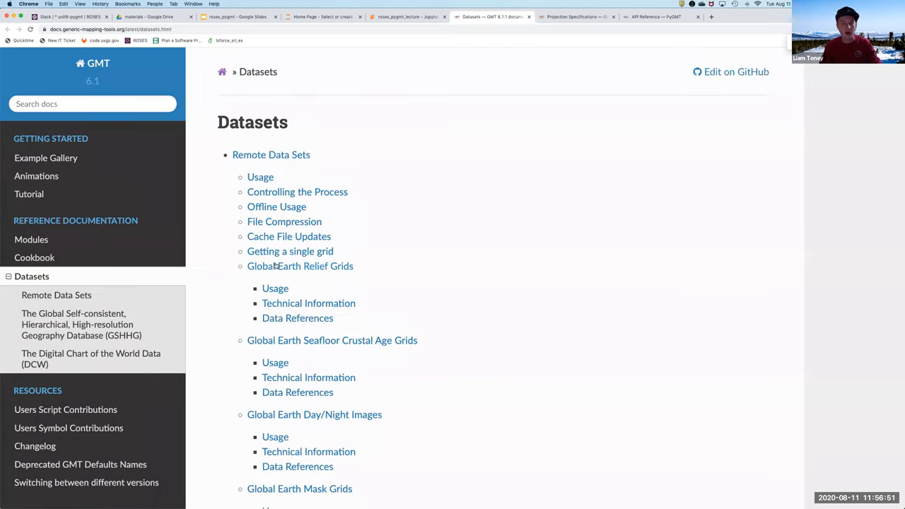
Step: Browse the Global Earth Relief Grids page and its resolution-code table
{"action": "left_click", "coordinate": [300, 266]}
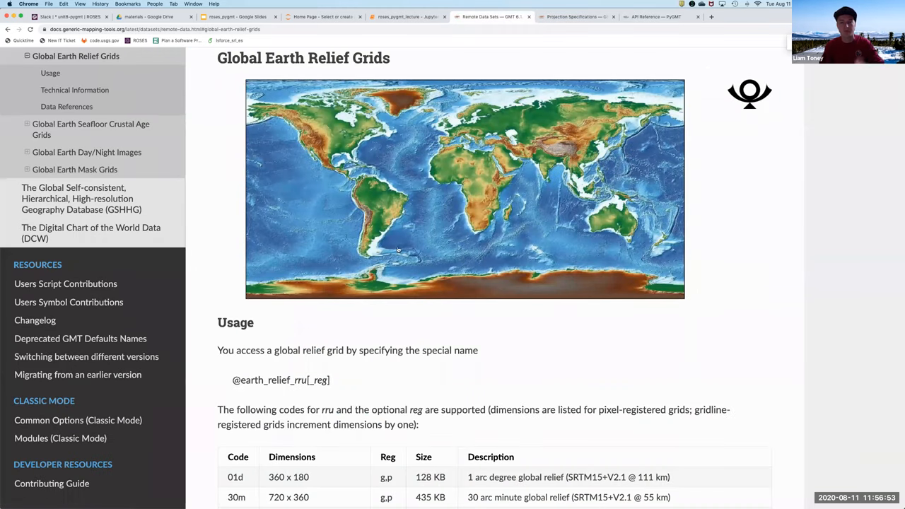
{"action": "scroll", "scroll_direction": "down", "scroll_amount": 3}
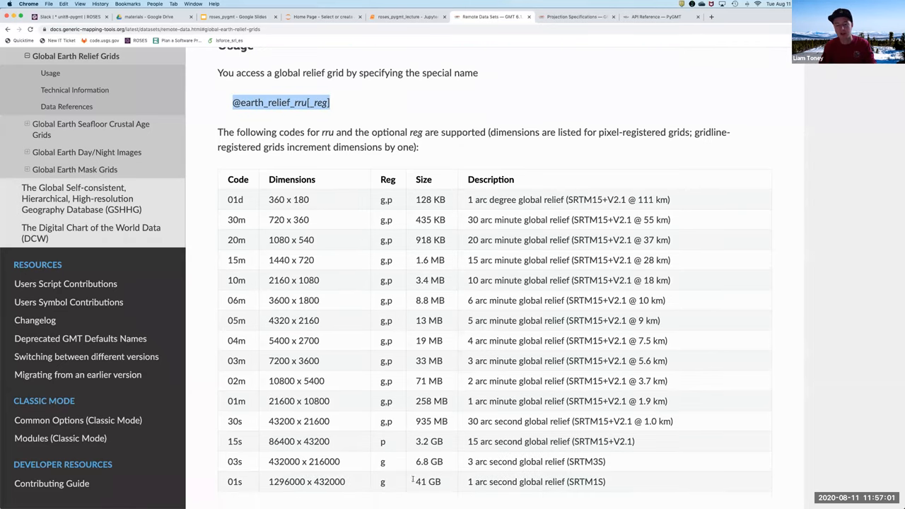
{"action": "scroll", "scroll_direction": "down", "scroll_amount": 3}
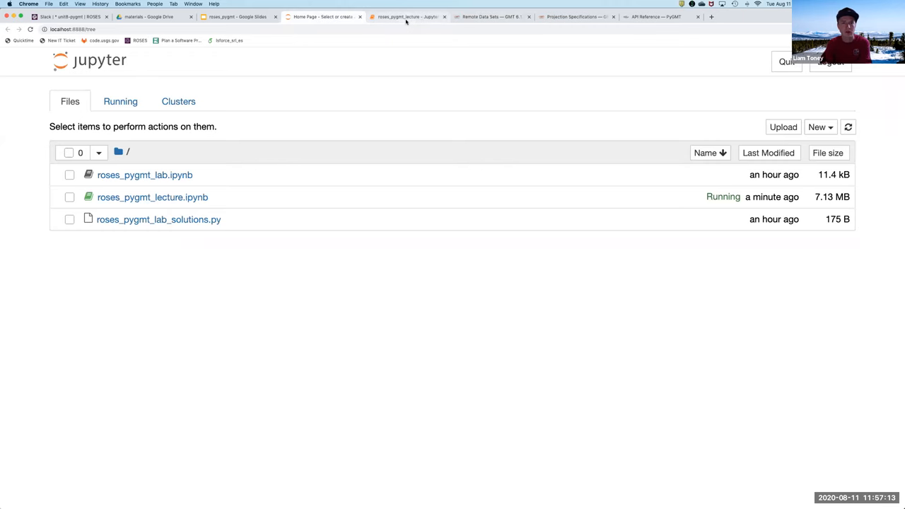
Step: Return to the lecture notebook and scroll from the map-shifting code toward the Ackley cell
{"action": "left_click", "coordinate": [407, 17]}
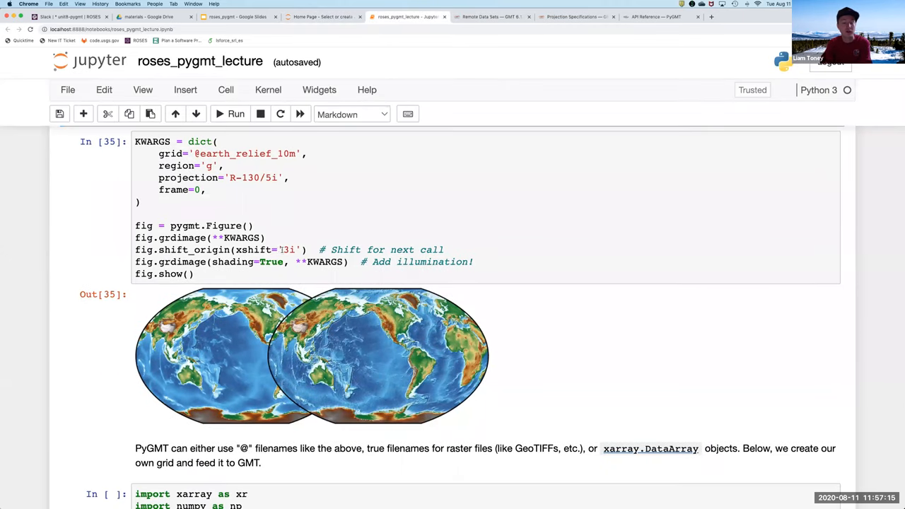
{"action": "left_click", "coordinate": [280, 249]}
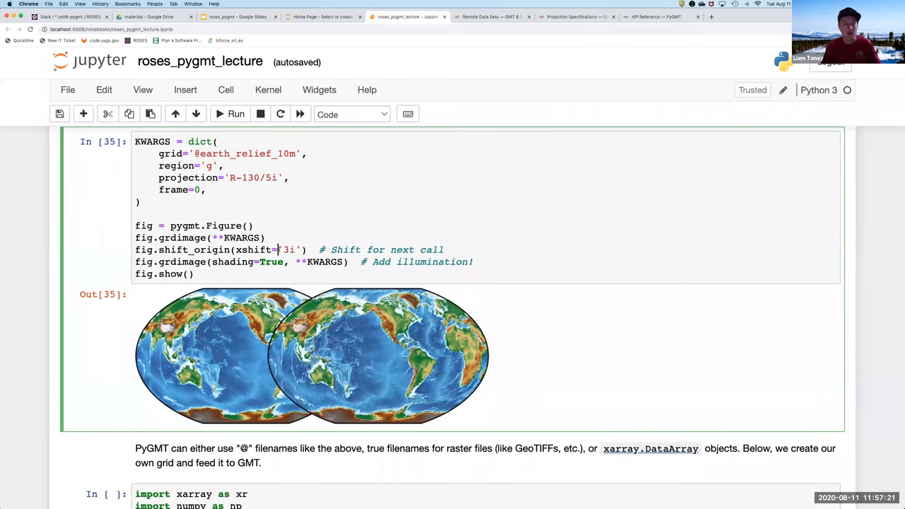
{"action": "scroll", "scroll_direction": "down", "scroll_amount": 3}
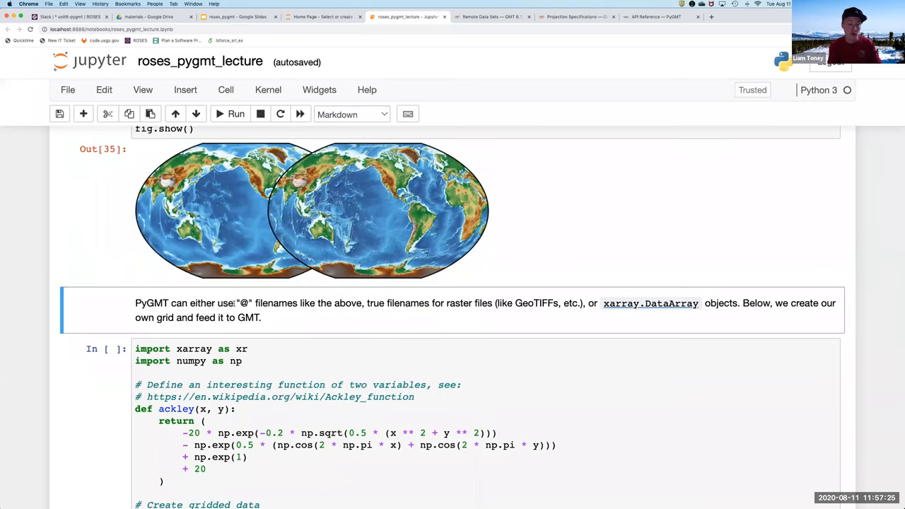
{"action": "scroll", "scroll_direction": "down", "scroll_amount": 3}
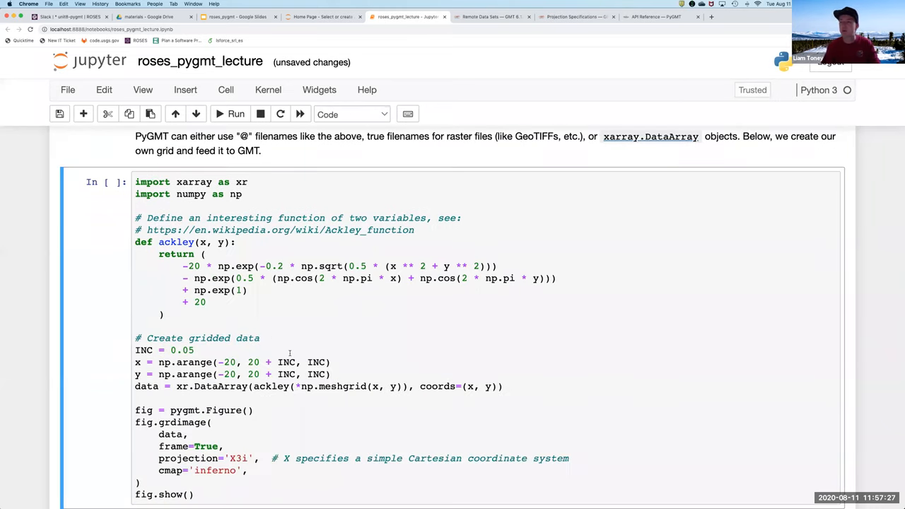
{"action": "scroll", "scroll_direction": "down", "scroll_amount": 3}
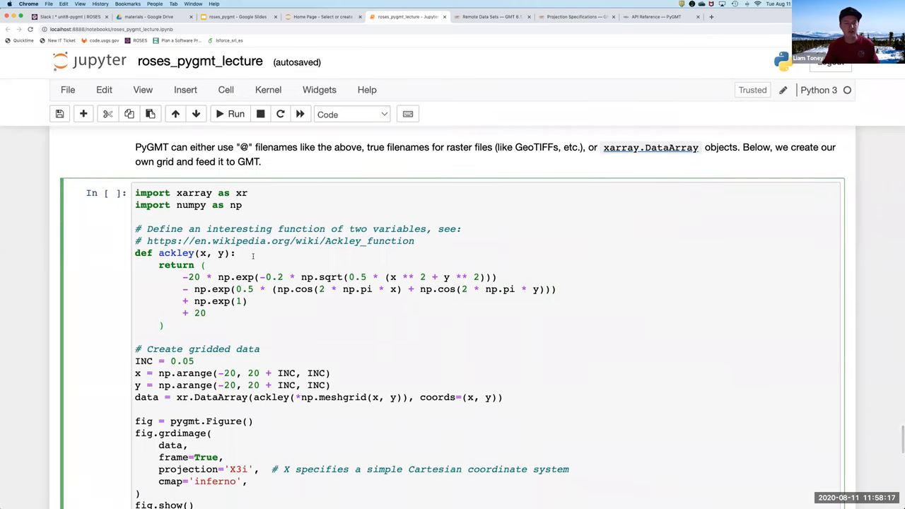
{"action": "scroll", "scroll_direction": "down", "scroll_amount": 3}
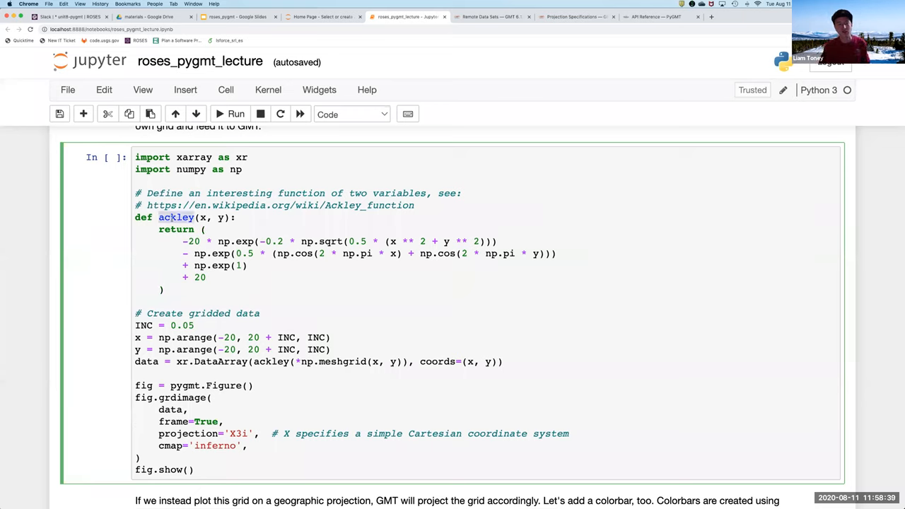
Step: Highlight the ackley function name and the data argument passed to grdimage while explaining
{"action": "scroll", "scroll_direction": "down", "scroll_amount": 3}
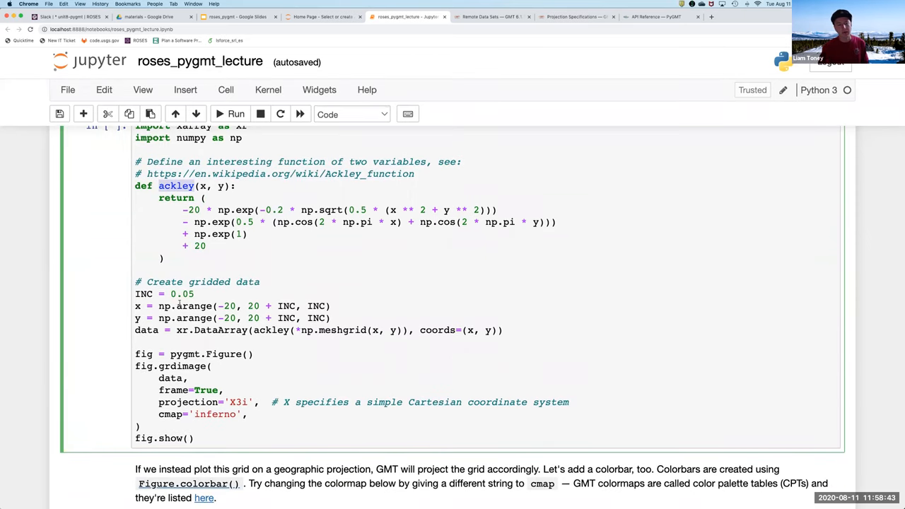
{"action": "double_click", "coordinate": [176, 185]}
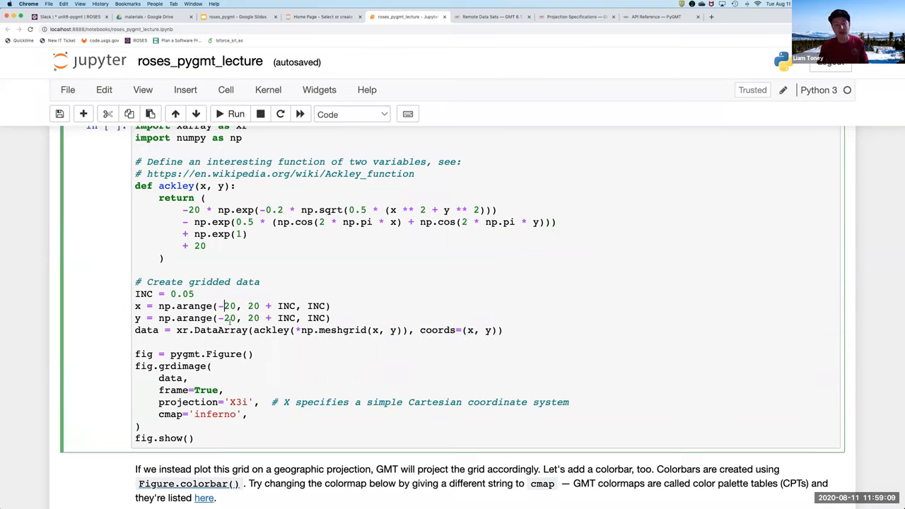
{"action": "scroll", "scroll_direction": "down", "scroll_amount": 3}
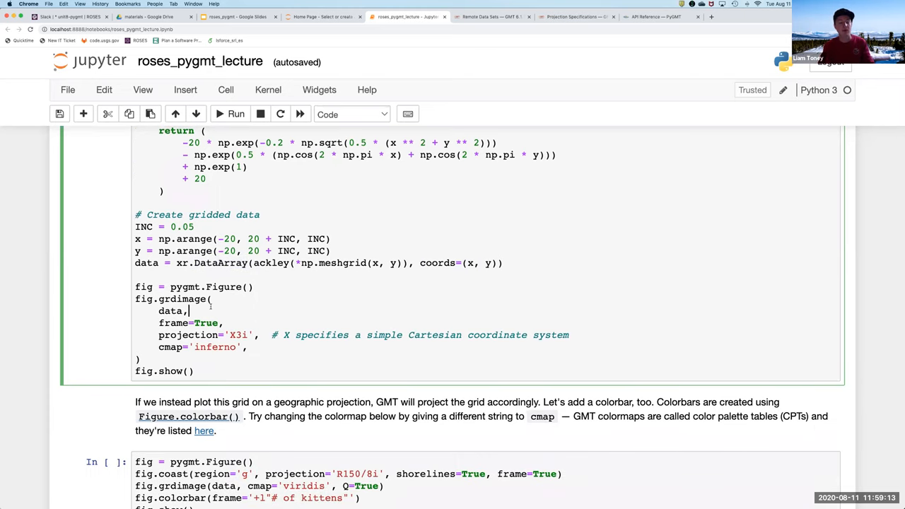
{"action": "double_click", "coordinate": [170, 311]}
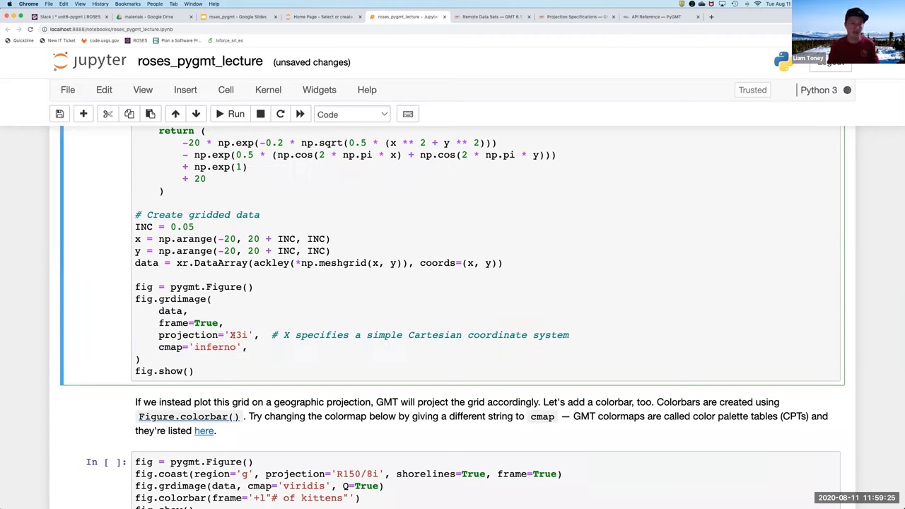
{"action": "left_click", "coordinate": [235, 113]}
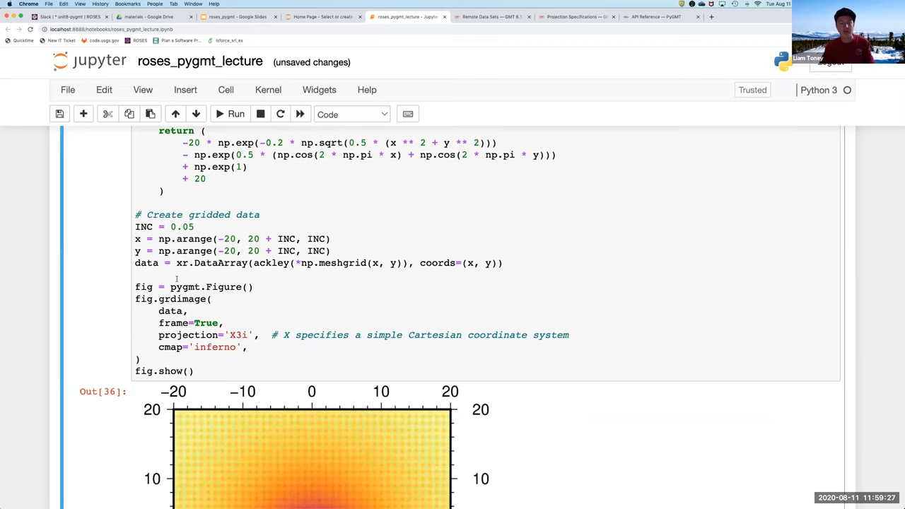
{"action": "scroll", "scroll_direction": "down", "scroll_amount": 3}
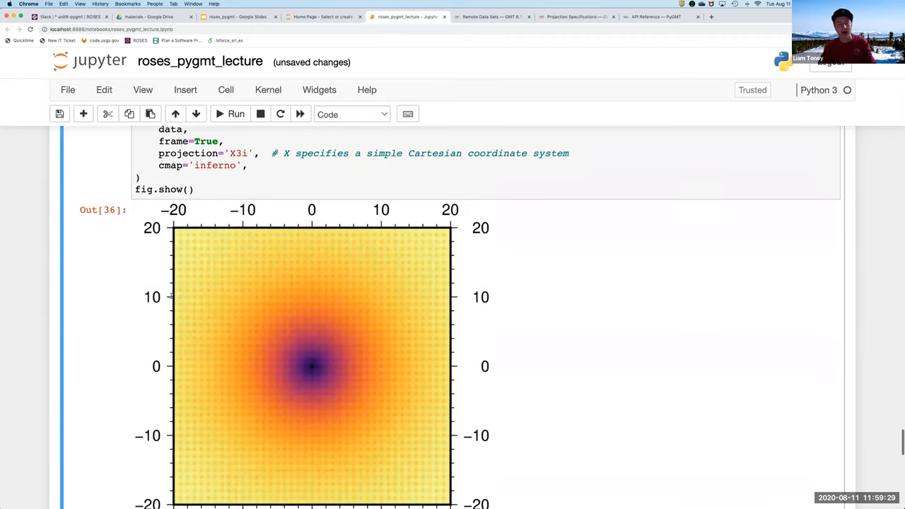
{"action": "scroll", "scroll_direction": "down", "scroll_amount": 3}
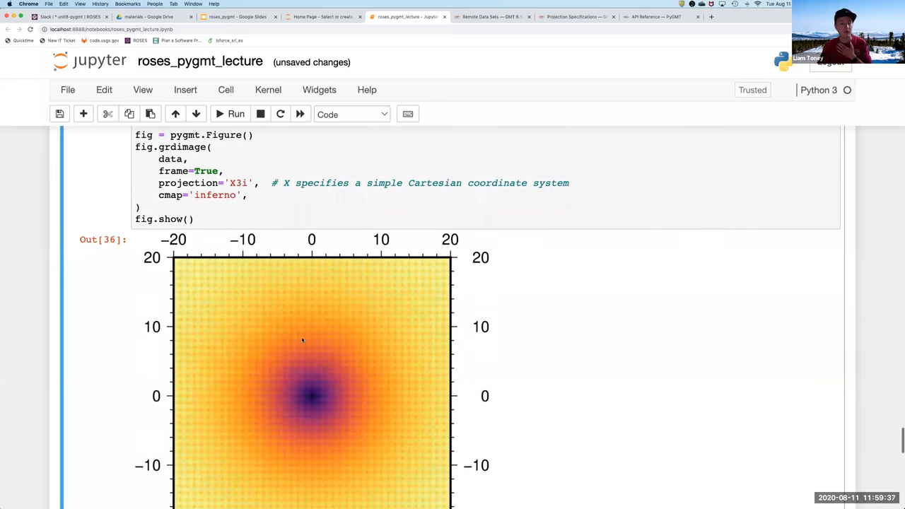
{"action": "scroll", "scroll_direction": "down", "scroll_amount": 3}
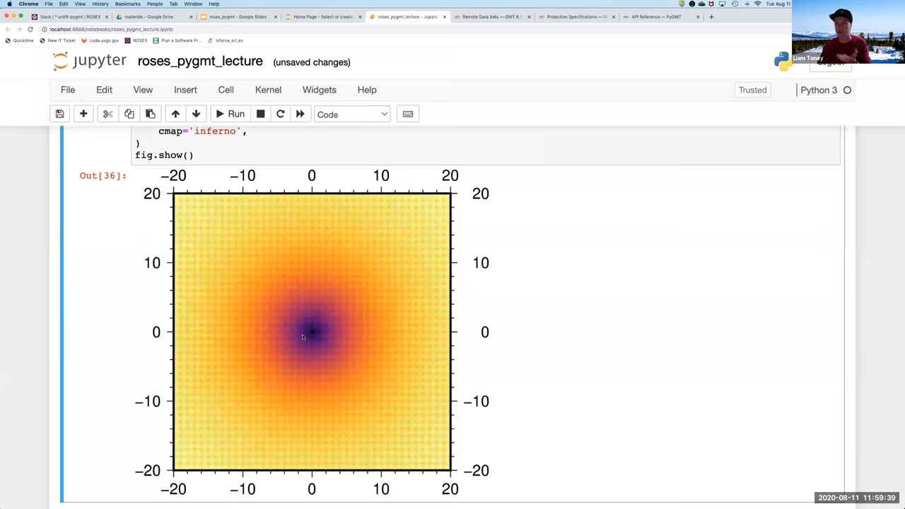
{"action": "scroll", "scroll_direction": "down", "scroll_amount": 3}
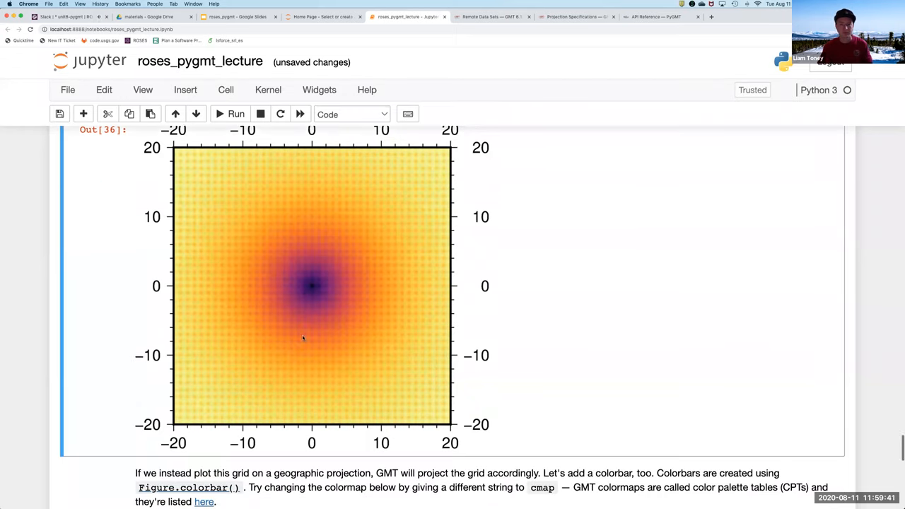
{"action": "scroll", "scroll_direction": "down", "scroll_amount": 3}
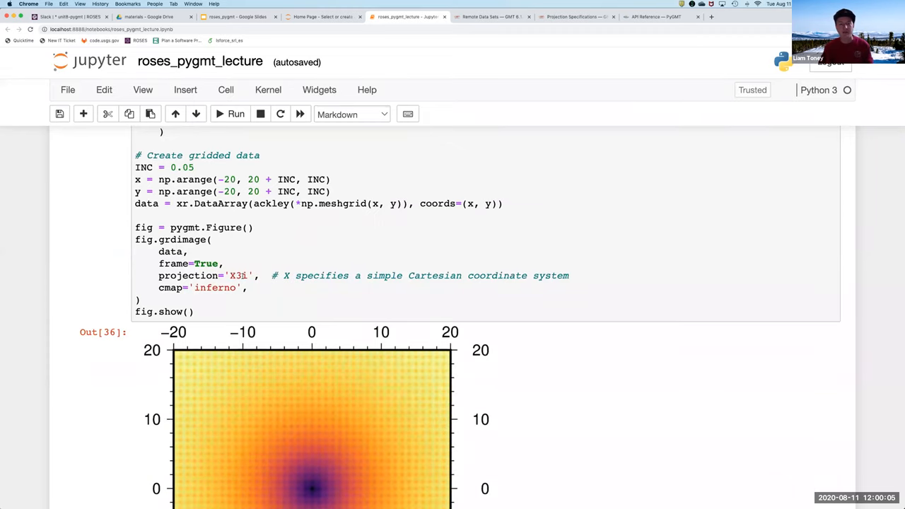
{"action": "scroll", "scroll_direction": "down", "scroll_amount": 3}
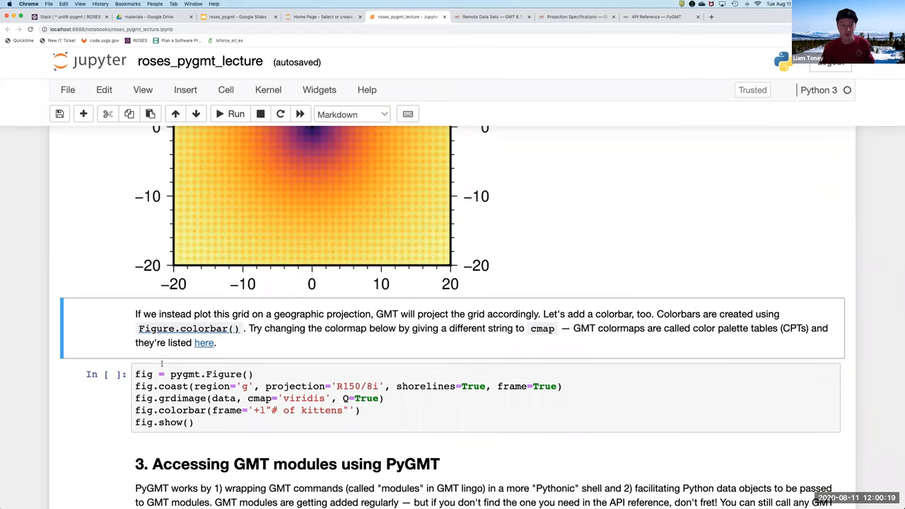
{"action": "scroll", "scroll_direction": "down", "scroll_amount": 3}
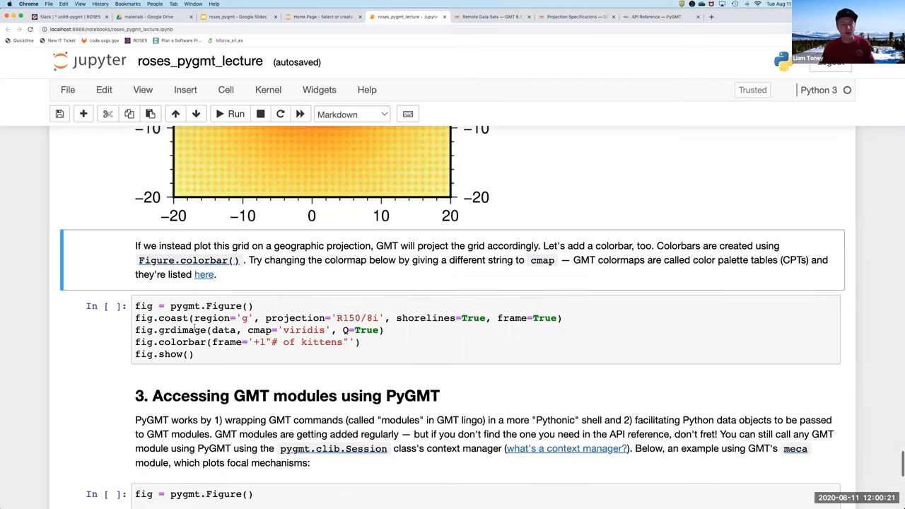
Step: Run the geographic colorbar cell to project the Ackley grid onto a global coastline map
{"action": "left_click", "coordinate": [212, 305]}
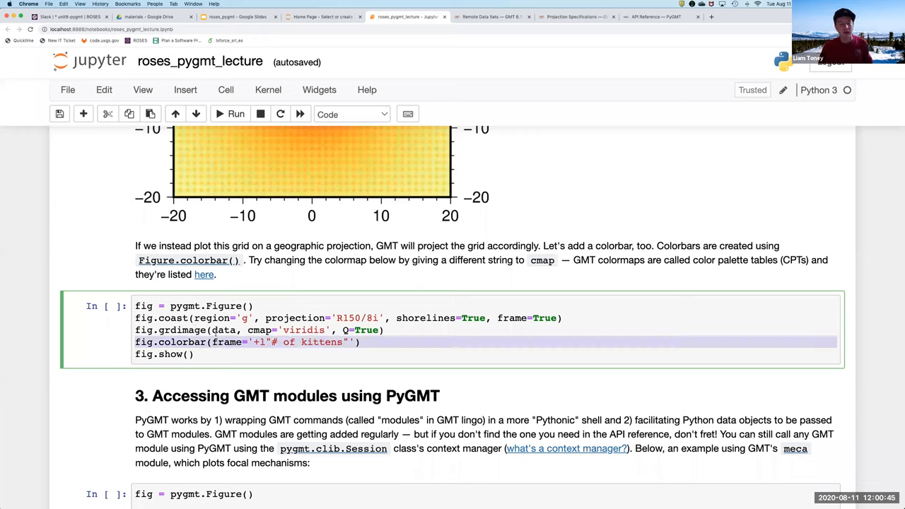
{"action": "left_click", "coordinate": [215, 354]}
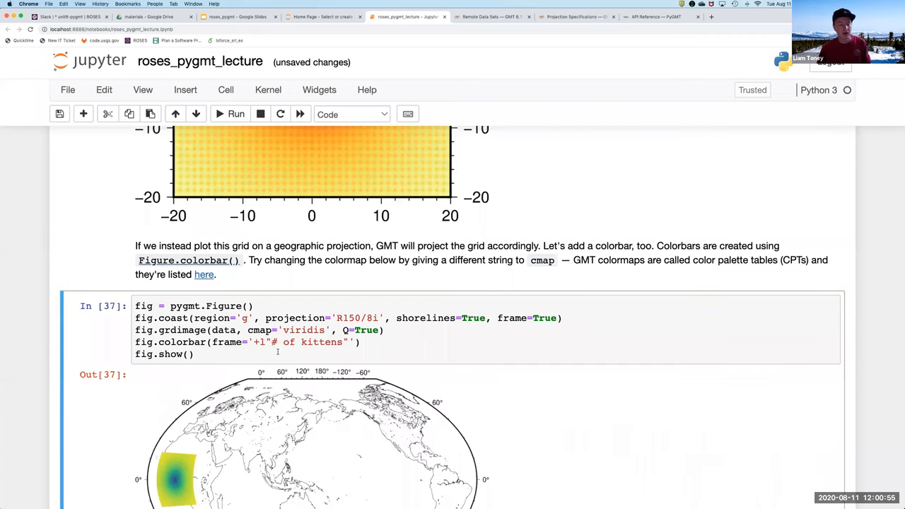
Step: Scroll through the Out[37] world map and its '# of kittens' colorbar to section 3
{"action": "scroll", "scroll_direction": "down", "scroll_amount": 3}
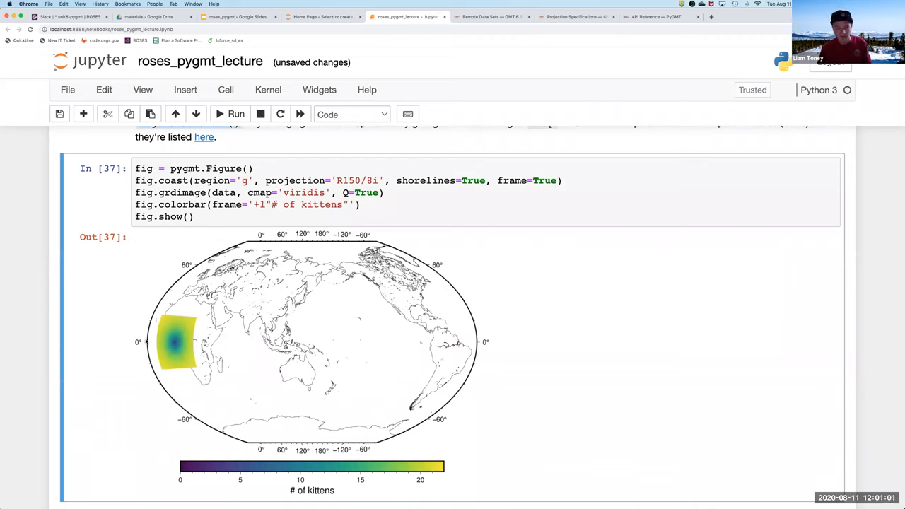
{"action": "mouse_move", "coordinate": [255, 382]}
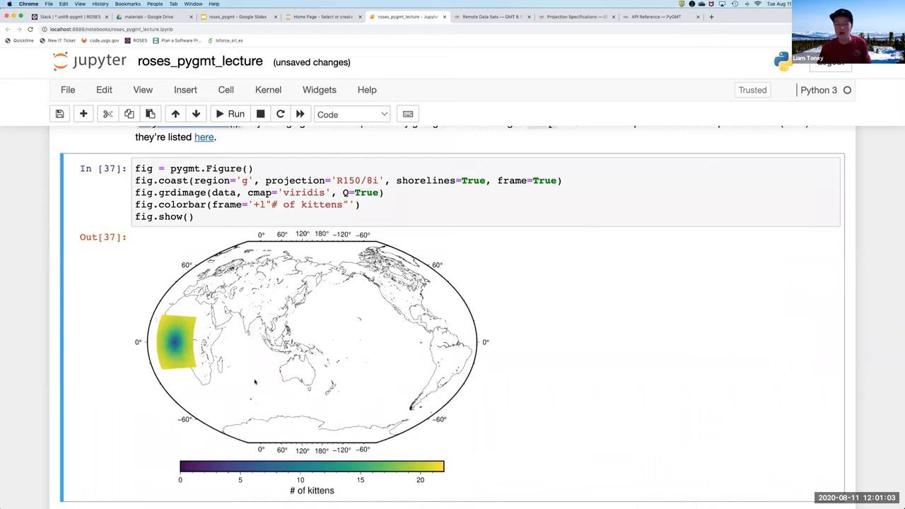
{"action": "mouse_move", "coordinate": [153, 324]}
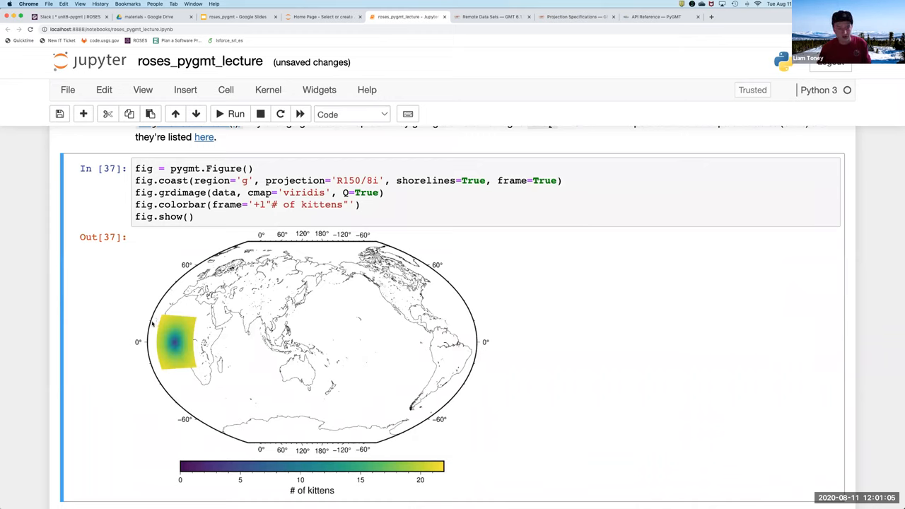
{"action": "mouse_move", "coordinate": [181, 376]}
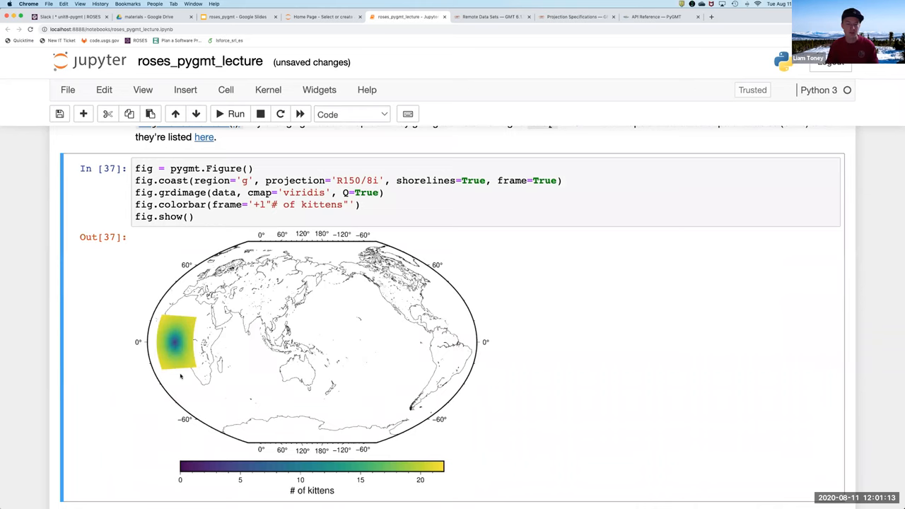
{"action": "scroll", "scroll_direction": "down", "scroll_amount": 3}
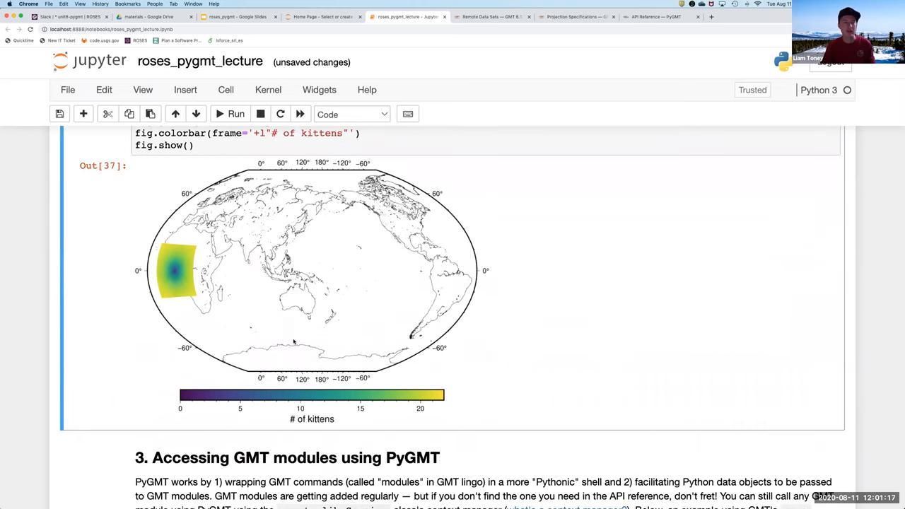
{"action": "scroll", "scroll_direction": "up", "scroll_amount": 3}
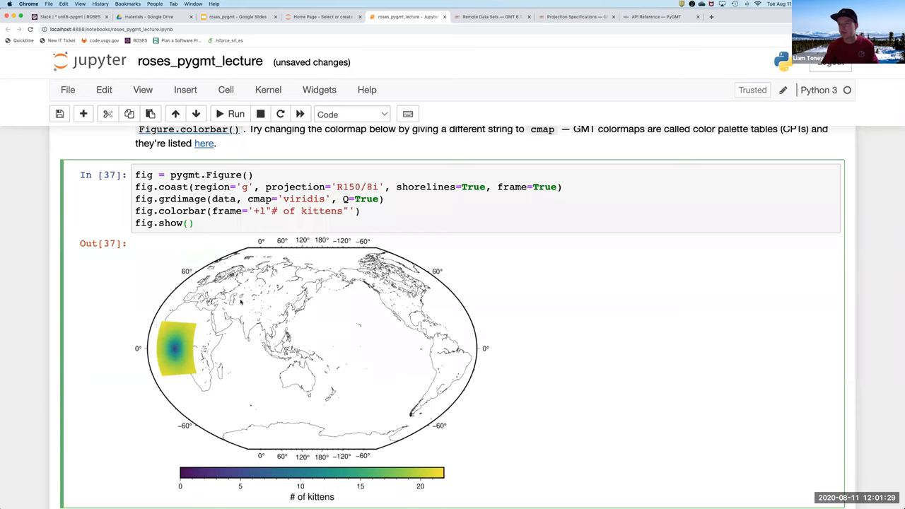
{"action": "scroll", "scroll_direction": "down", "scroll_amount": 3}
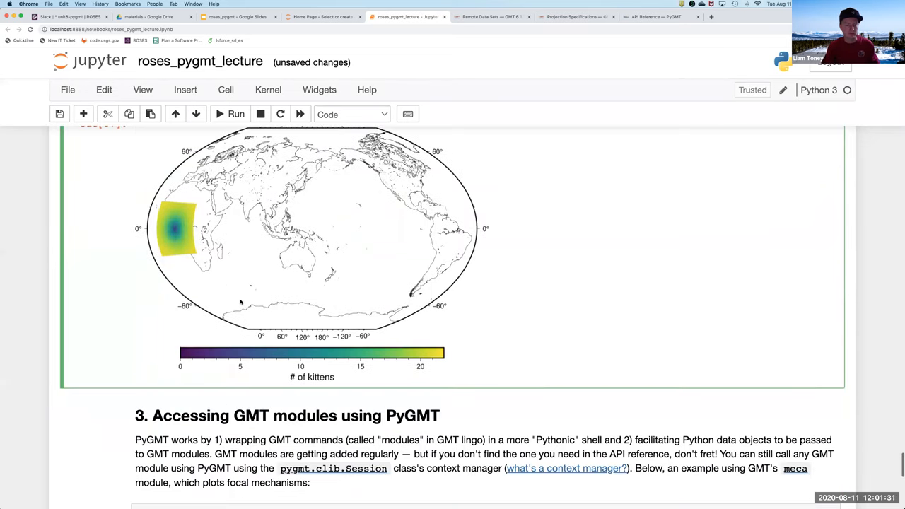
{"action": "scroll", "scroll_direction": "down", "scroll_amount": 3}
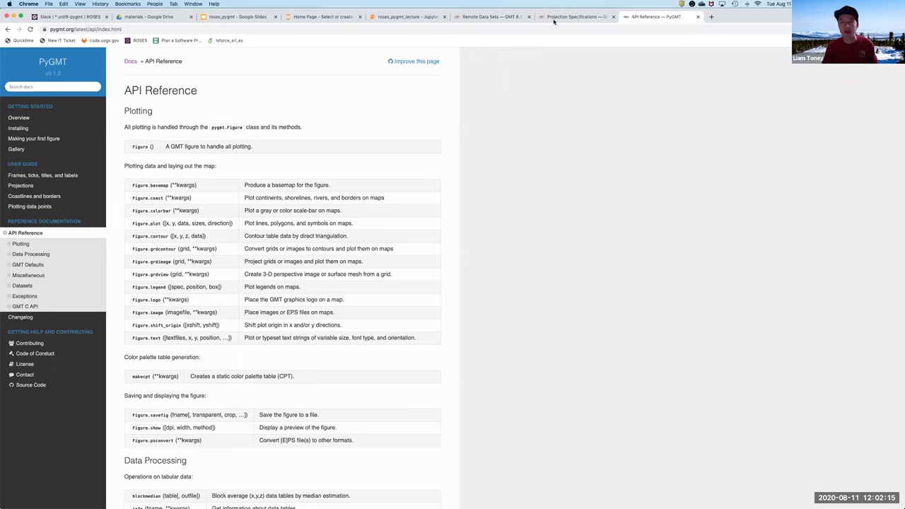
Step: Switch back to the roses_pygmt_lecture notebook at the meca focal-mechanism cell
{"action": "left_click", "coordinate": [407, 17]}
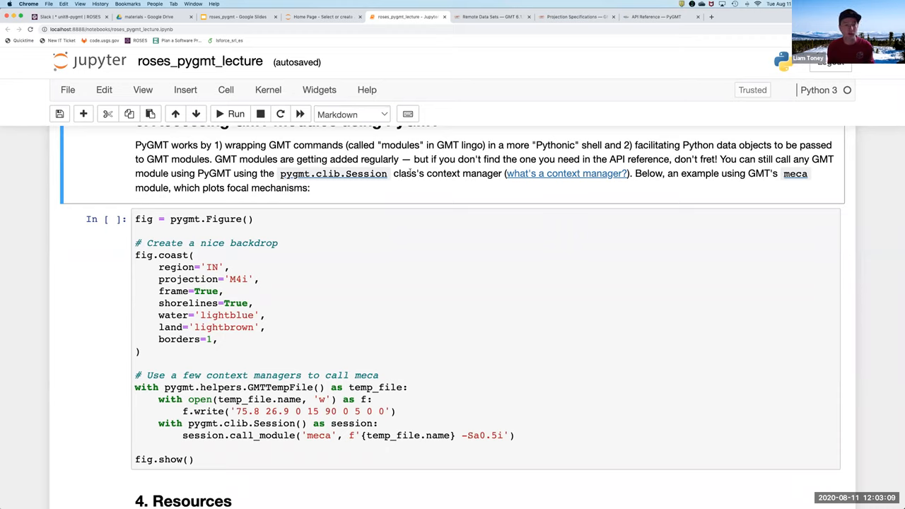
{"action": "mouse_move", "coordinate": [388, 196]}
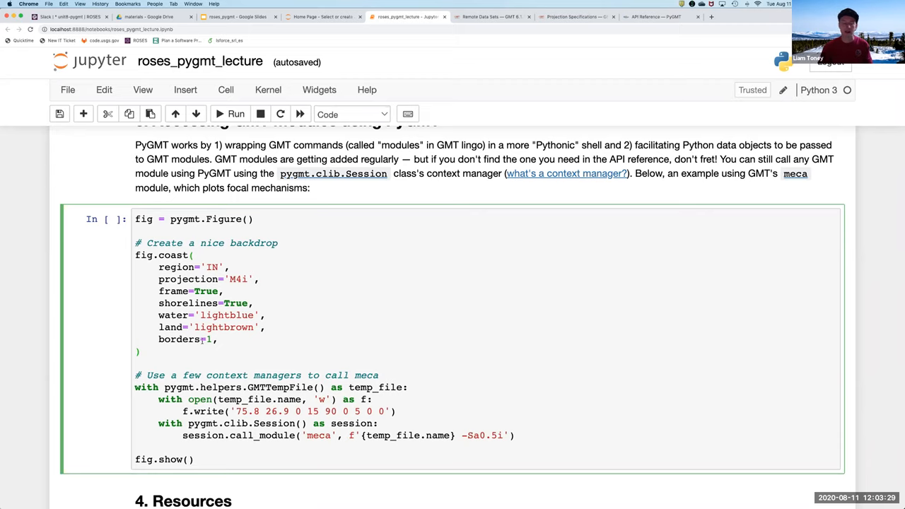
{"action": "scroll", "scroll_direction": "down", "scroll_amount": 3}
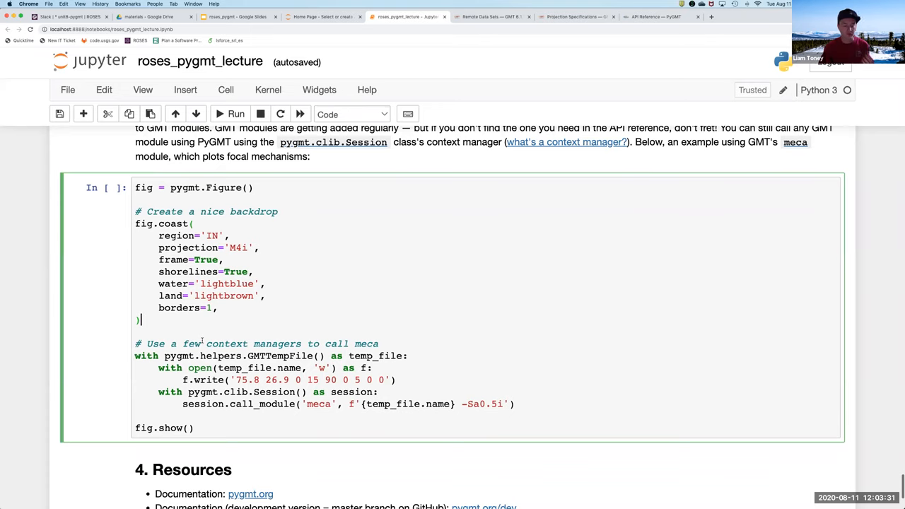
{"action": "scroll", "scroll_direction": "down", "scroll_amount": 3}
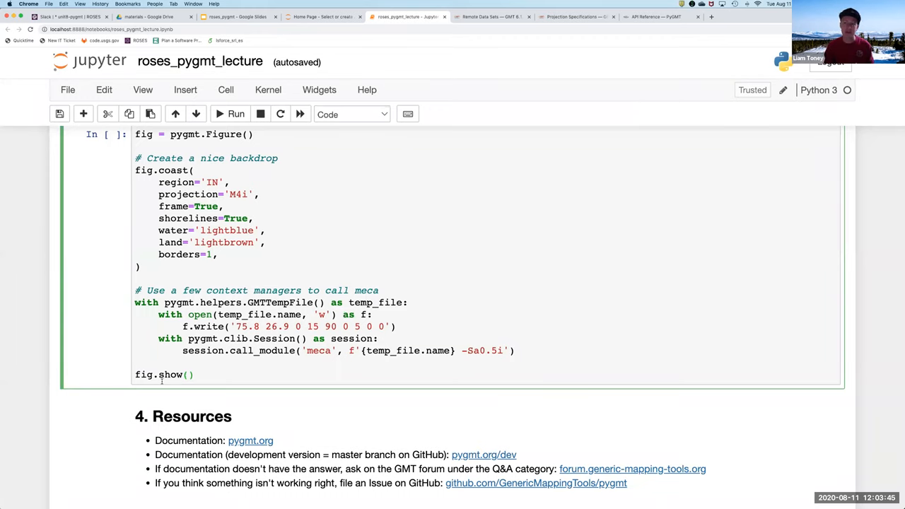
{"action": "left_click", "coordinate": [194, 375]}
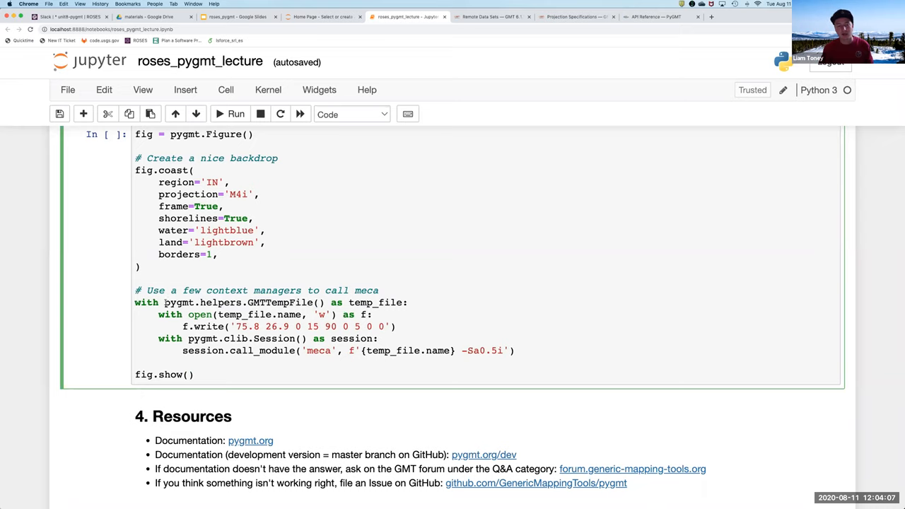
Step: Highlight the GMTTempFile, file-opening and GMT session context-manager lines to explain them
{"action": "double_click", "coordinate": [240, 303]}
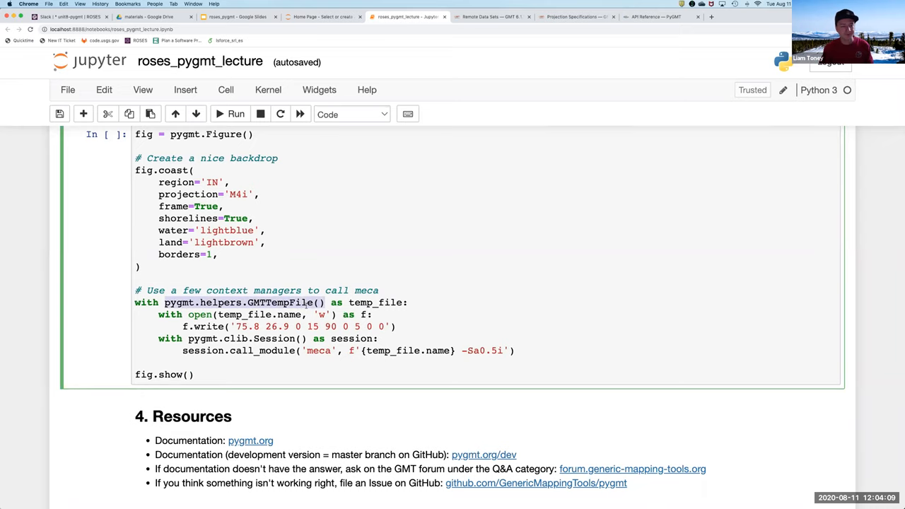
{"action": "double_click", "coordinate": [241, 303]}
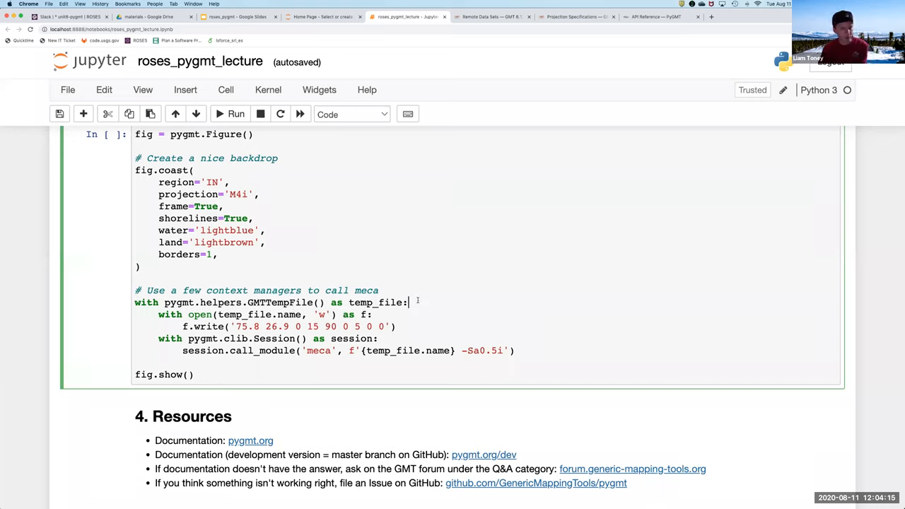
{"action": "left_click", "coordinate": [373, 314]}
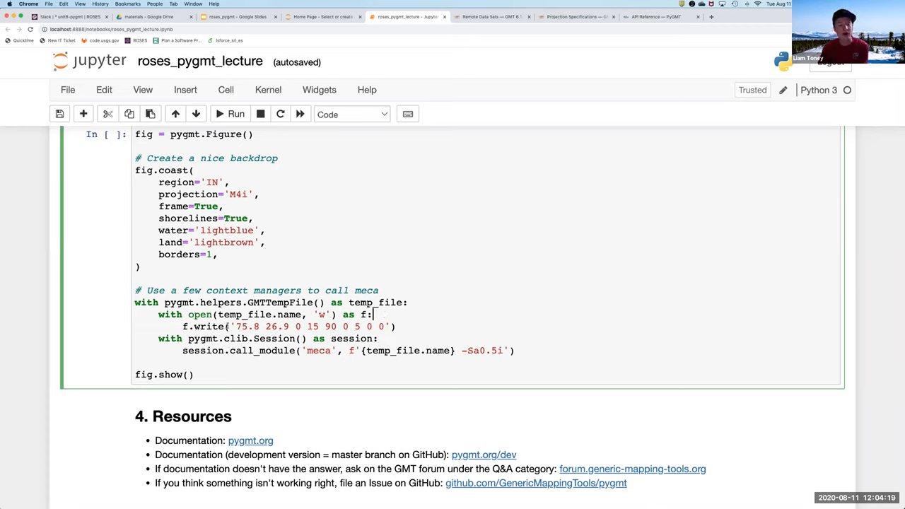
{"action": "double_click", "coordinate": [311, 325]}
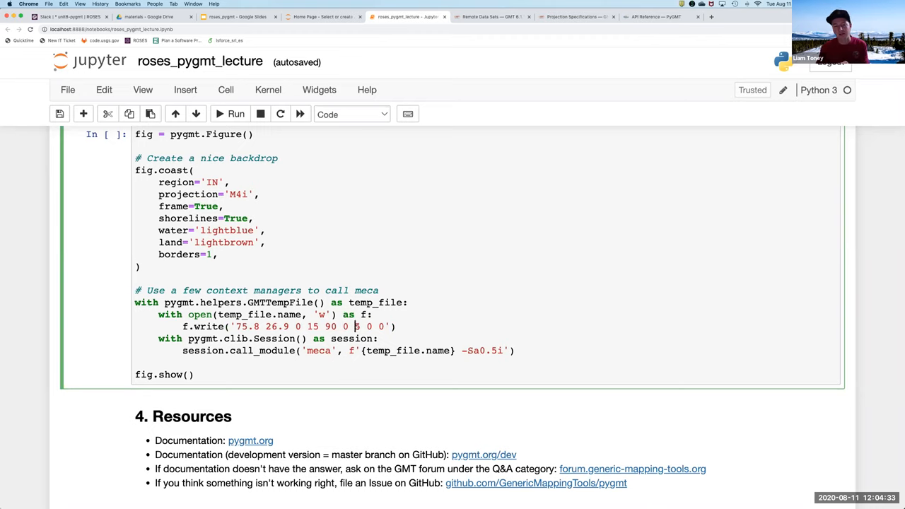
{"action": "type", "text": "5"}
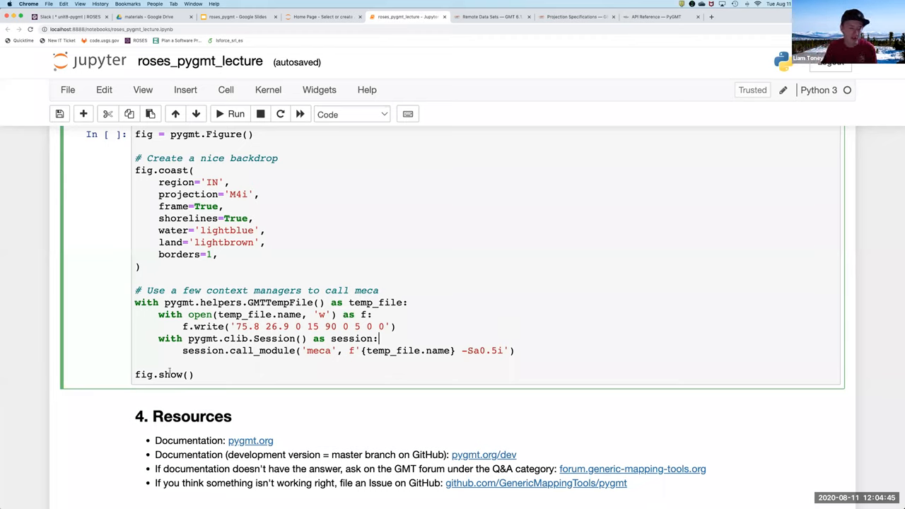
{"action": "double_click", "coordinate": [241, 350]}
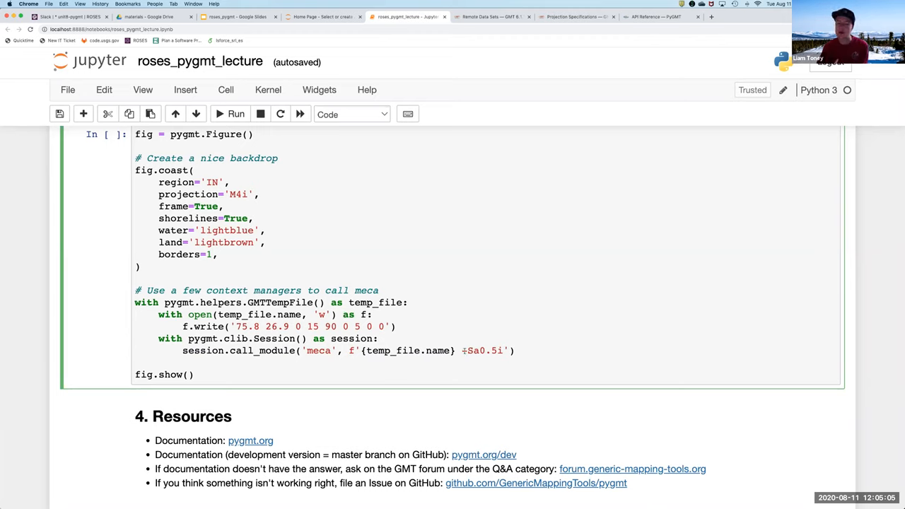
Step: Select the -Sa0.5i scale option in the meca call to explain it
{"action": "double_click", "coordinate": [483, 350]}
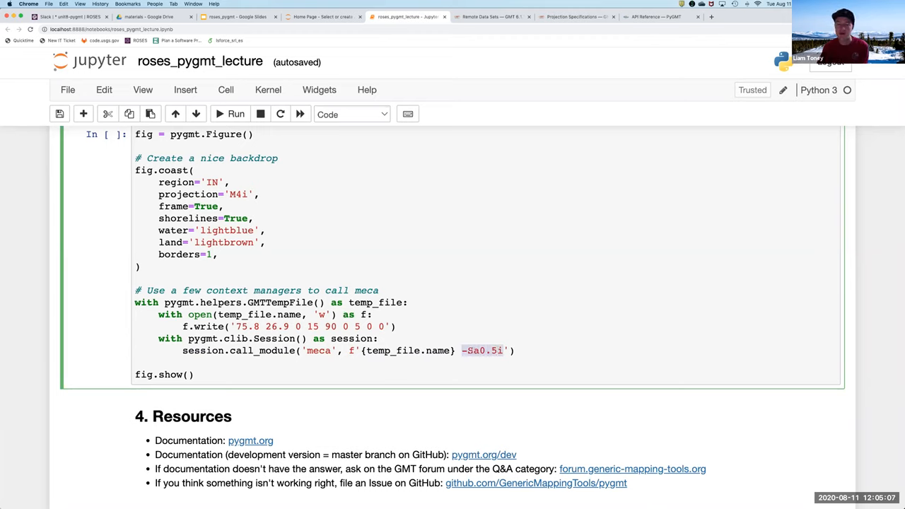
{"action": "left_click", "coordinate": [474, 351]}
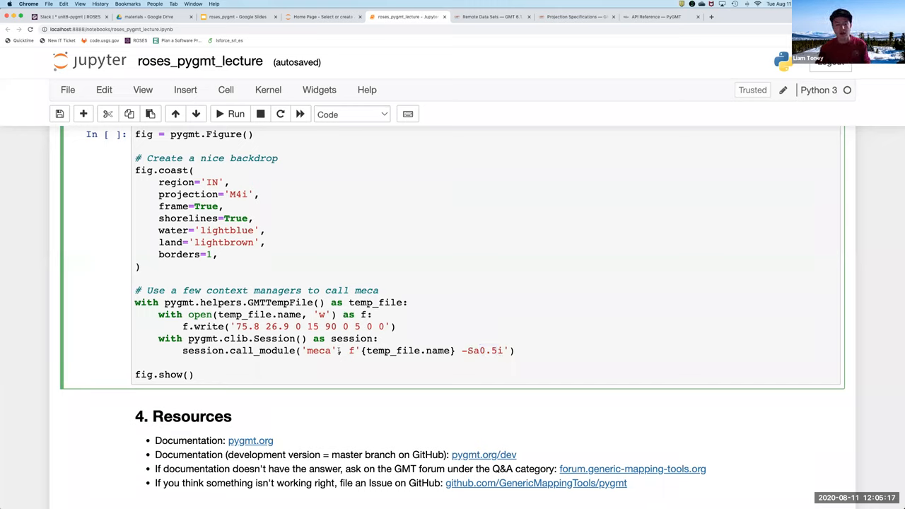
{"action": "left_click_drag", "start_coordinate": [305, 351], "coordinate": [513, 351]}
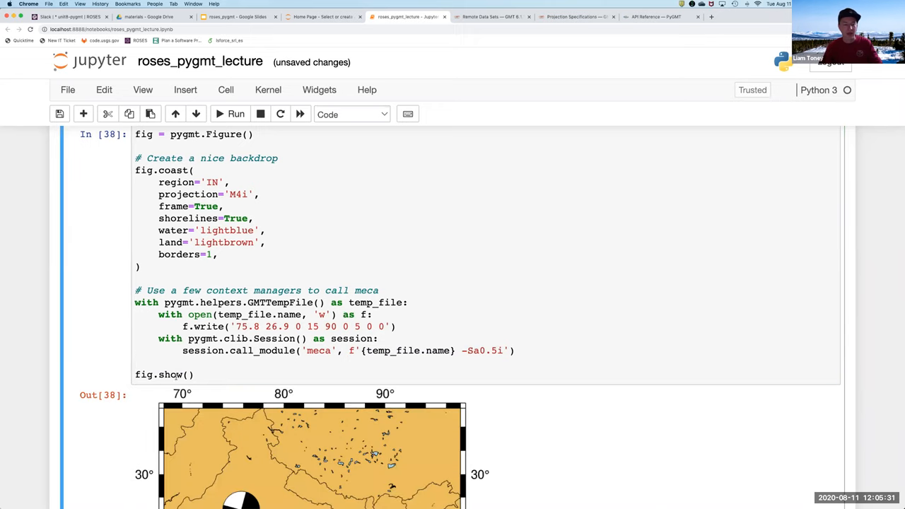
{"action": "scroll", "scroll_direction": "down", "scroll_amount": 3}
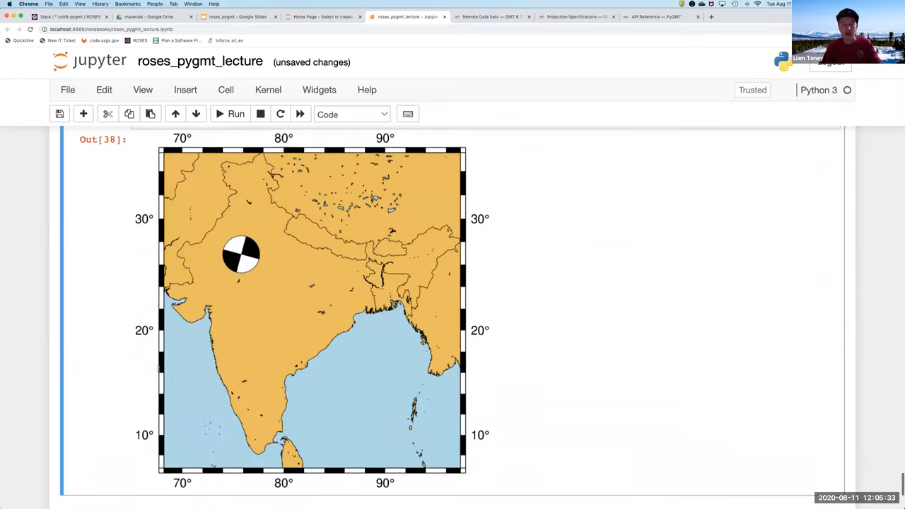
{"action": "scroll", "scroll_direction": "down", "scroll_amount": 3}
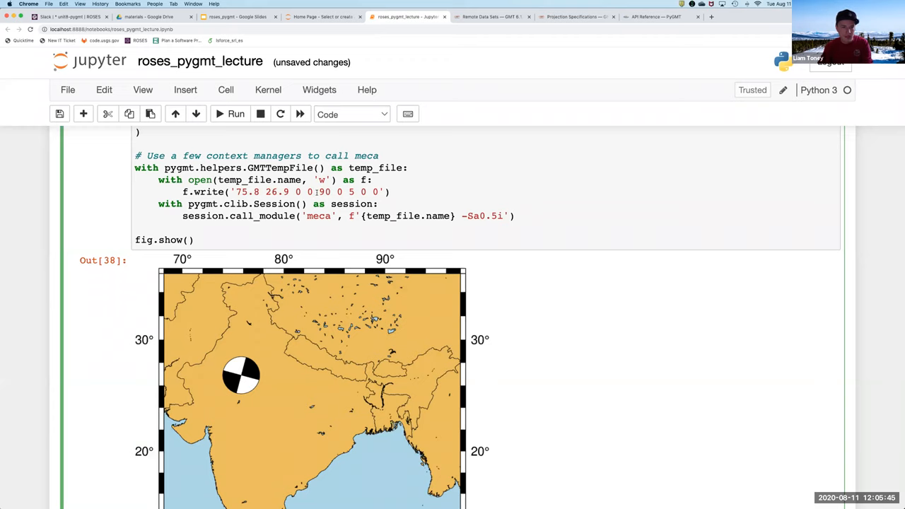
{"action": "left_click", "coordinate": [234, 113]}
{"action": "type", "text": "15"}
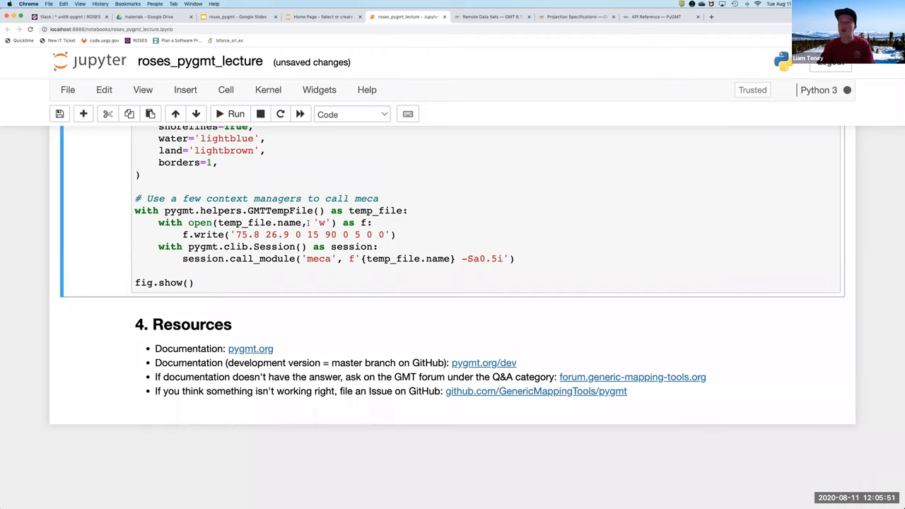
{"action": "left_click", "coordinate": [235, 114]}
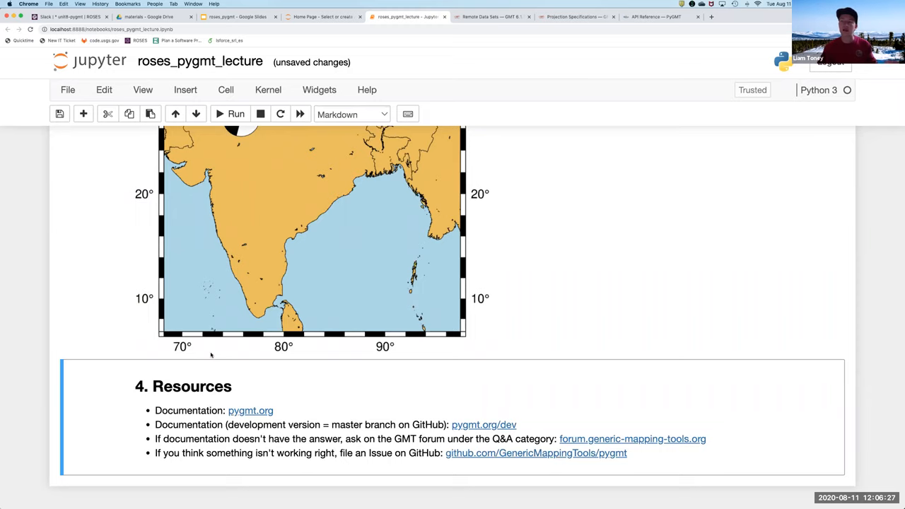
{"action": "mouse_move", "coordinate": [250, 410]}
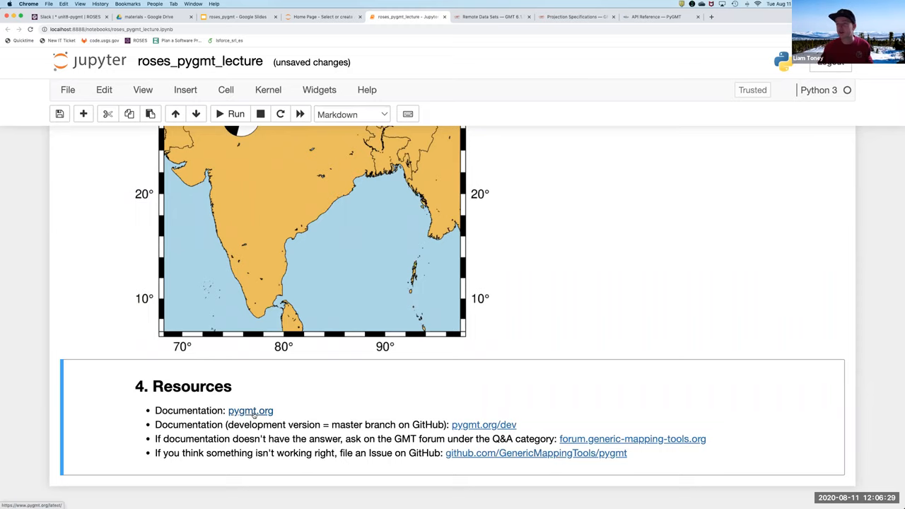
Step: Go to pygmt.org and browse the API Reference and 'Making your first figure' tutorial
{"action": "left_click", "coordinate": [251, 410]}
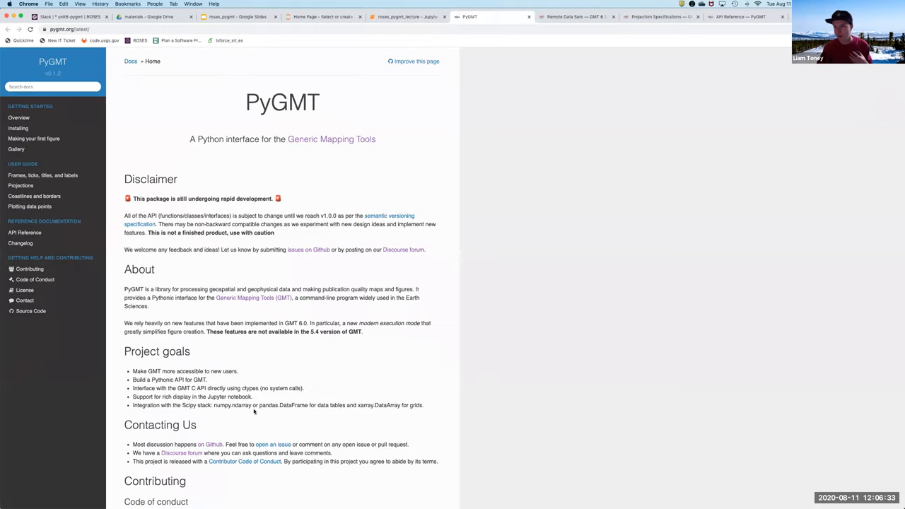
{"action": "left_click", "coordinate": [25, 232]}
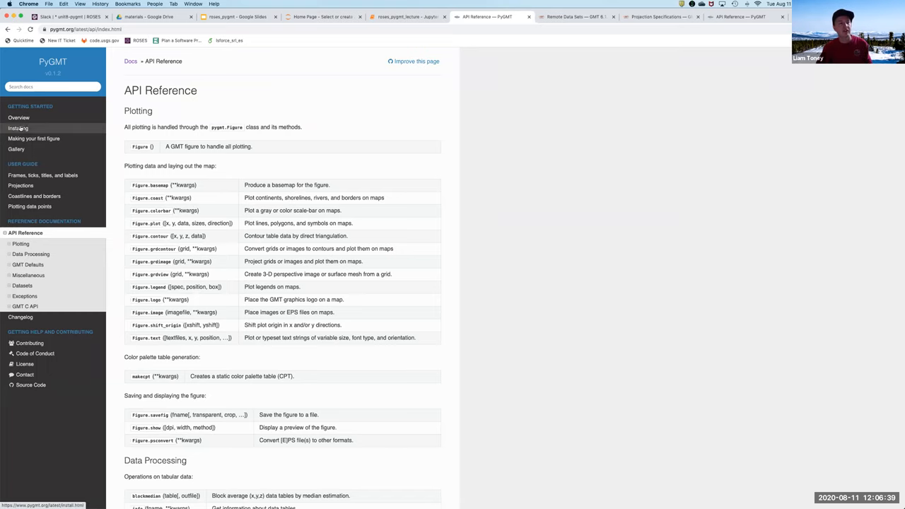
{"action": "left_click", "coordinate": [17, 128]}
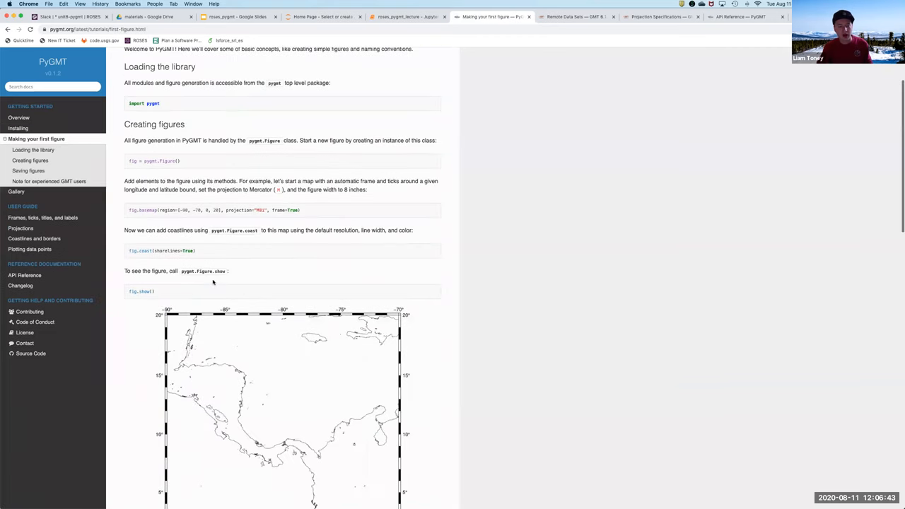
{"action": "scroll", "scroll_direction": "down", "scroll_amount": 3}
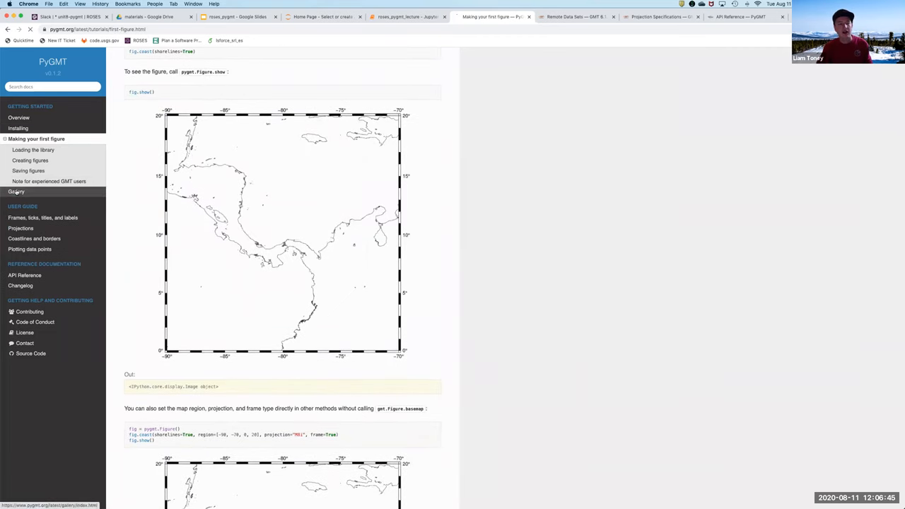
Step: Browse the Gallery of example figures down to the Projections thumbnails
{"action": "left_click", "coordinate": [15, 191]}
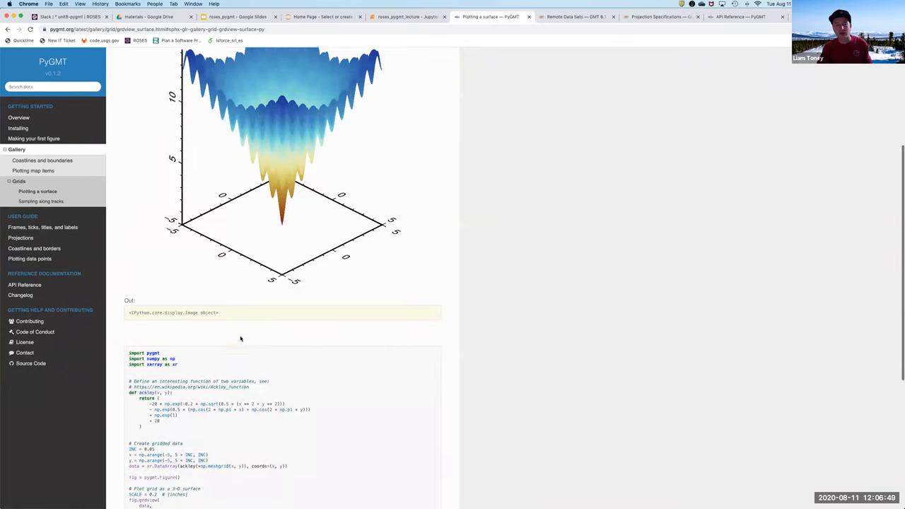
{"action": "scroll", "scroll_direction": "down", "scroll_amount": 3}
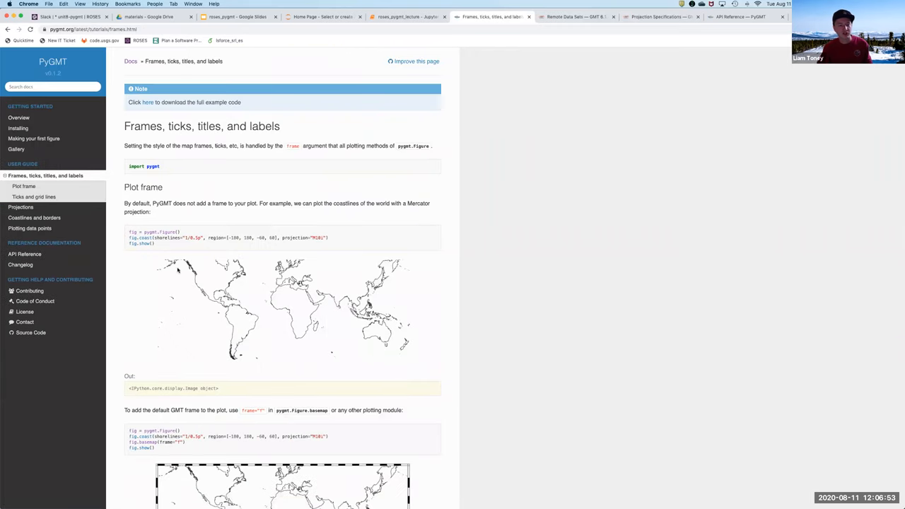
{"action": "scroll", "scroll_direction": "down", "scroll_amount": 3}
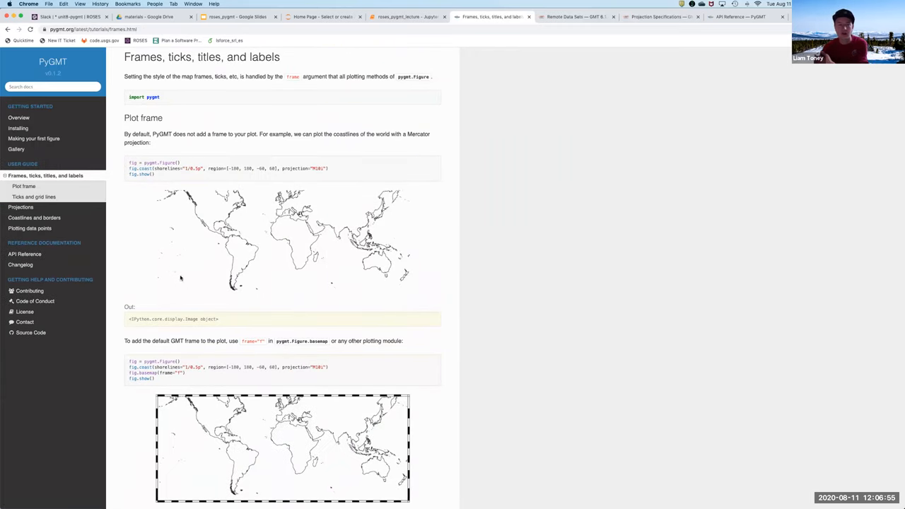
{"action": "scroll", "scroll_direction": "down", "scroll_amount": 3}
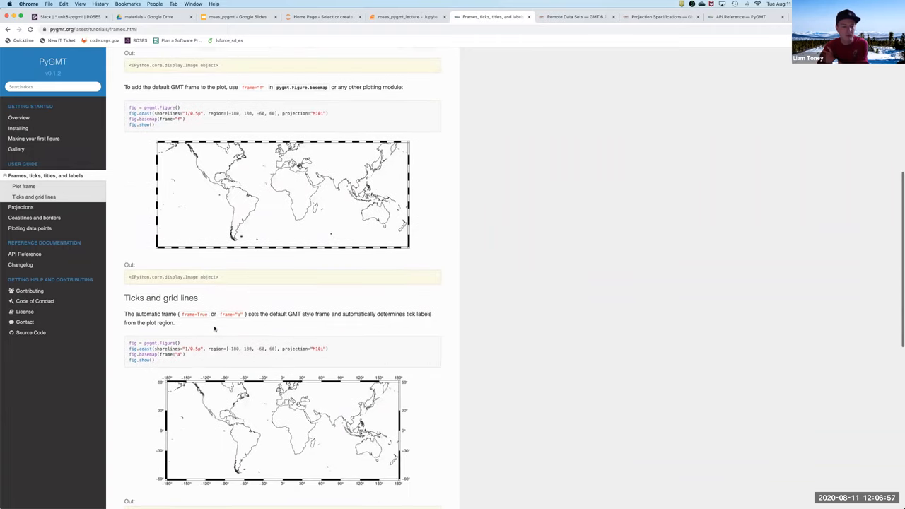
{"action": "scroll", "scroll_direction": "down", "scroll_amount": 3}
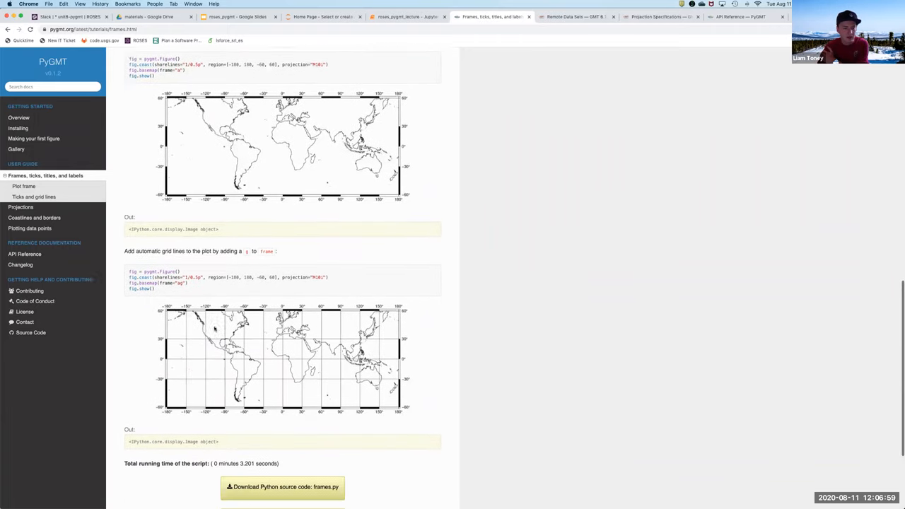
{"action": "scroll", "scroll_direction": "up", "scroll_amount": 3}
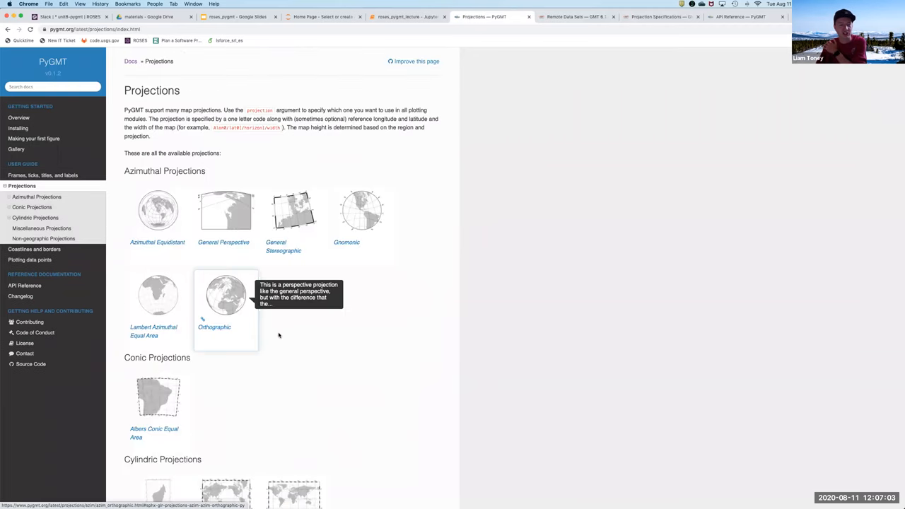
{"action": "scroll", "scroll_direction": "down", "scroll_amount": 3}
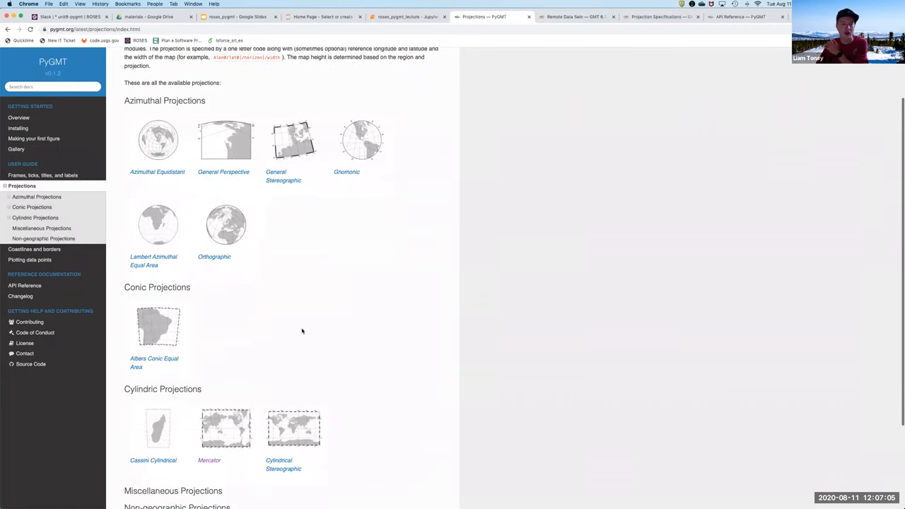
{"action": "mouse_move", "coordinate": [484, 99]}
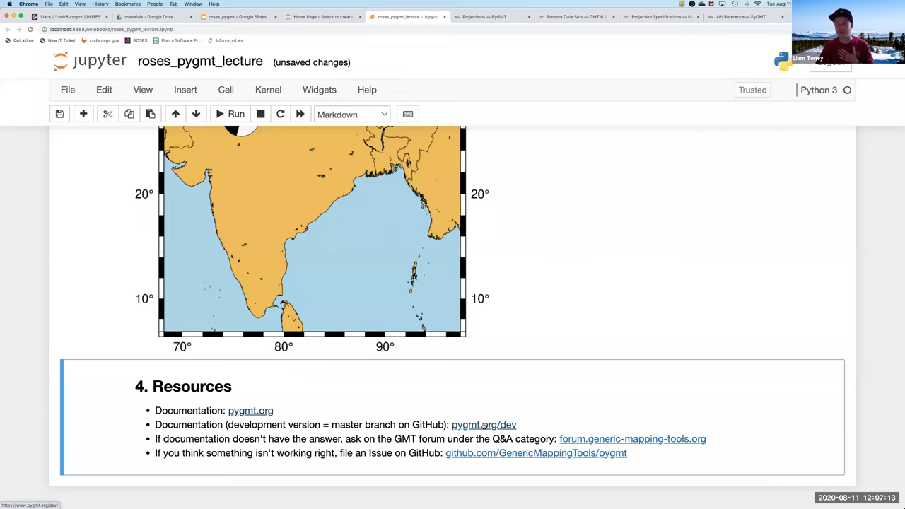
Step: Switch to the dev version of the docs and show its API Reference of Figure plotting methods
{"action": "left_click", "coordinate": [484, 424]}
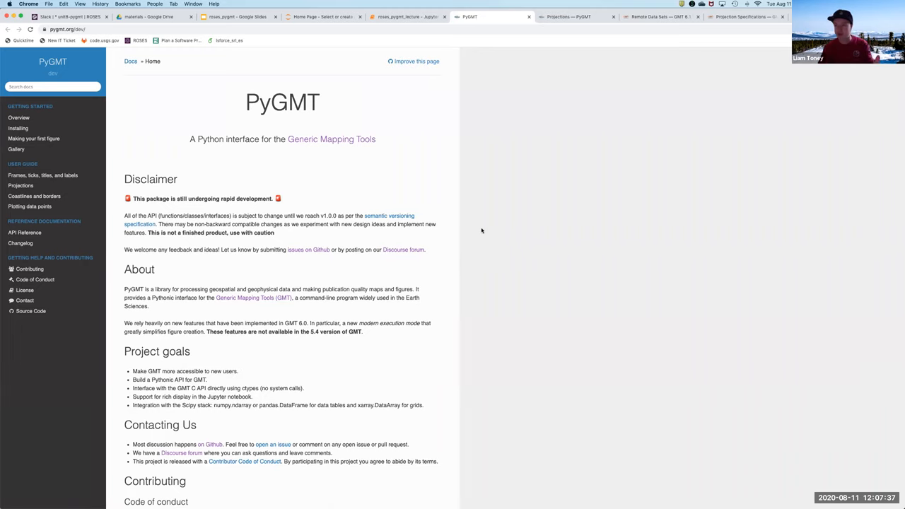
{"action": "mouse_move", "coordinate": [417, 223]}
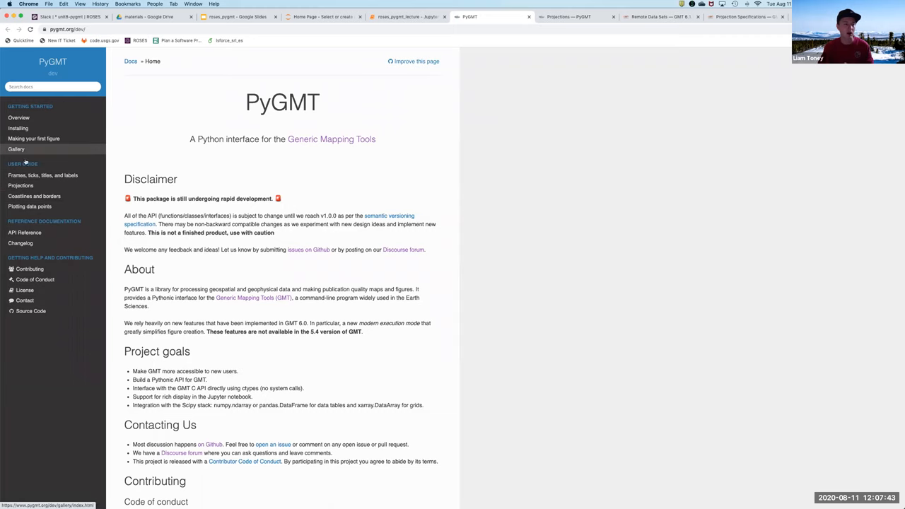
{"action": "left_click", "coordinate": [26, 232]}
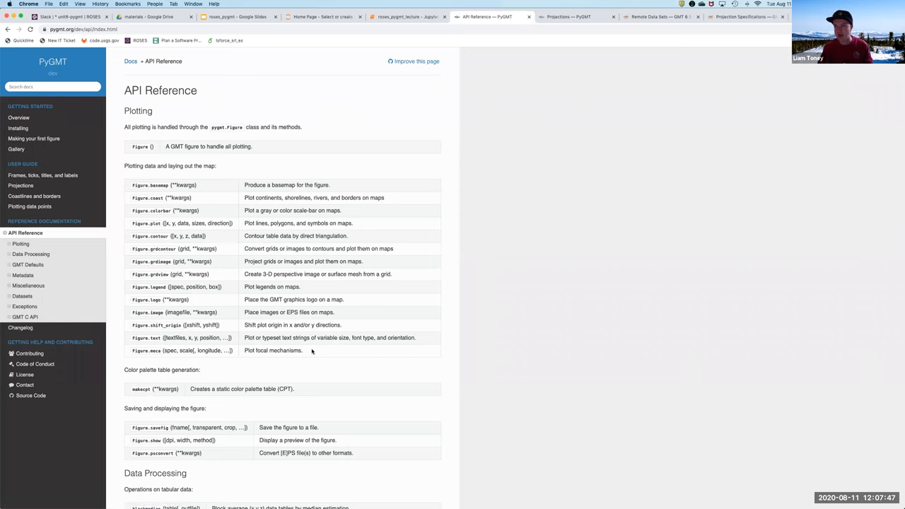
{"action": "left_click", "coordinate": [145, 350]}
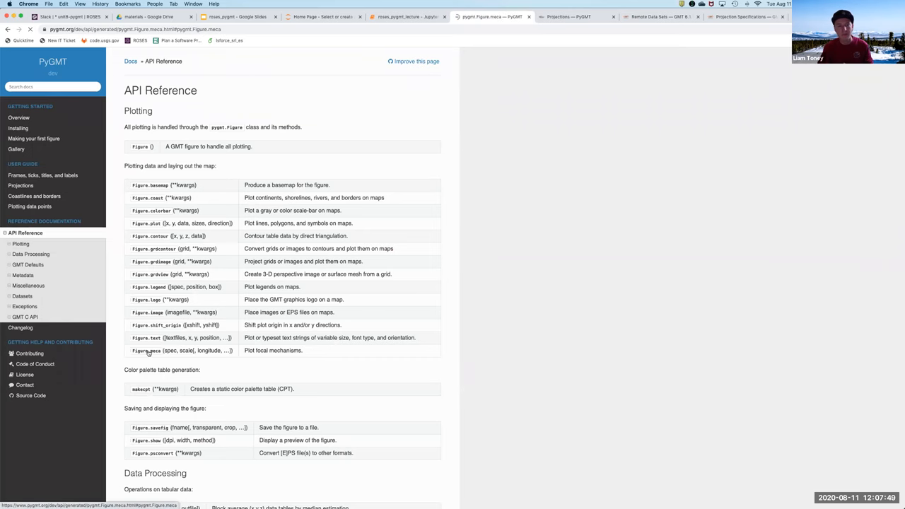
Step: Review the Figure.meca reference and focal mechanisms gallery example's scale setting, then return to the notebook
{"action": "left_click", "coordinate": [145, 351]}
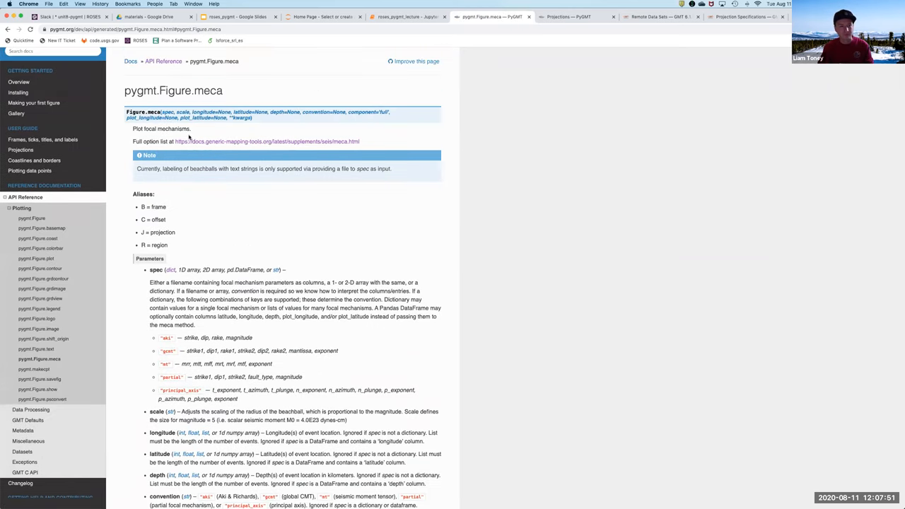
{"action": "scroll", "scroll_direction": "down", "scroll_amount": 3}
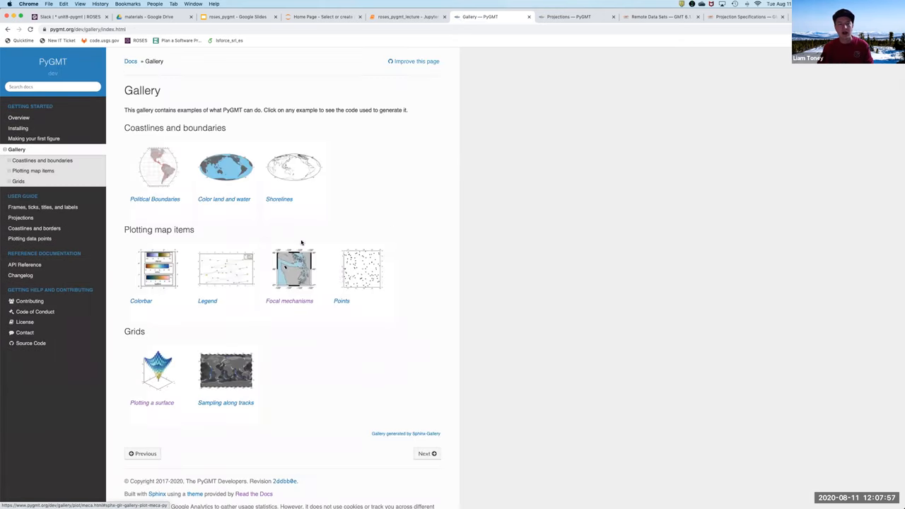
{"action": "left_click", "coordinate": [289, 269]}
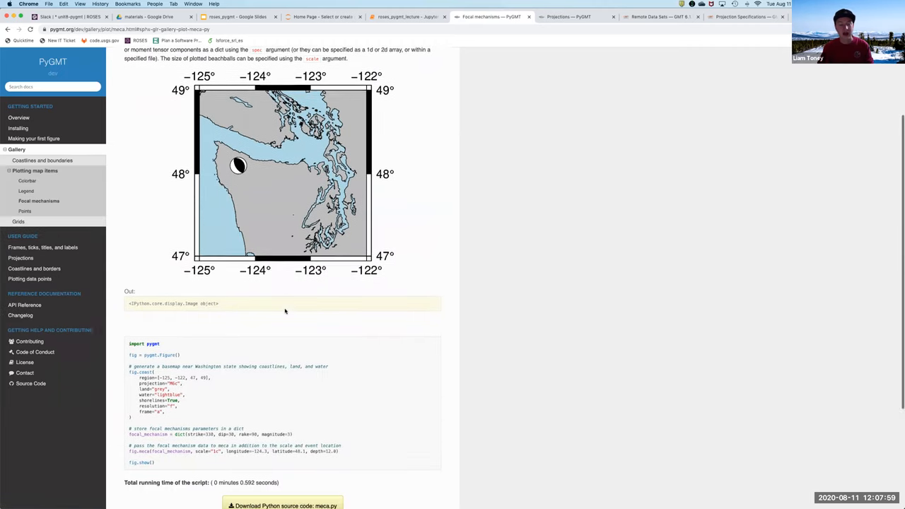
{"action": "scroll", "scroll_direction": "down", "scroll_amount": 3}
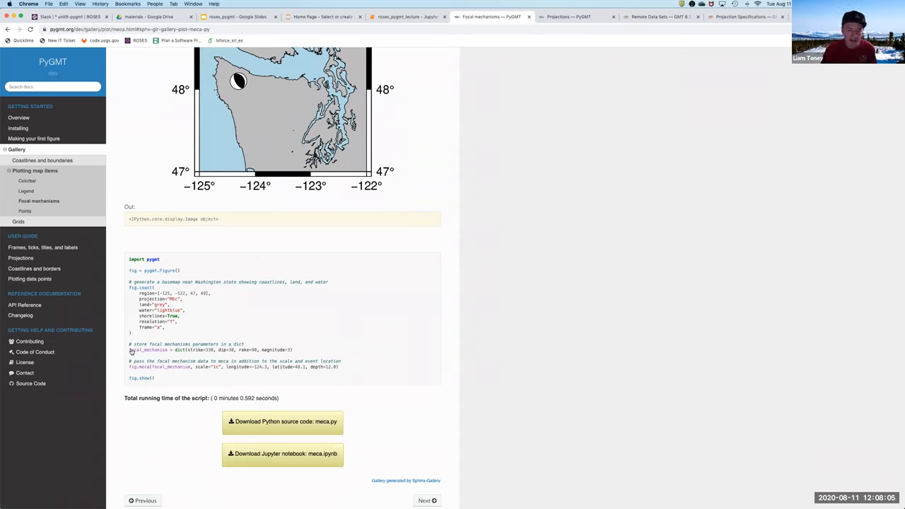
{"action": "double_click", "coordinate": [149, 349]}
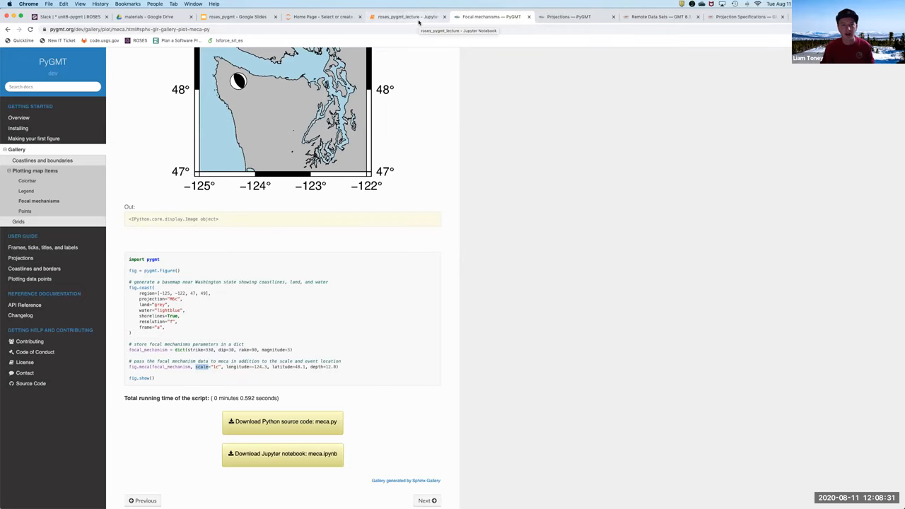
{"action": "left_click", "coordinate": [407, 17]}
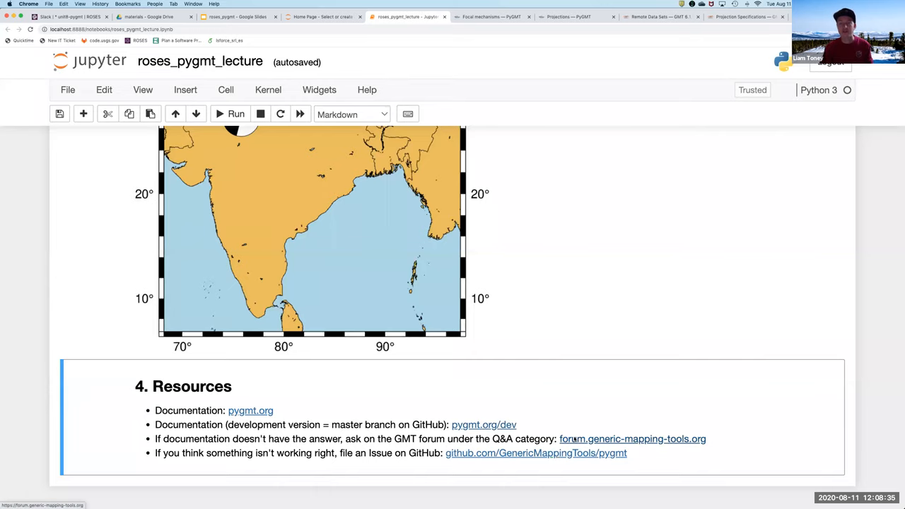
Step: Visit the GMT forum and read the 'PyGMT - psmeca option' question, then return to the notebook
{"action": "left_click", "coordinate": [631, 438]}
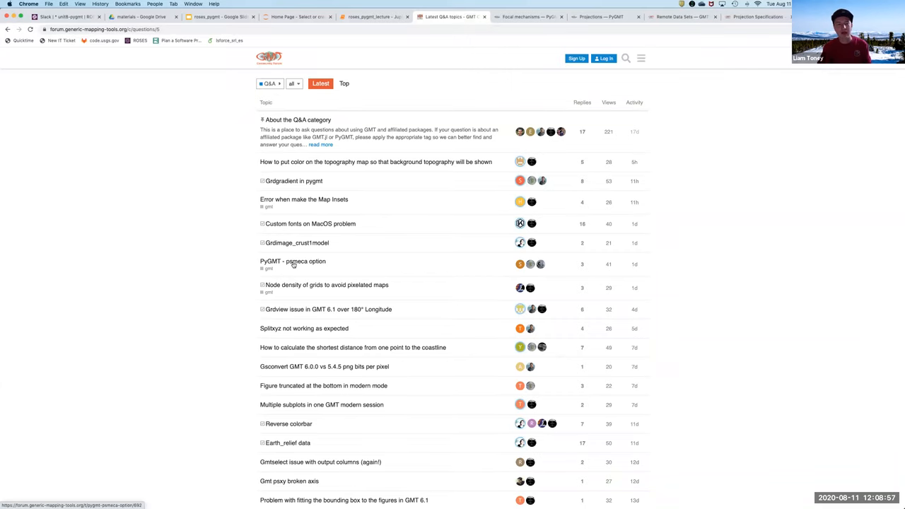
{"action": "left_click", "coordinate": [293, 260]}
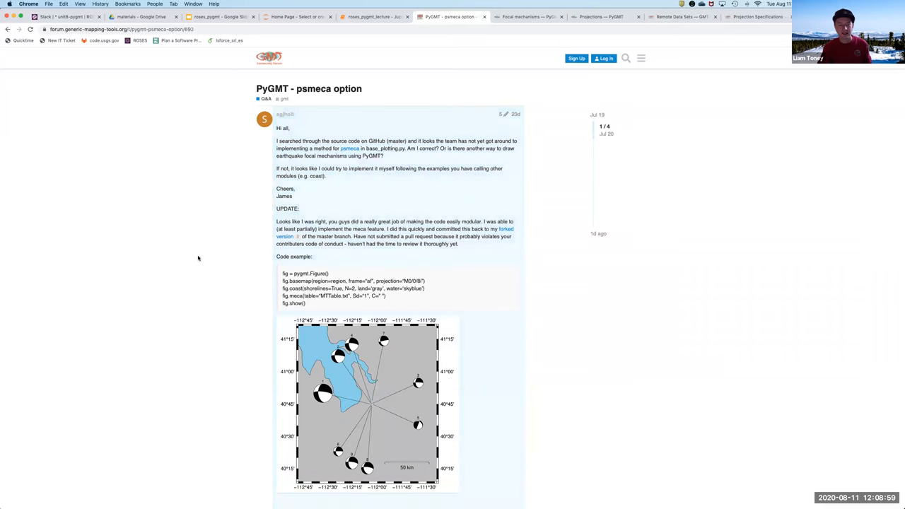
{"action": "scroll", "scroll_direction": "down", "scroll_amount": 3}
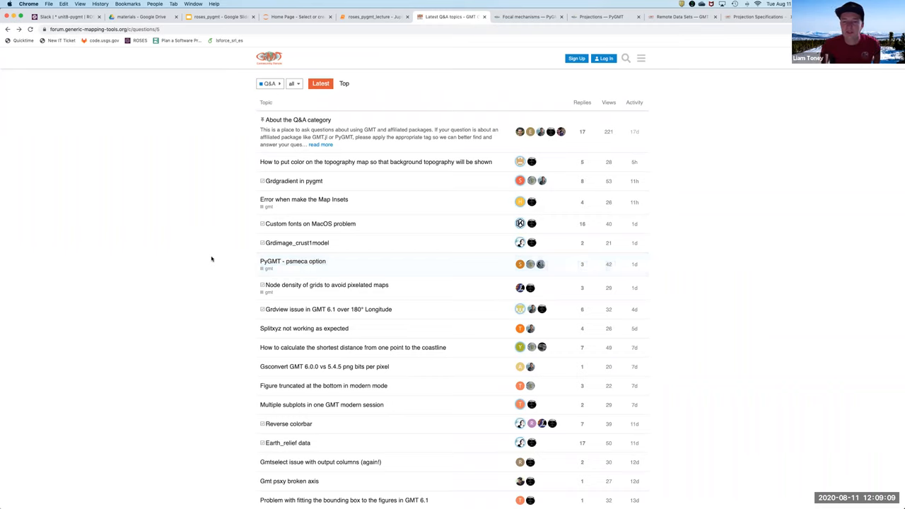
{"action": "mouse_move", "coordinate": [689, 149]}
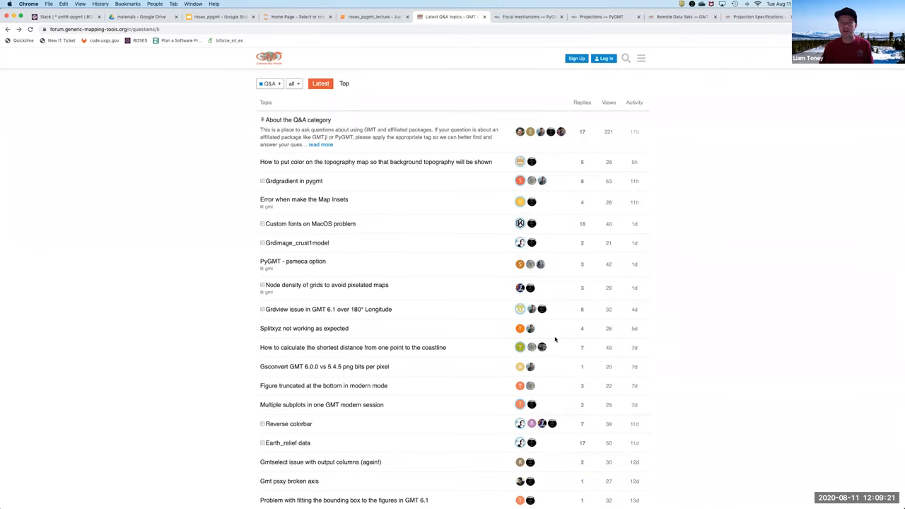
{"action": "mouse_move", "coordinate": [410, 48]}
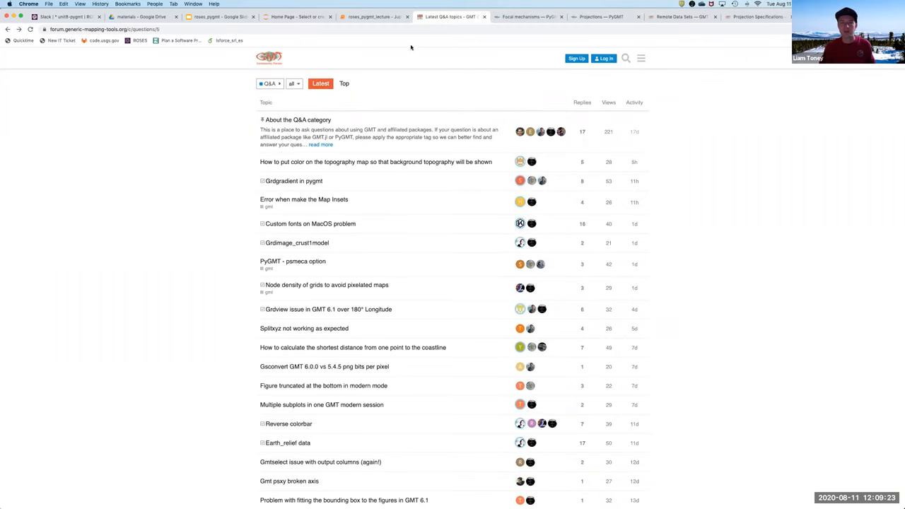
{"action": "left_click", "coordinate": [371, 17]}
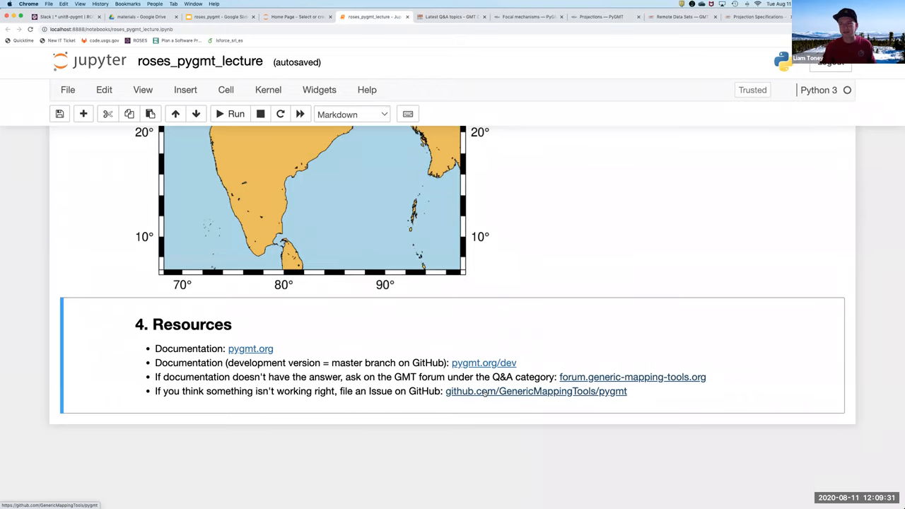
Step: Visit the PyGMT GitHub repo, its Issues list and the New issue templates, then return to the notebook
{"action": "left_click", "coordinate": [534, 391]}
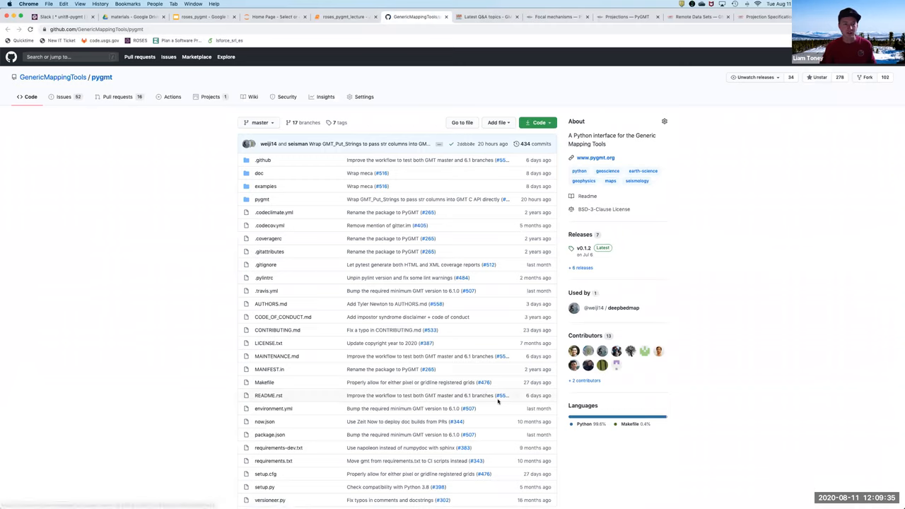
{"action": "mouse_move", "coordinate": [99, 192]}
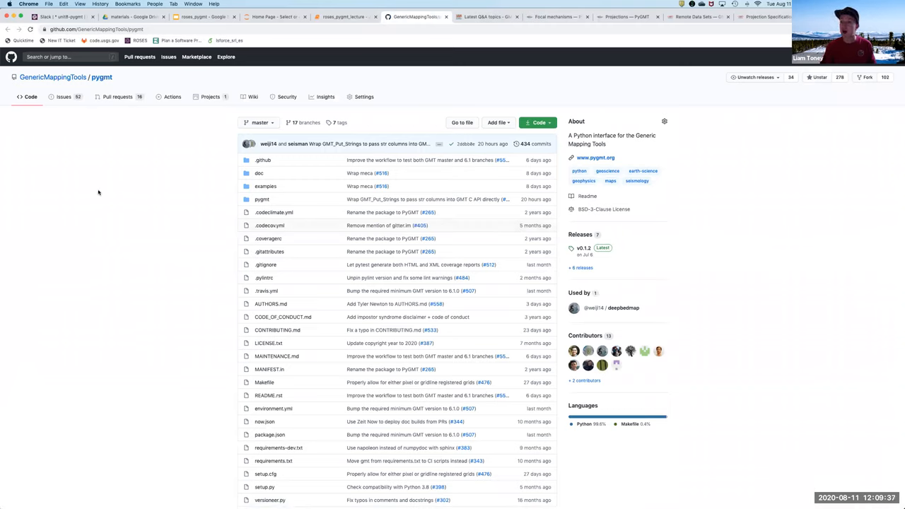
{"action": "mouse_move", "coordinate": [110, 192]}
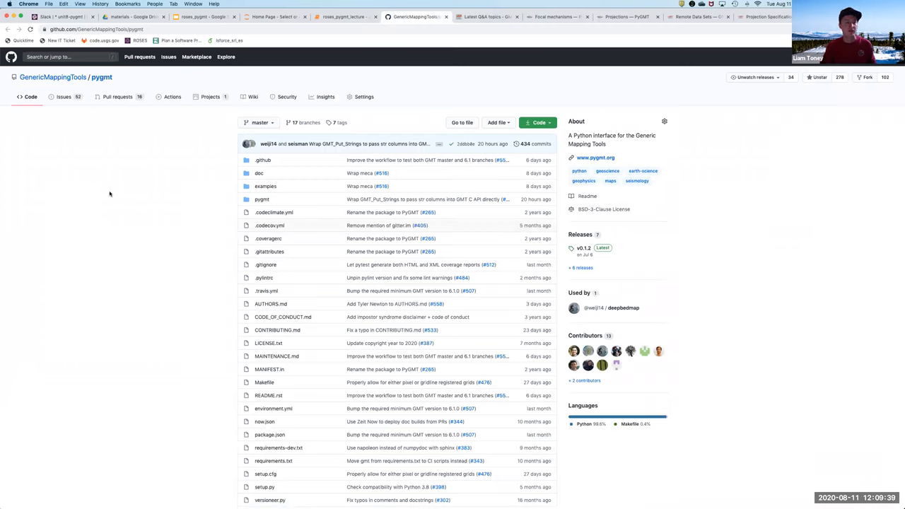
{"action": "mouse_move", "coordinate": [121, 345]}
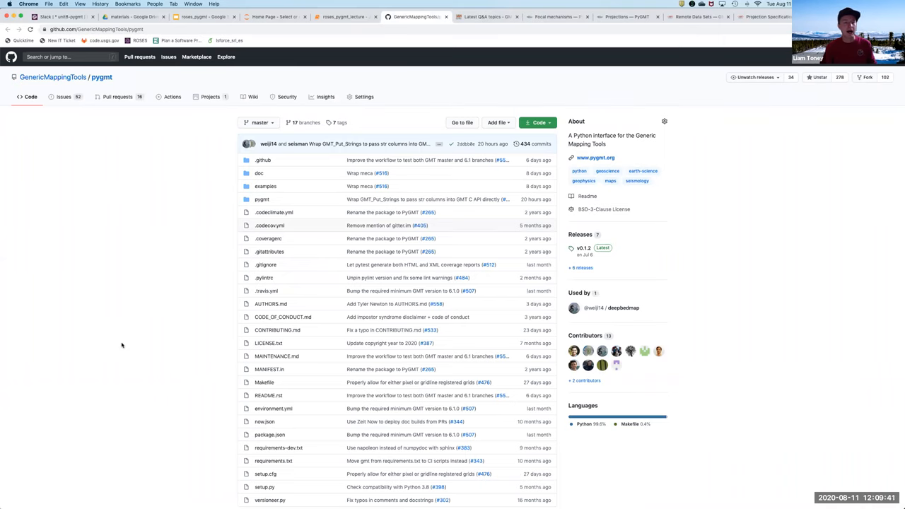
{"action": "scroll", "scroll_direction": "down", "scroll_amount": 3}
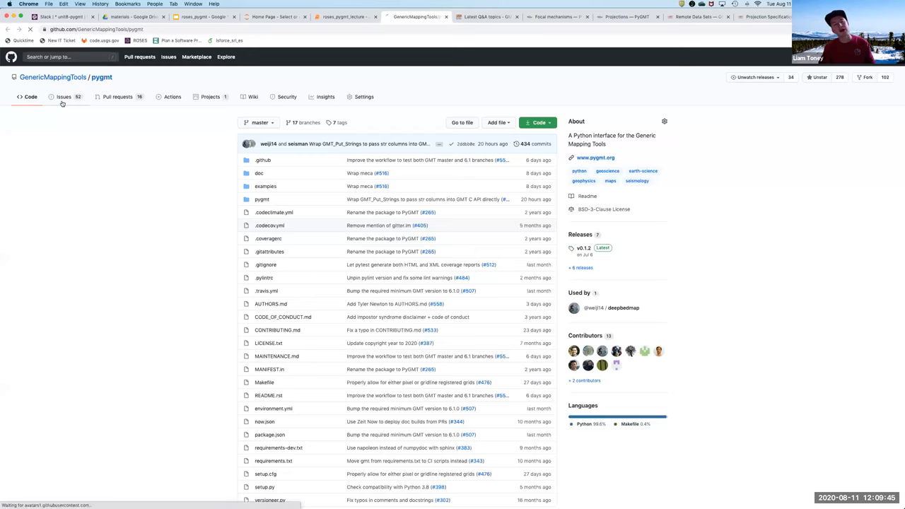
{"action": "left_click", "coordinate": [63, 96]}
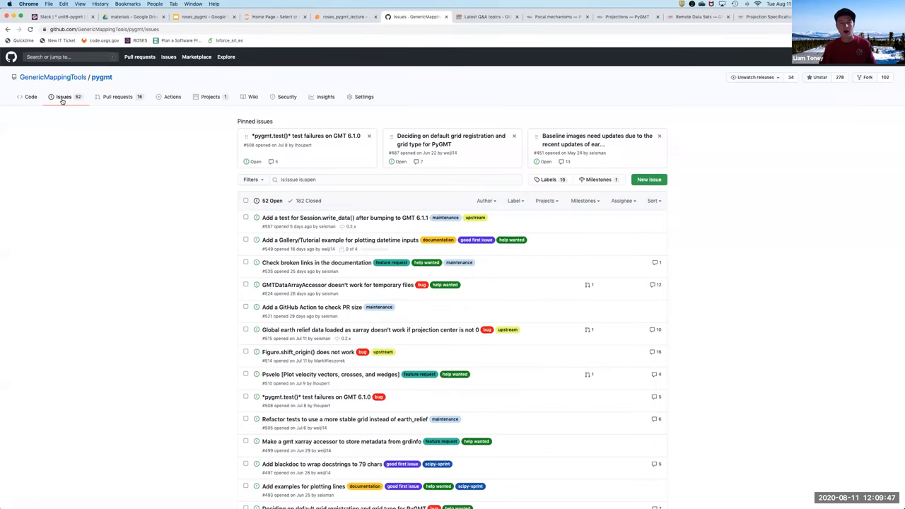
{"action": "left_click", "coordinate": [647, 178]}
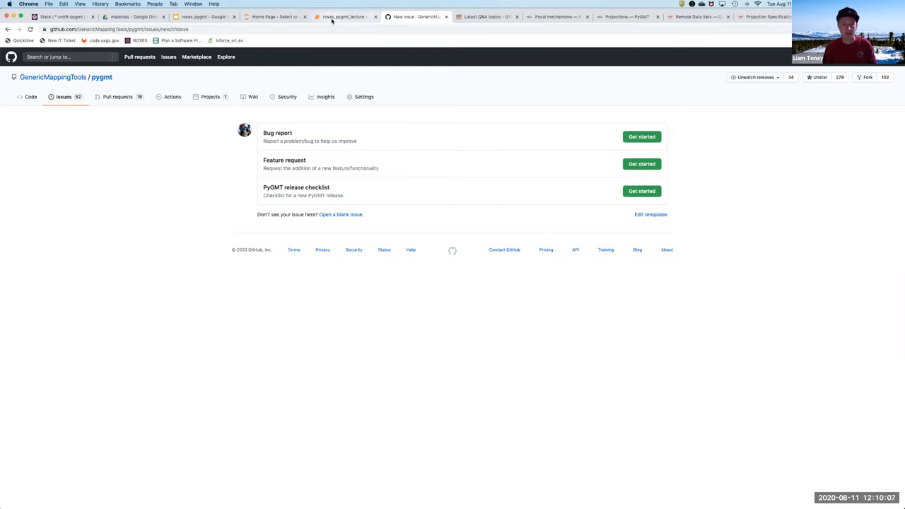
{"action": "left_click", "coordinate": [345, 17]}
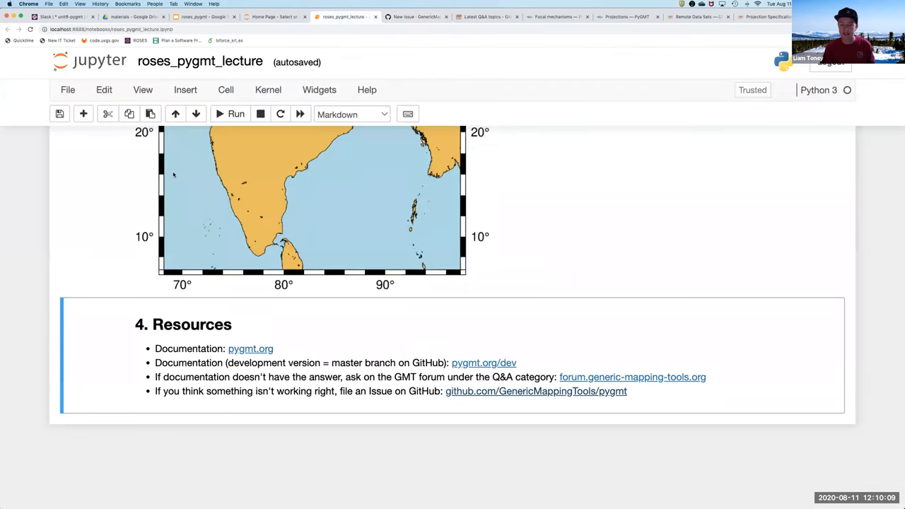